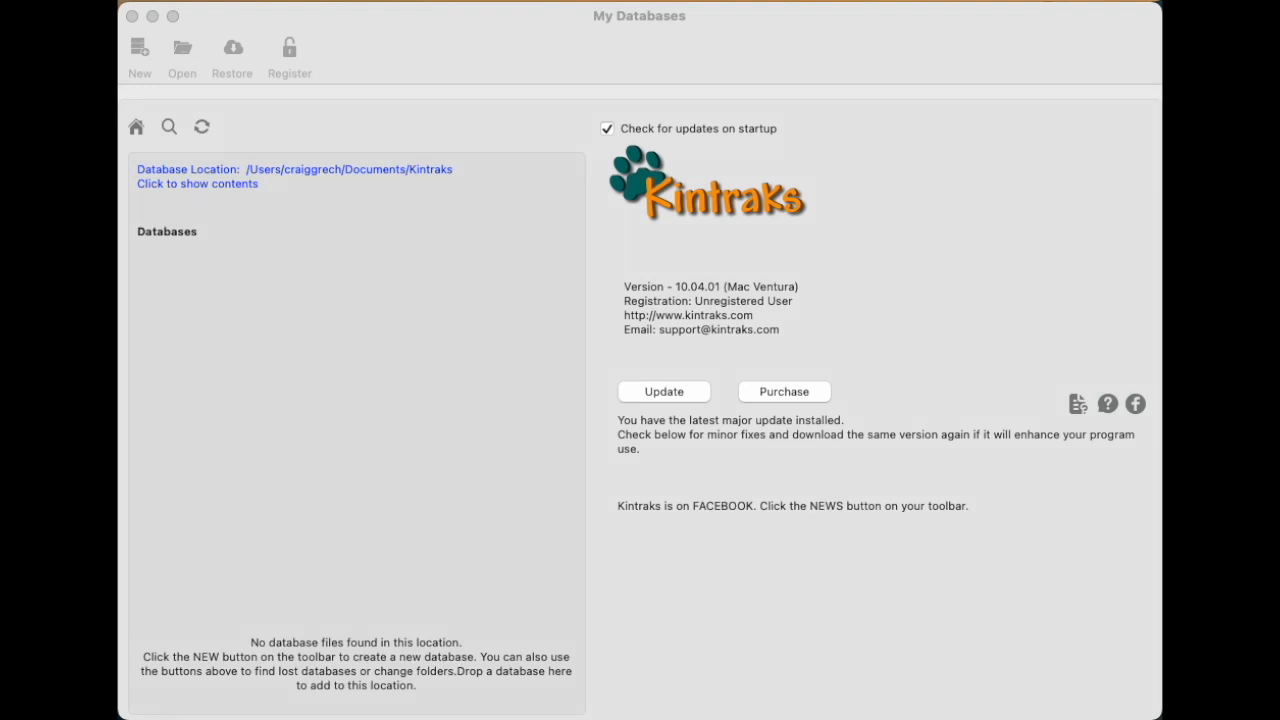
mouse_move(144, 152)
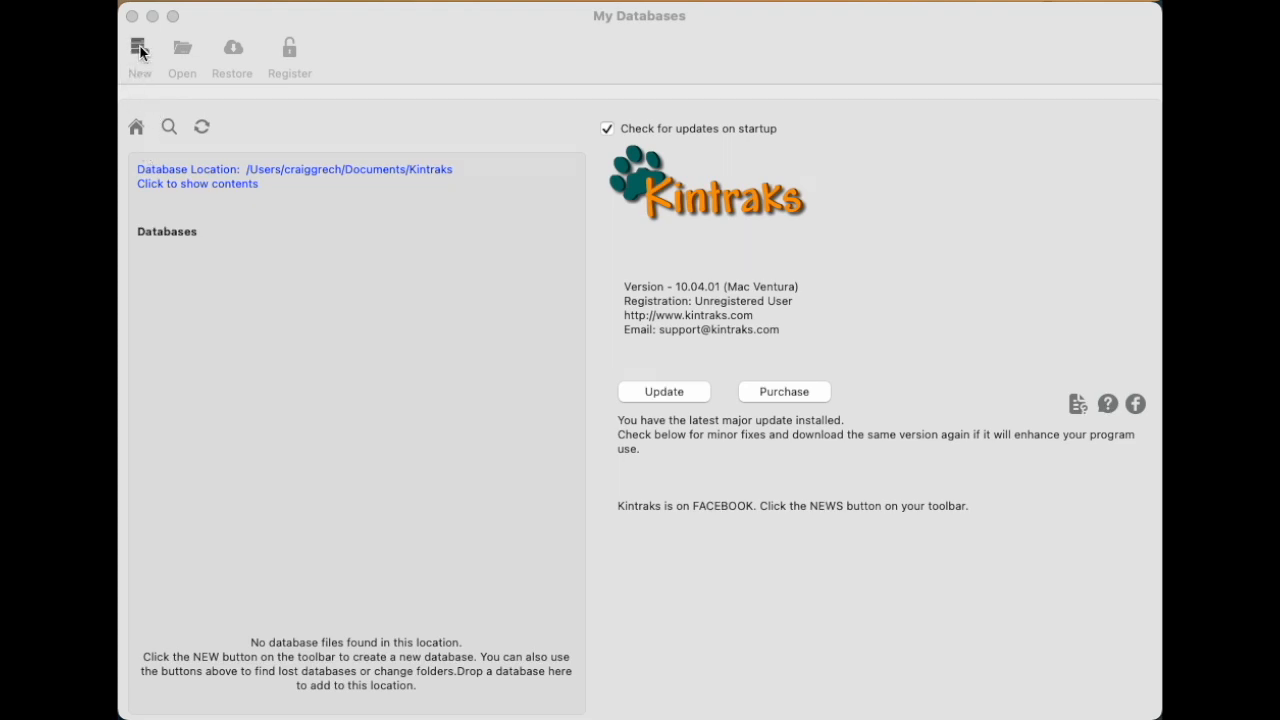
Create a new database named Dogs so Dogs.cax appears in the list.
left_click(140, 50)
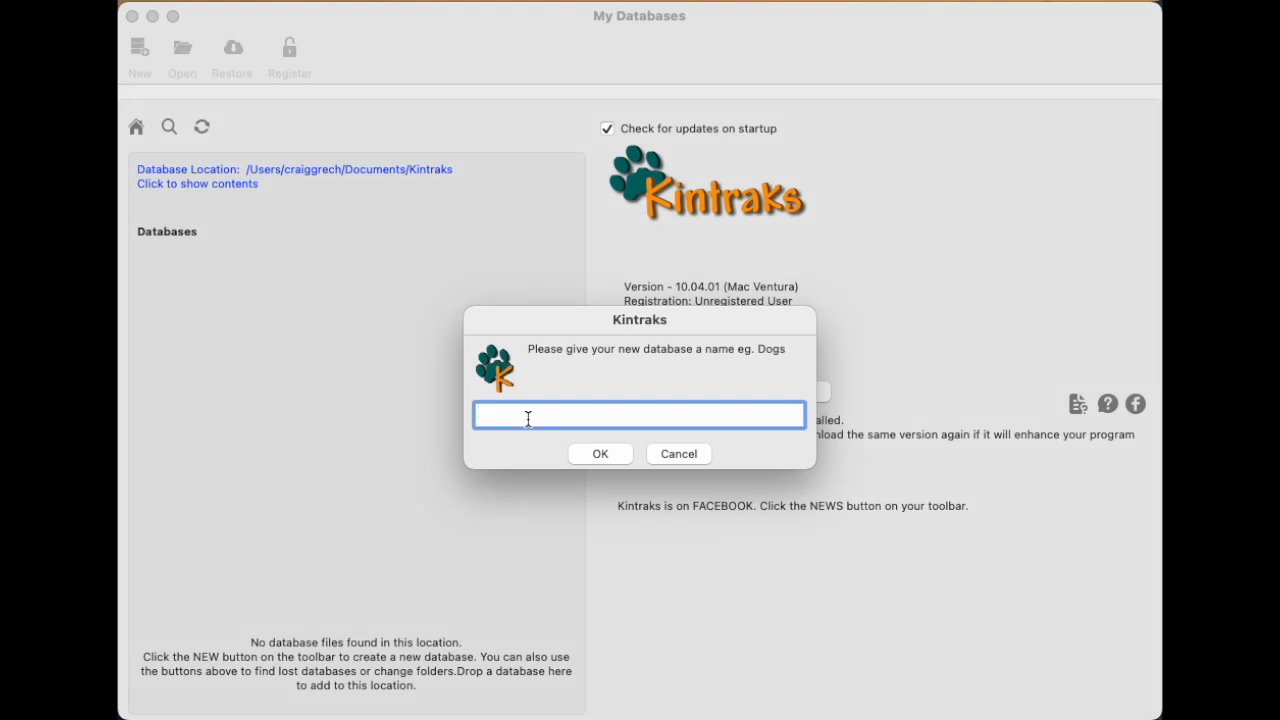
type("Dogs")
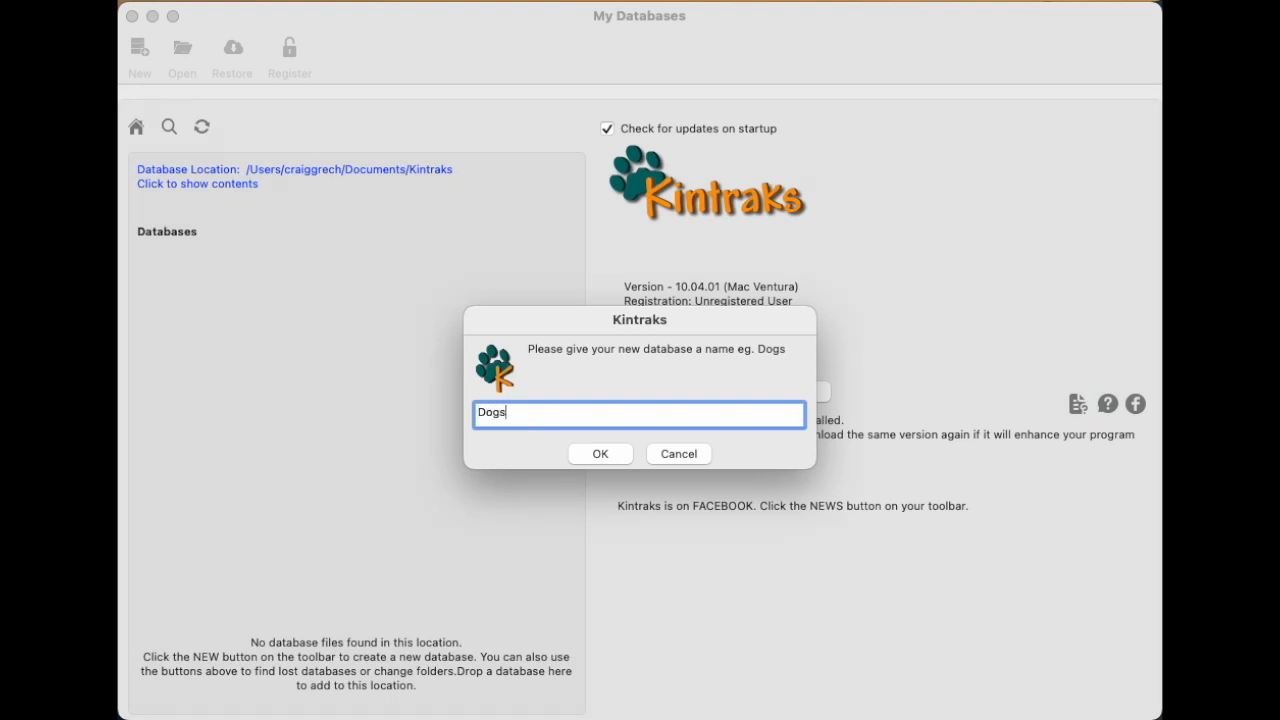
left_click(600, 452)
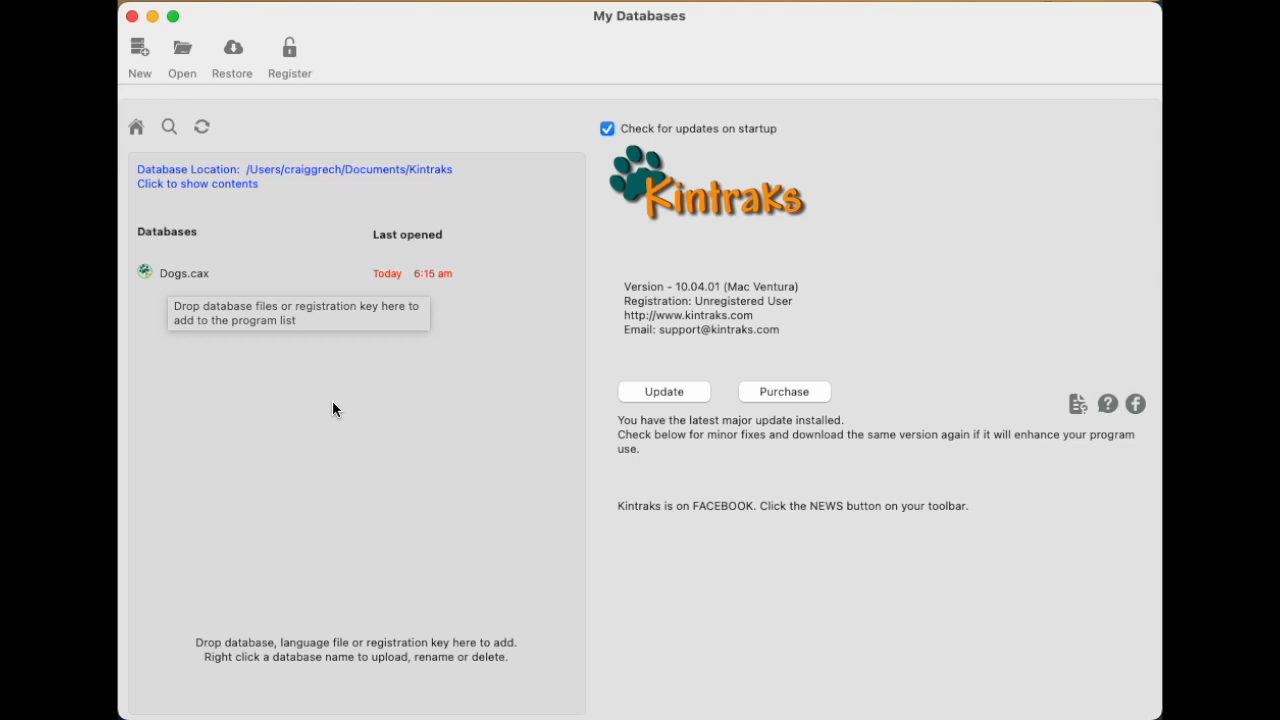
Open Dogs.cax, accept the setup notice, and set the country to Australia.
double_click(184, 272)
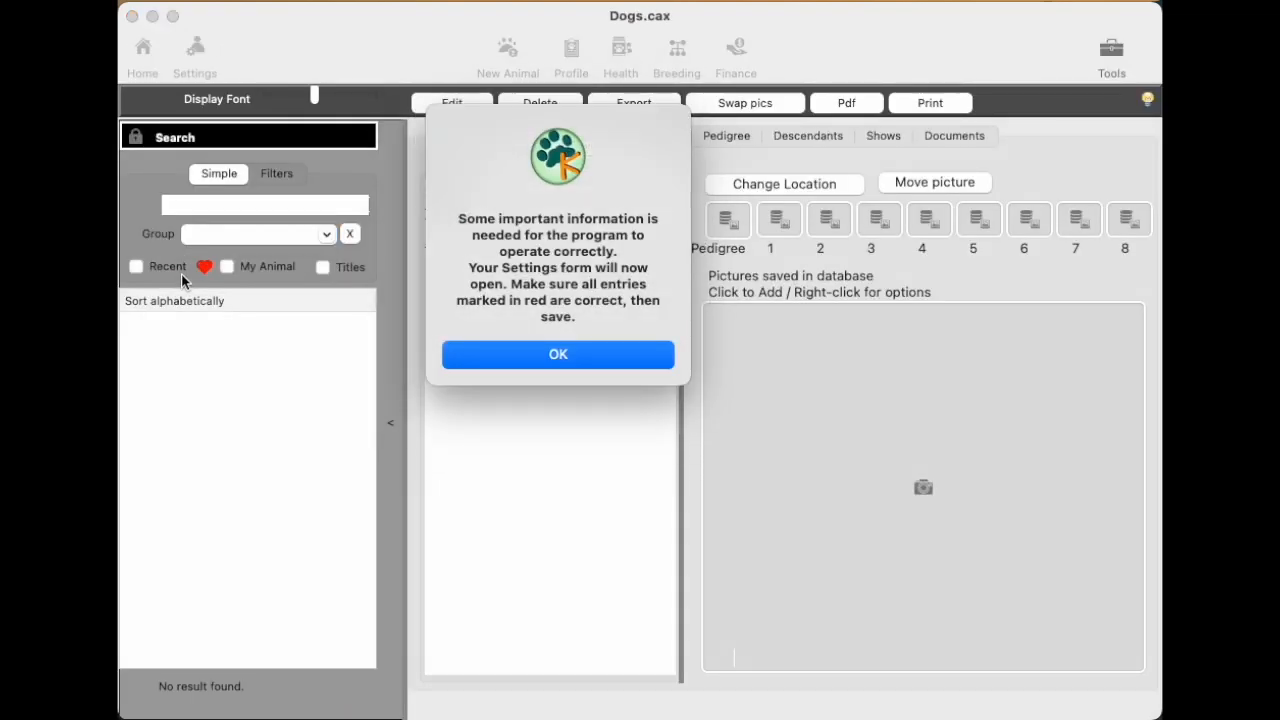
mouse_move(366, 300)
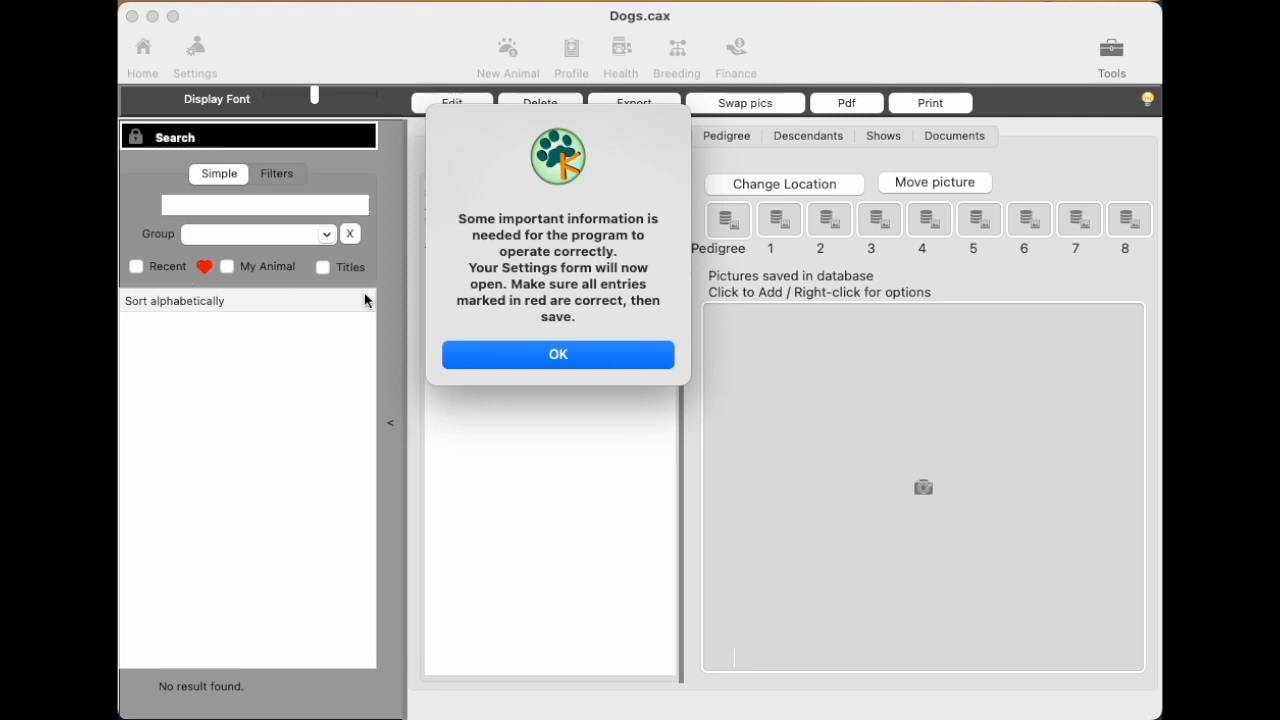
left_click(556, 354)
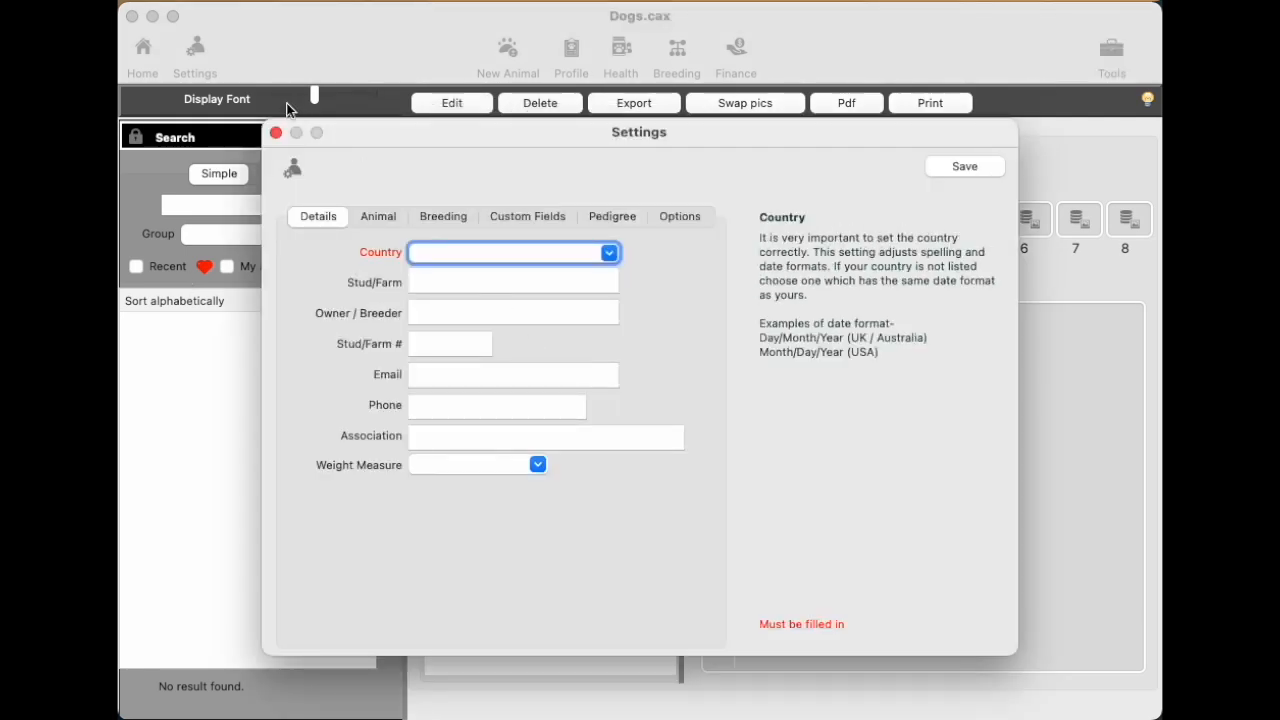
mouse_move(196, 50)
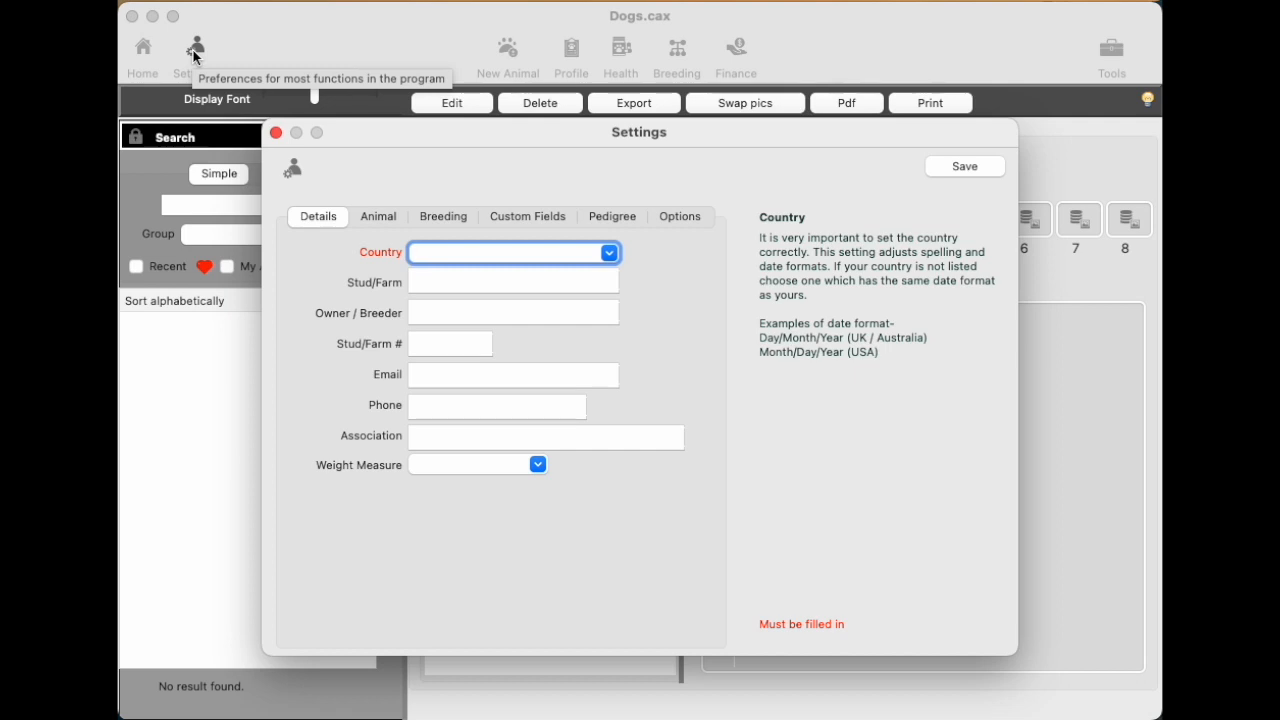
mouse_move(472, 152)
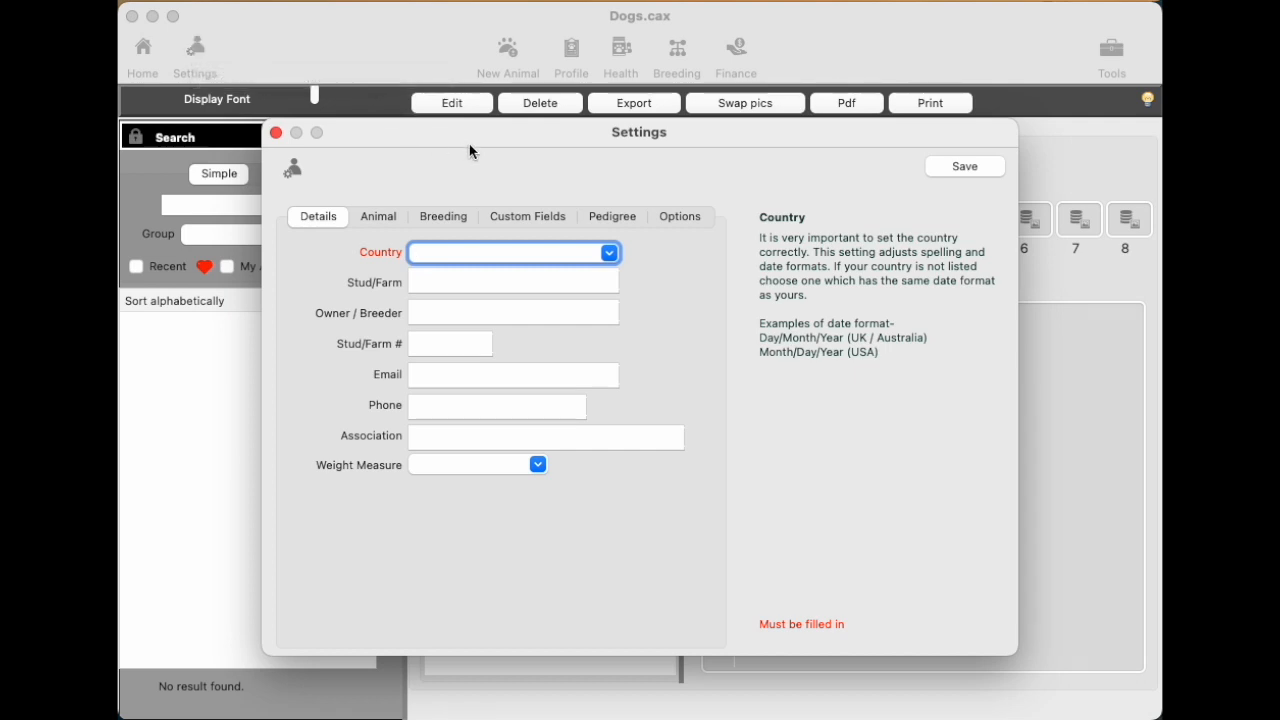
mouse_move(786, 318)
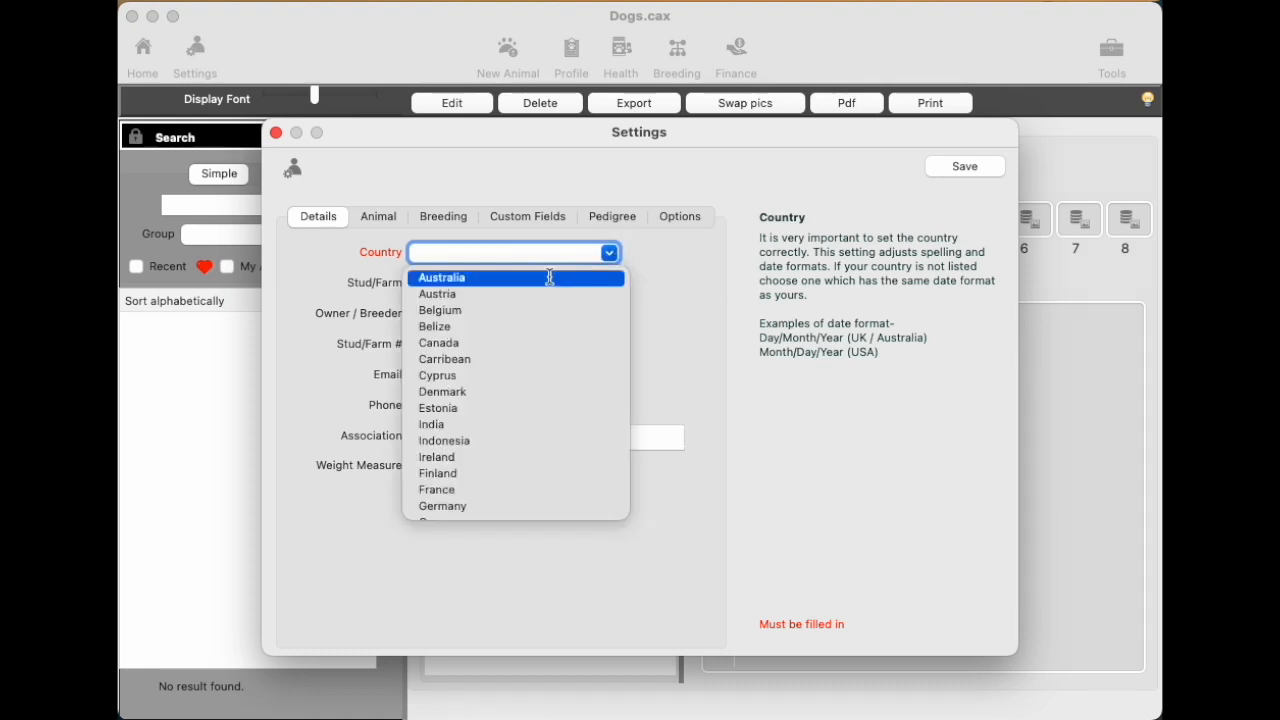
left_click(440, 276)
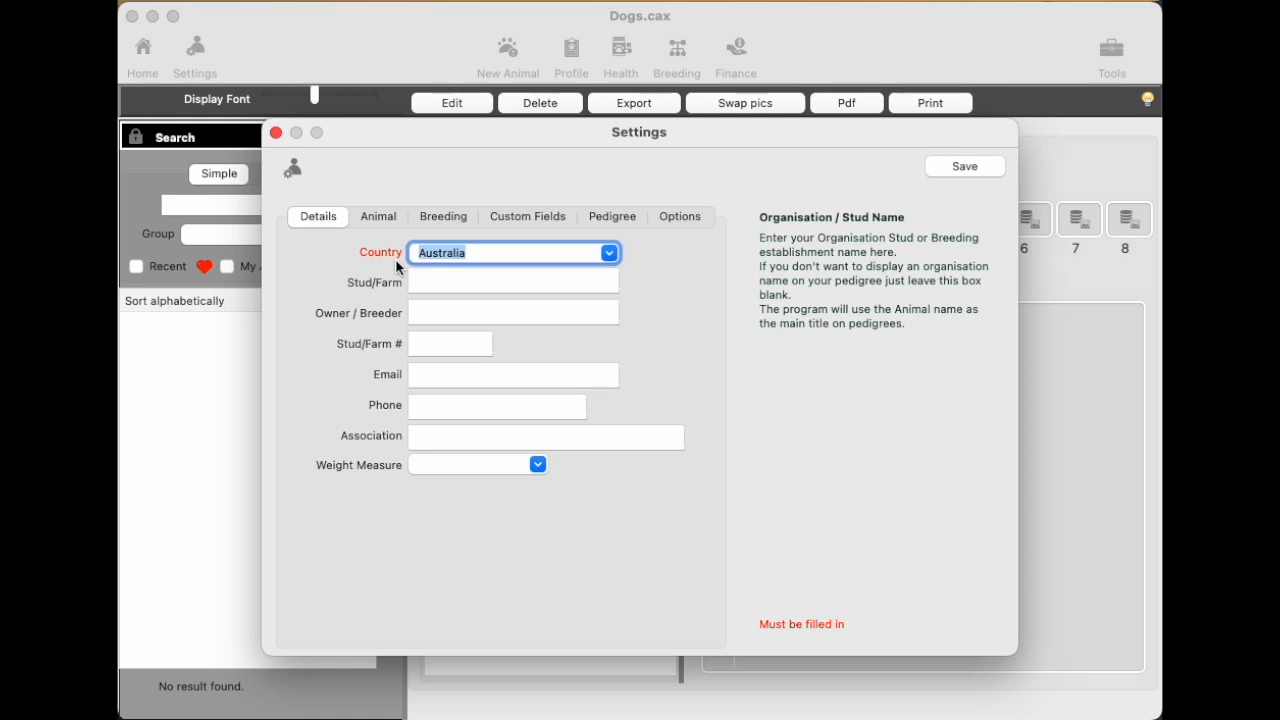
Choose Dog as the animal type and auto-fill the dog terms: Dog, Bitch, Sire, Dam, 22 years.
left_click(378, 216)
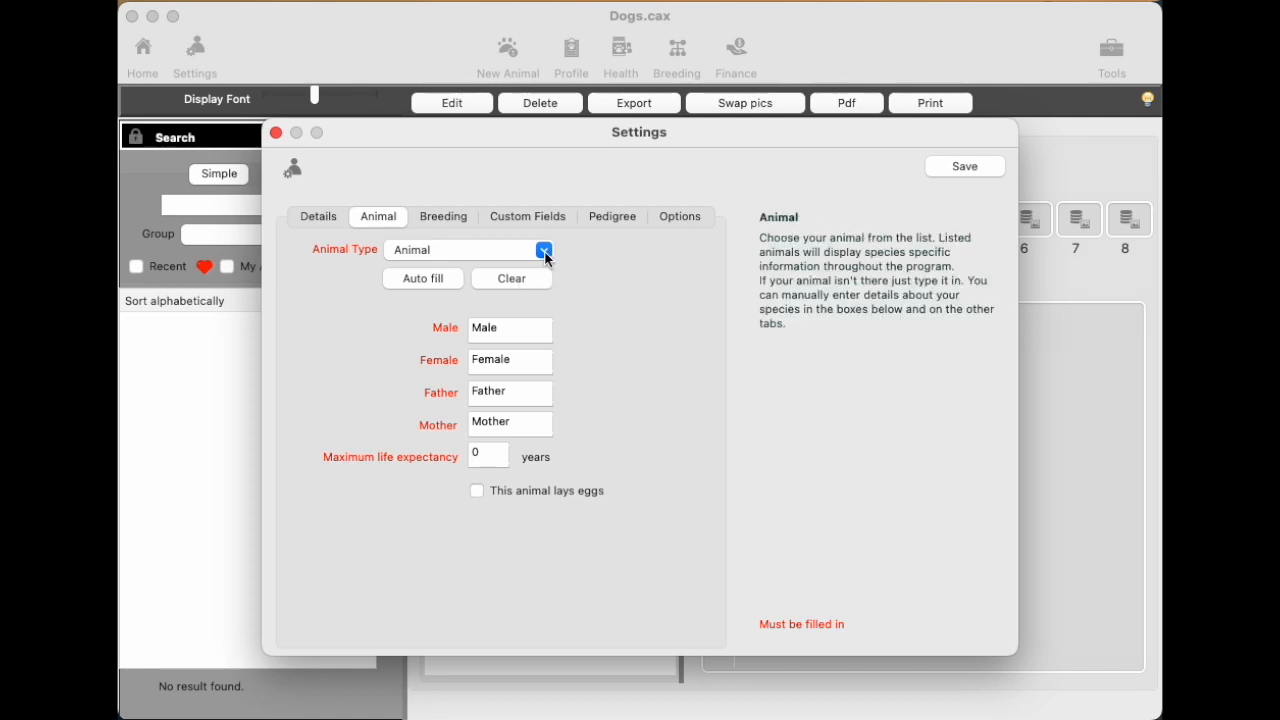
left_click(544, 248)
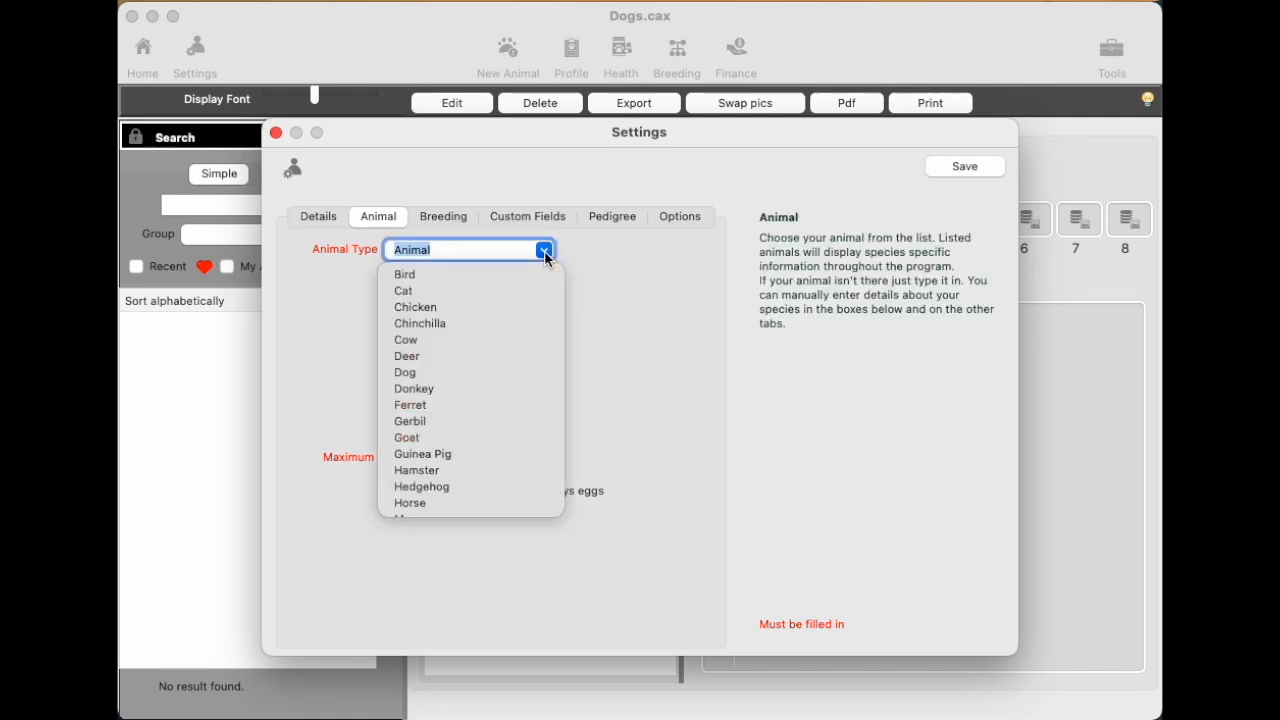
mouse_move(406, 372)
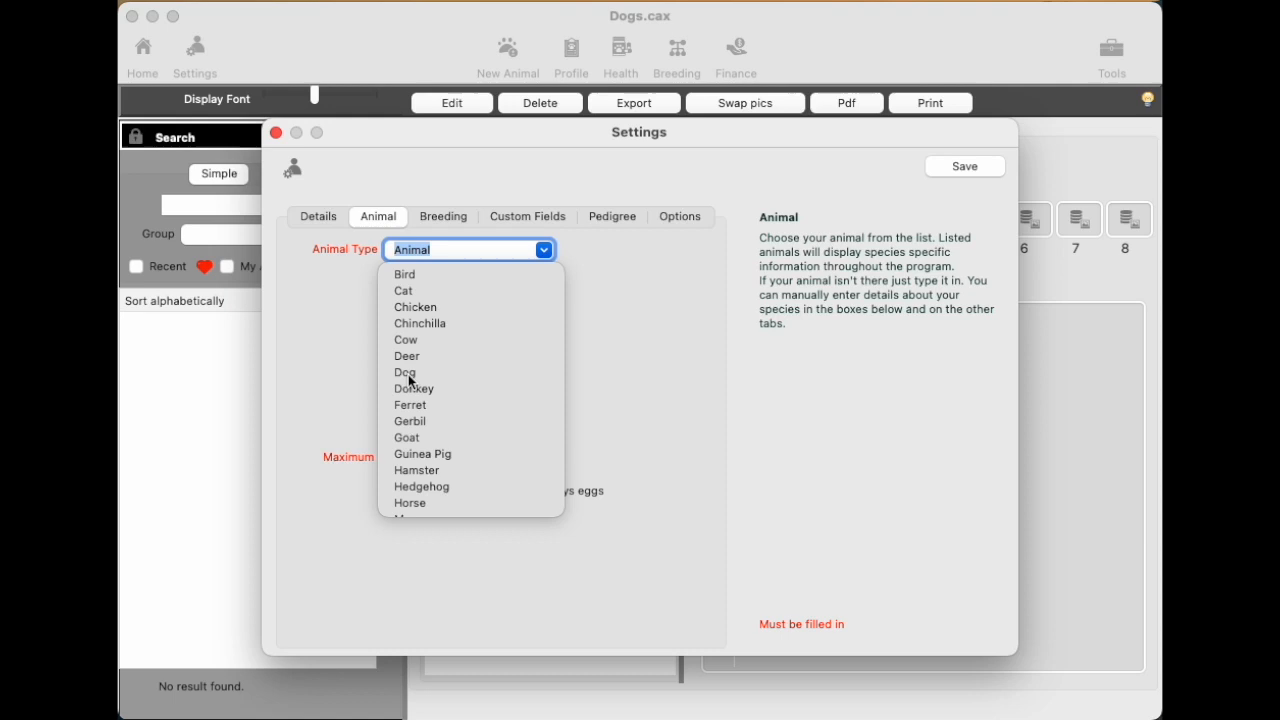
scroll("down", 3)
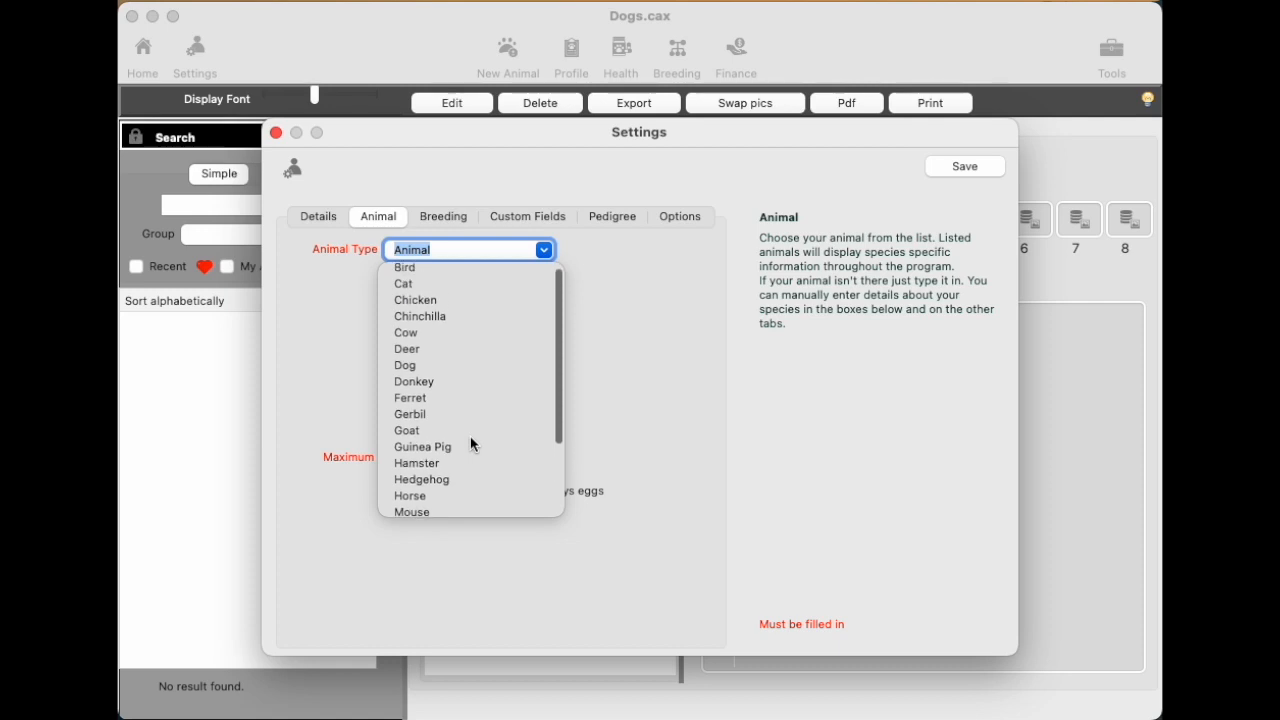
left_click(404, 364)
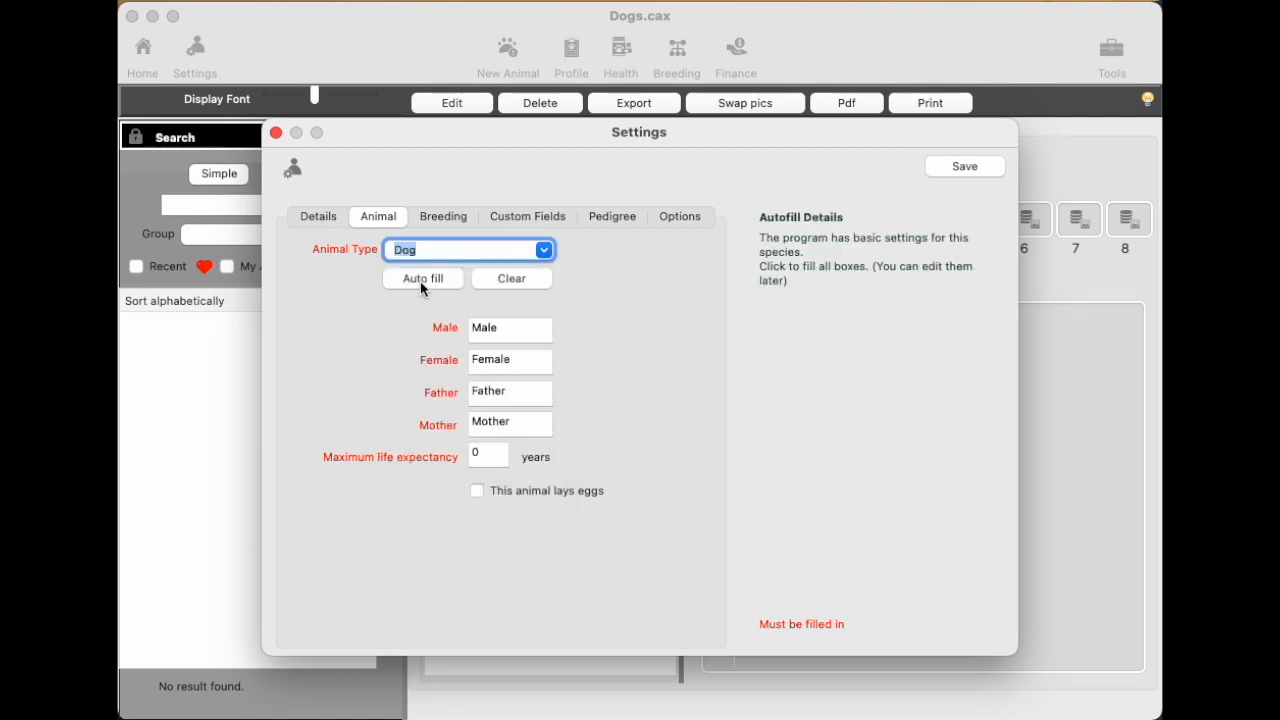
mouse_move(422, 278)
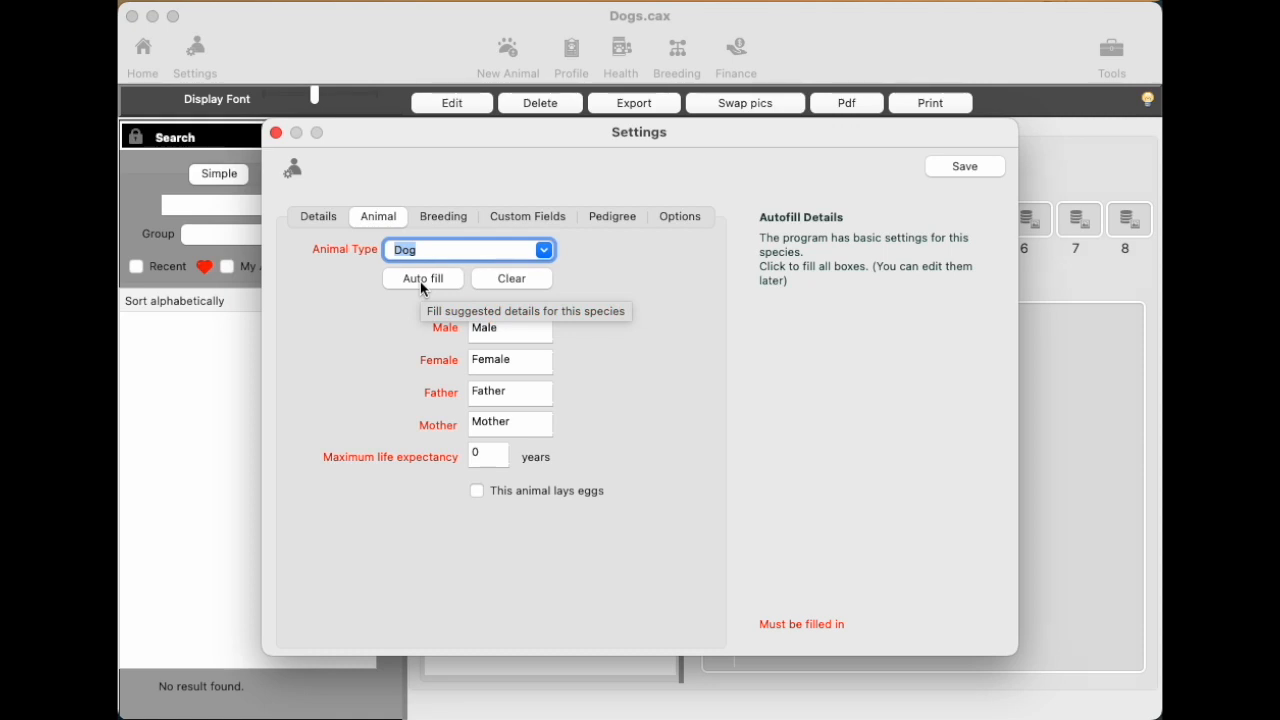
mouse_move(518, 400)
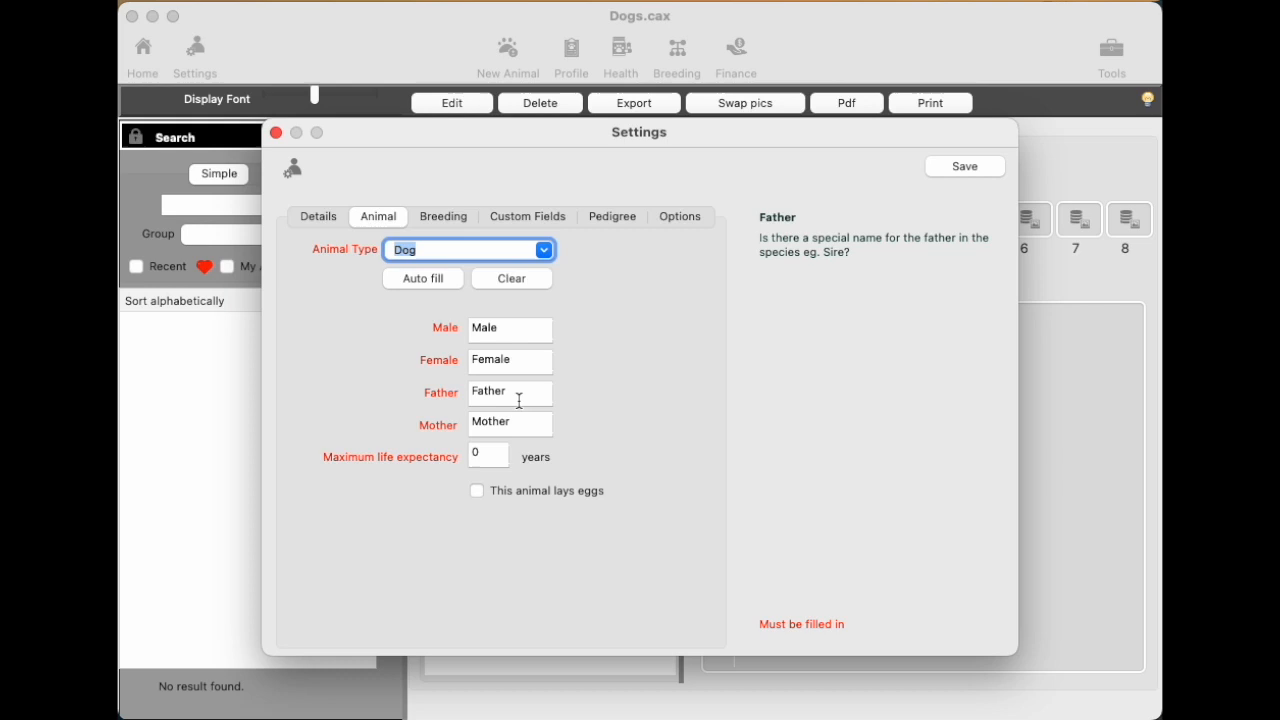
mouse_move(512, 278)
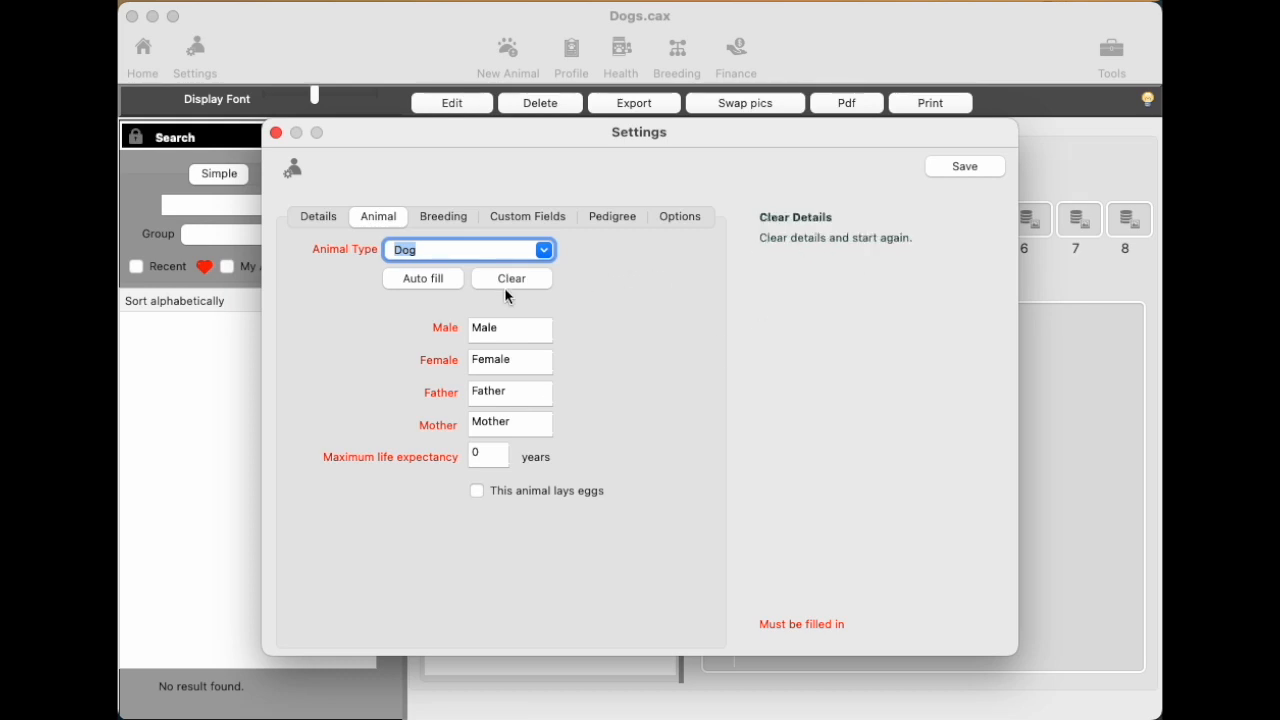
mouse_move(422, 278)
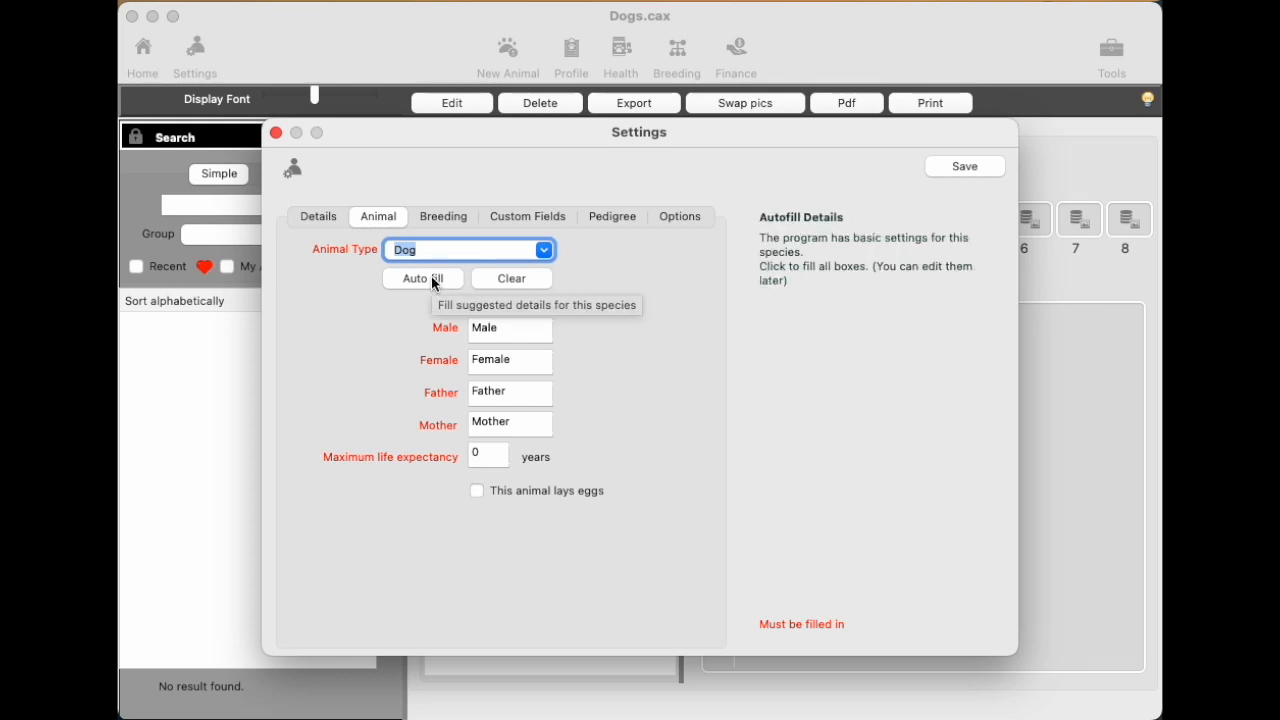
left_click(422, 278)
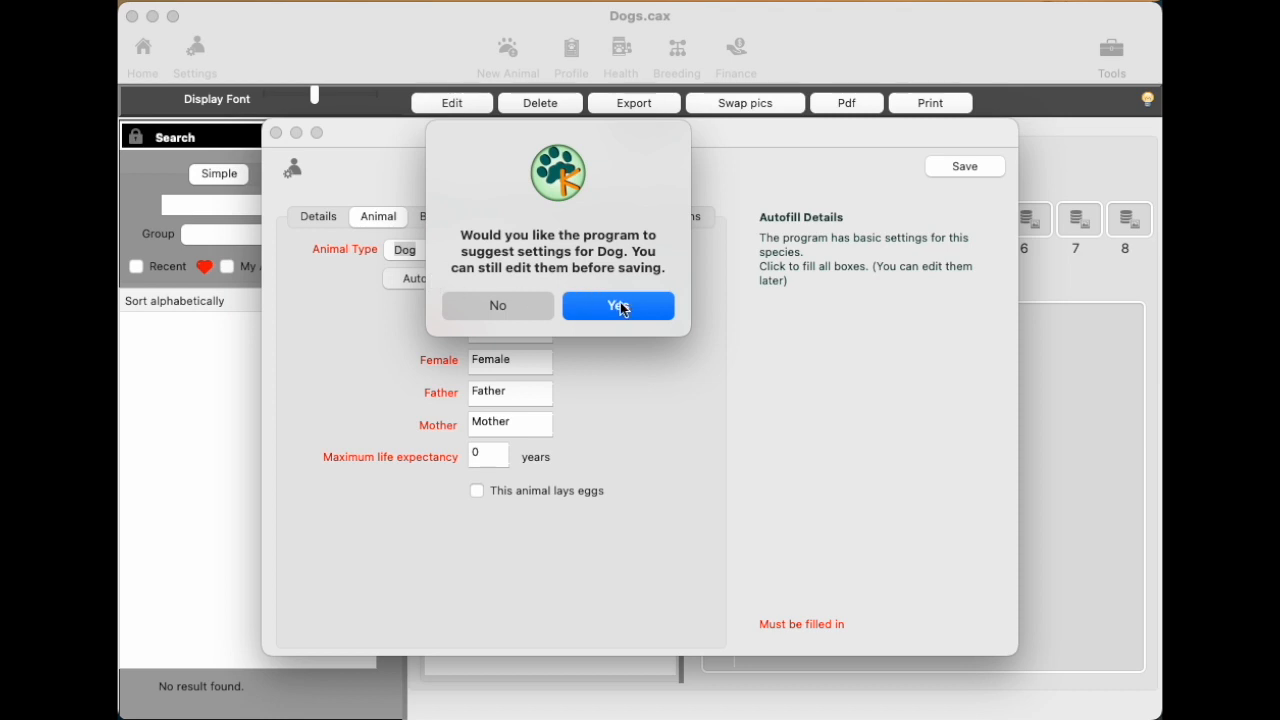
left_click(618, 304)
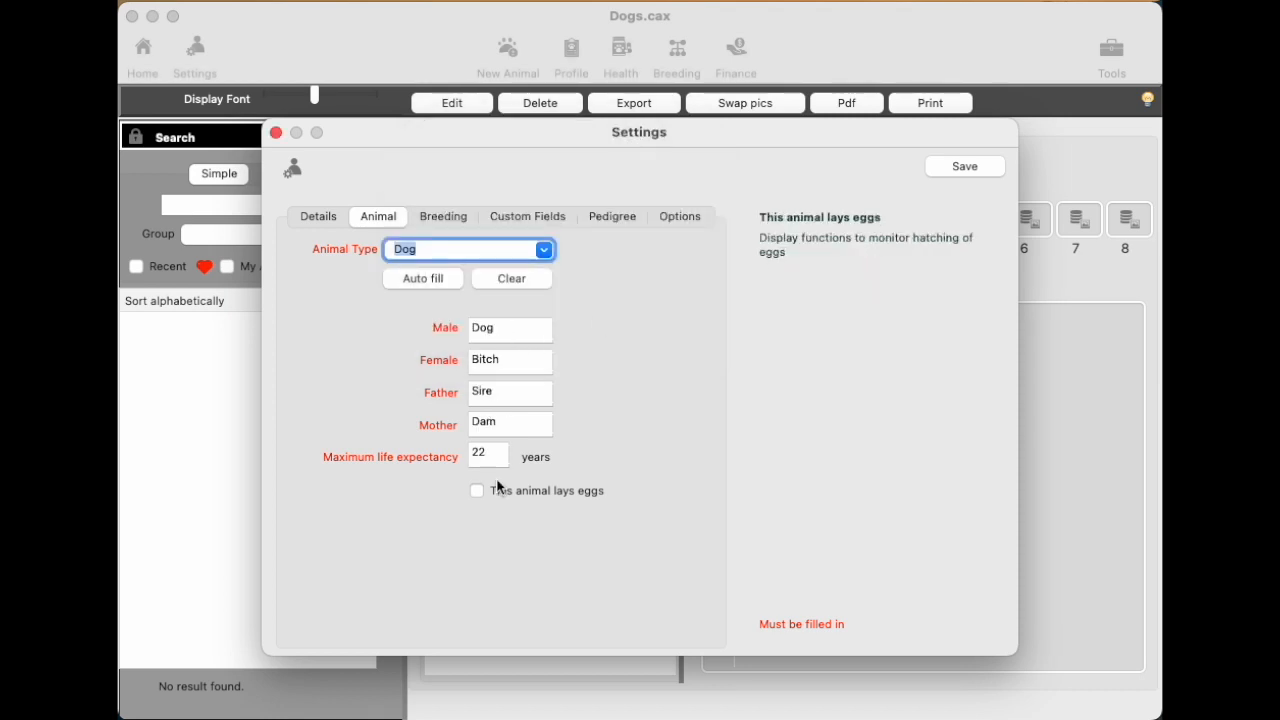
mouse_move(624, 462)
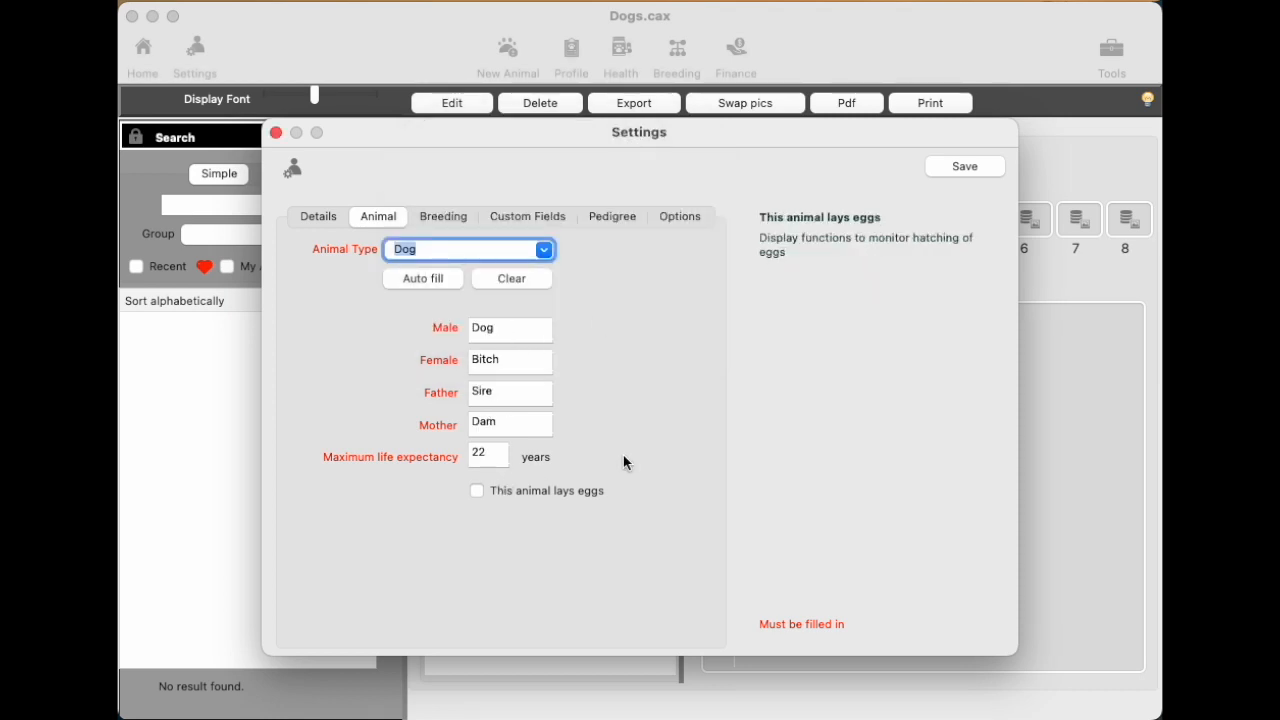
Review the Breeding and Custom Fields settings, then show the Pedigree certificate settings.
left_click(442, 216)
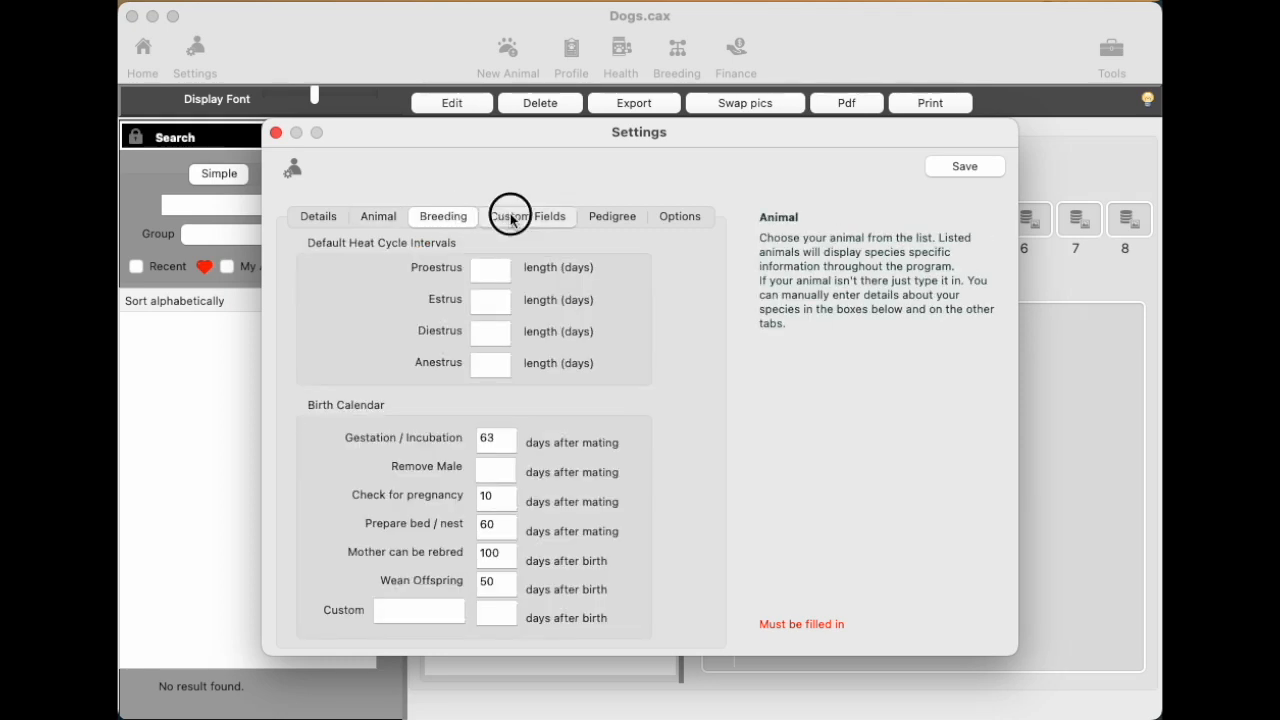
left_click(528, 216)
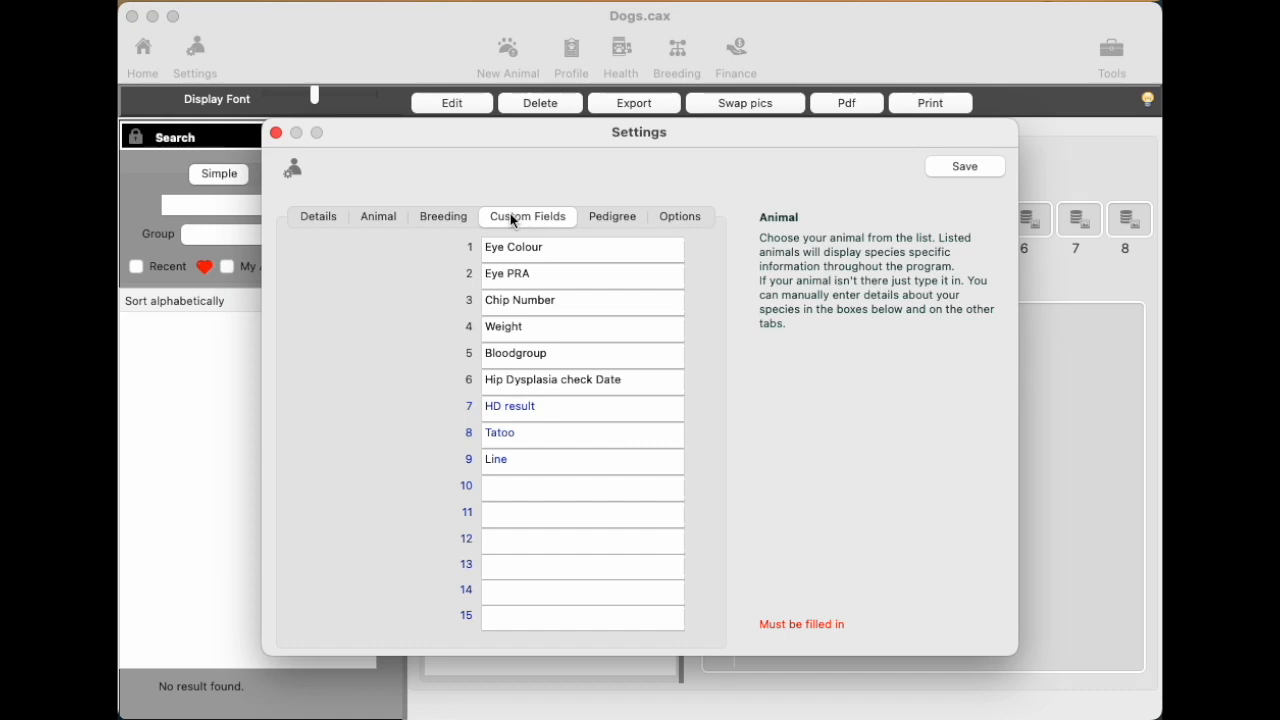
left_click(528, 216)
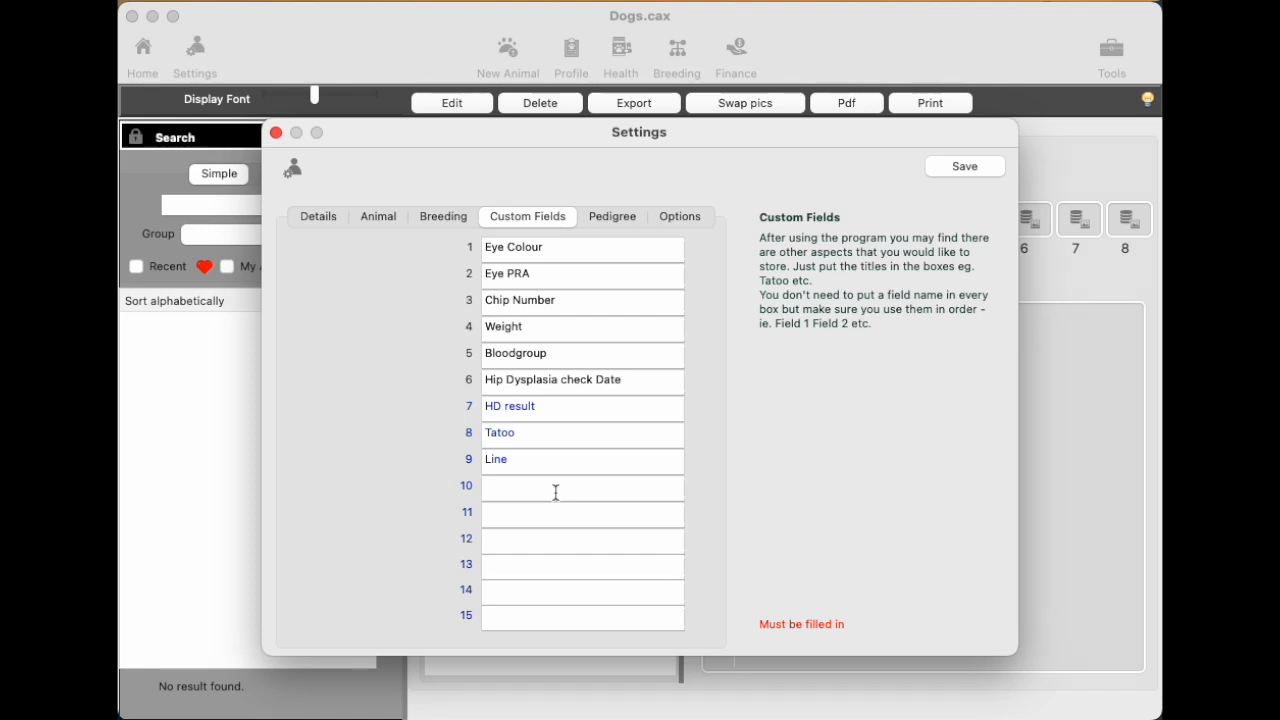
mouse_move(578, 498)
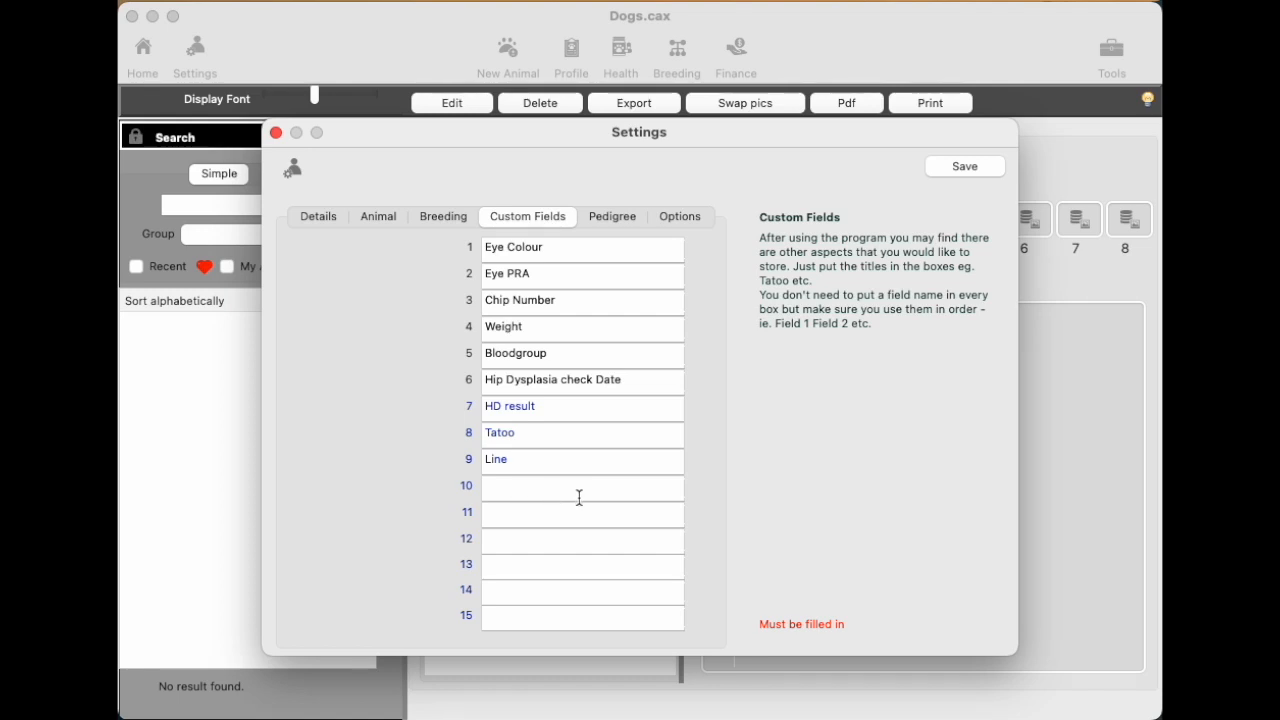
mouse_move(572, 496)
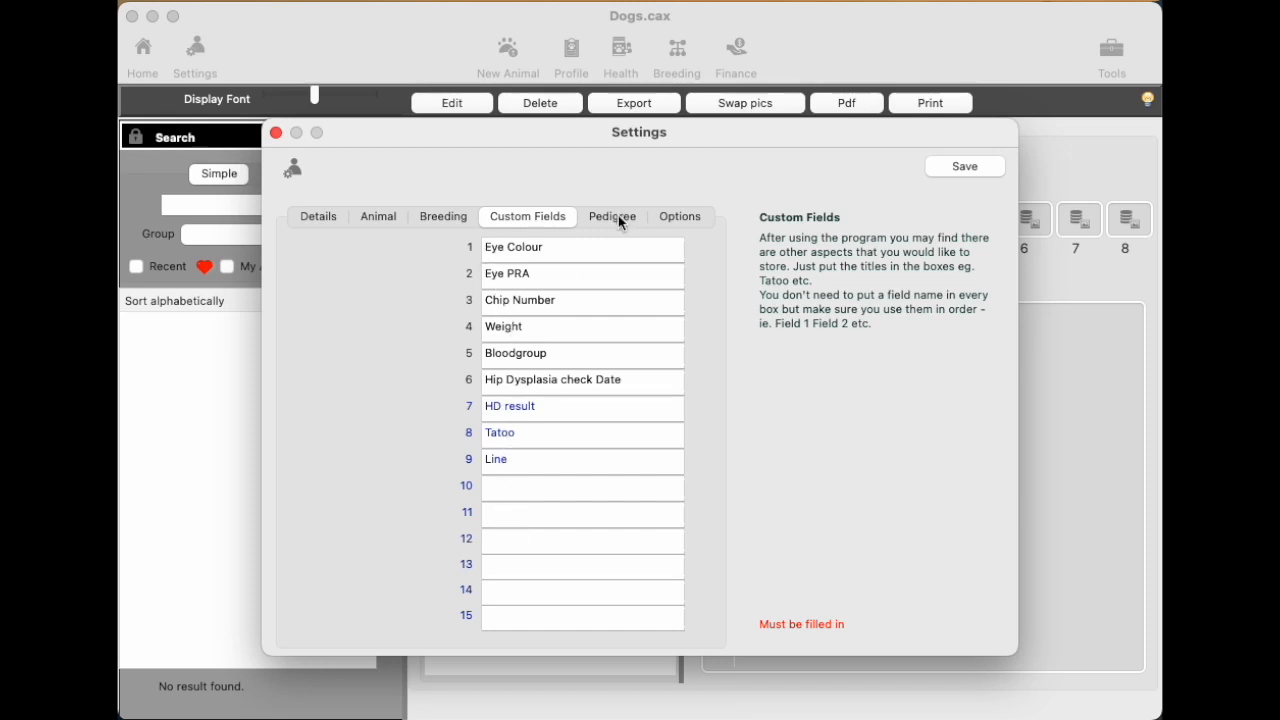
left_click(612, 216)
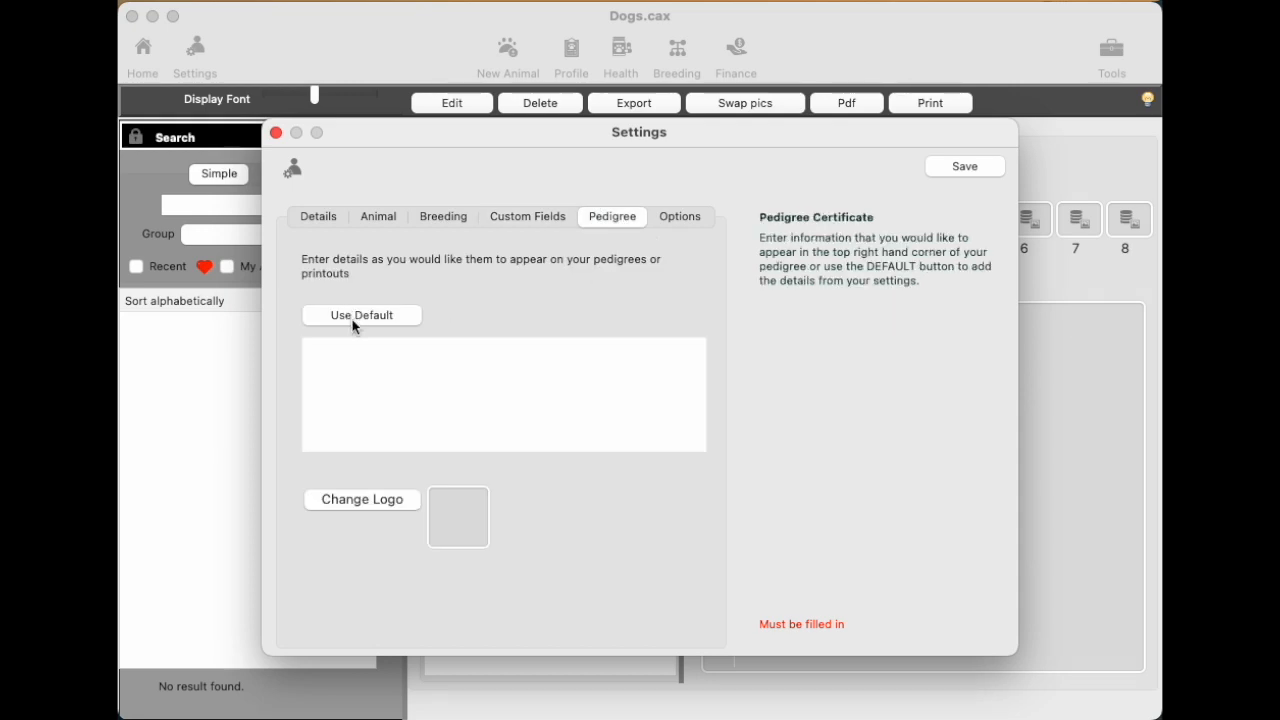
mouse_move(356, 322)
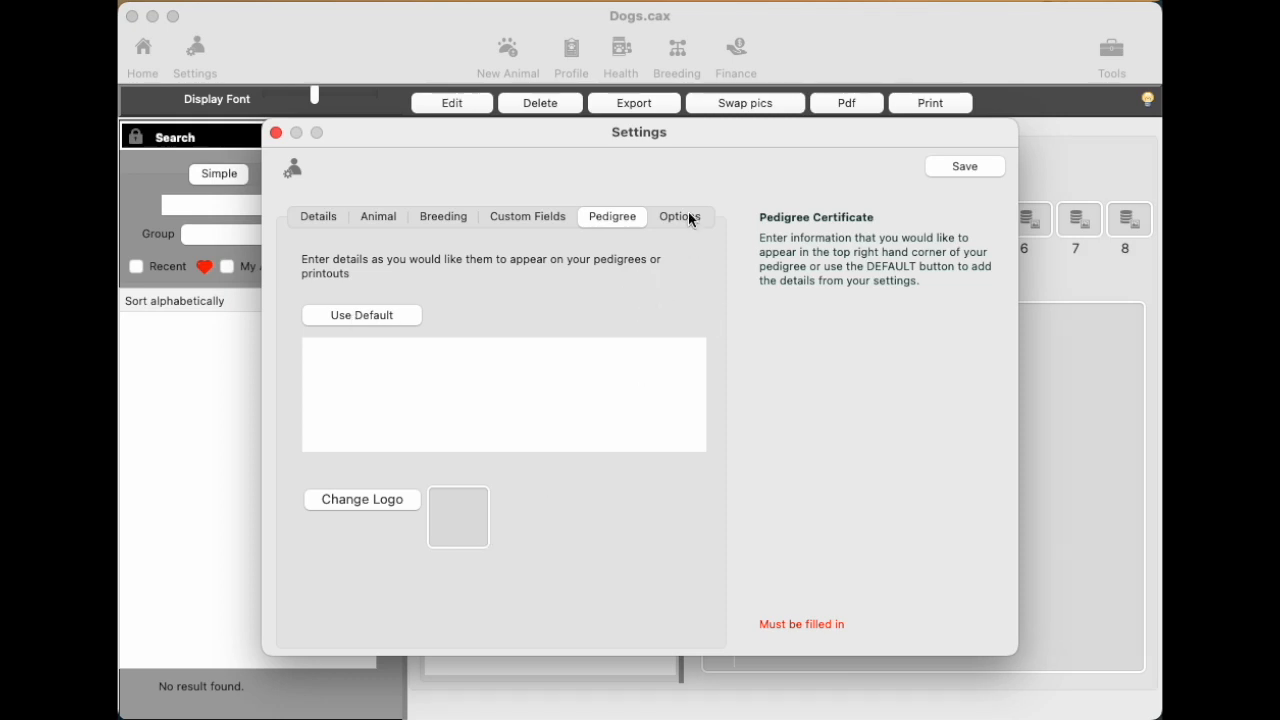
Enable 'Store Pictures inside database file' in Options and save the settings.
left_click(680, 216)
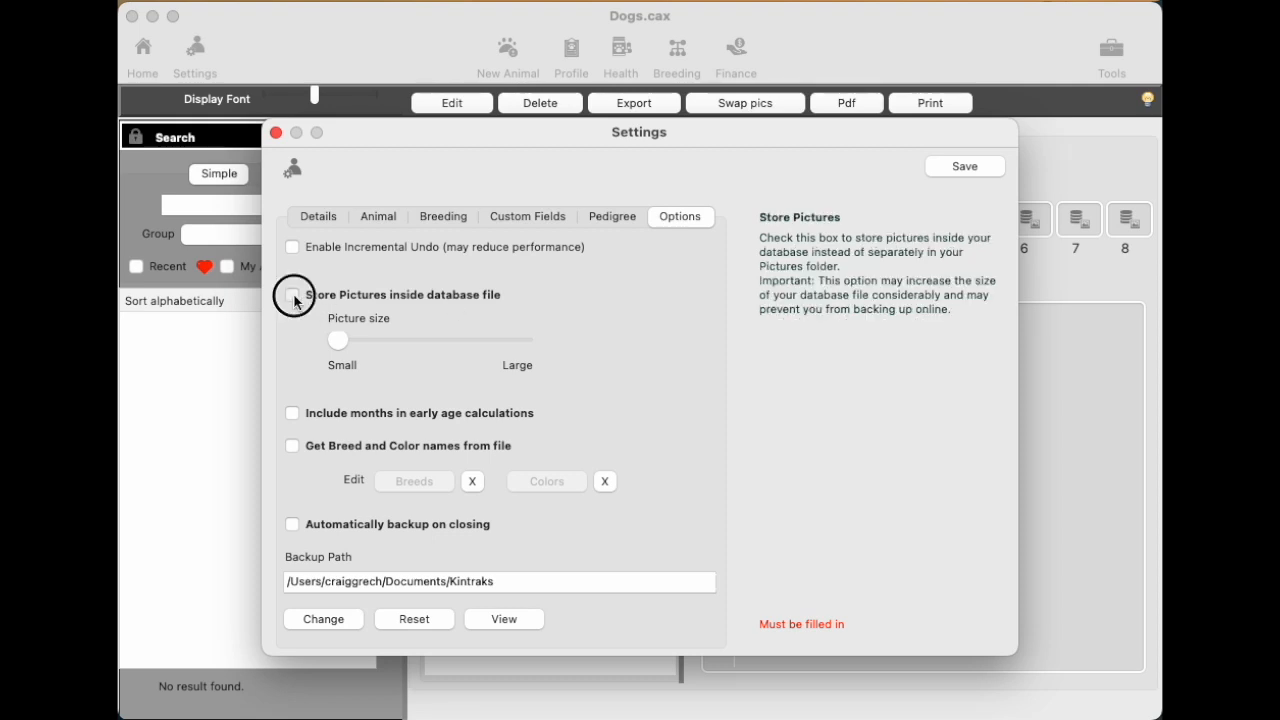
left_click(292, 294)
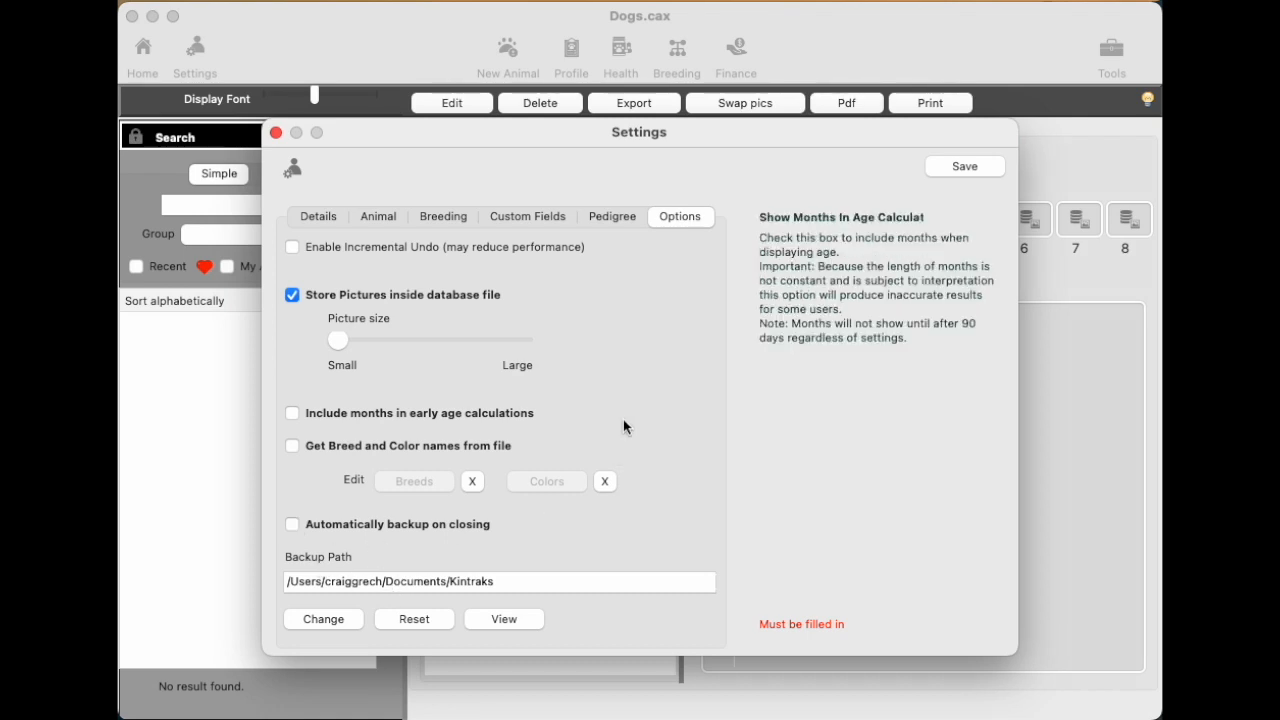
left_click(962, 166)
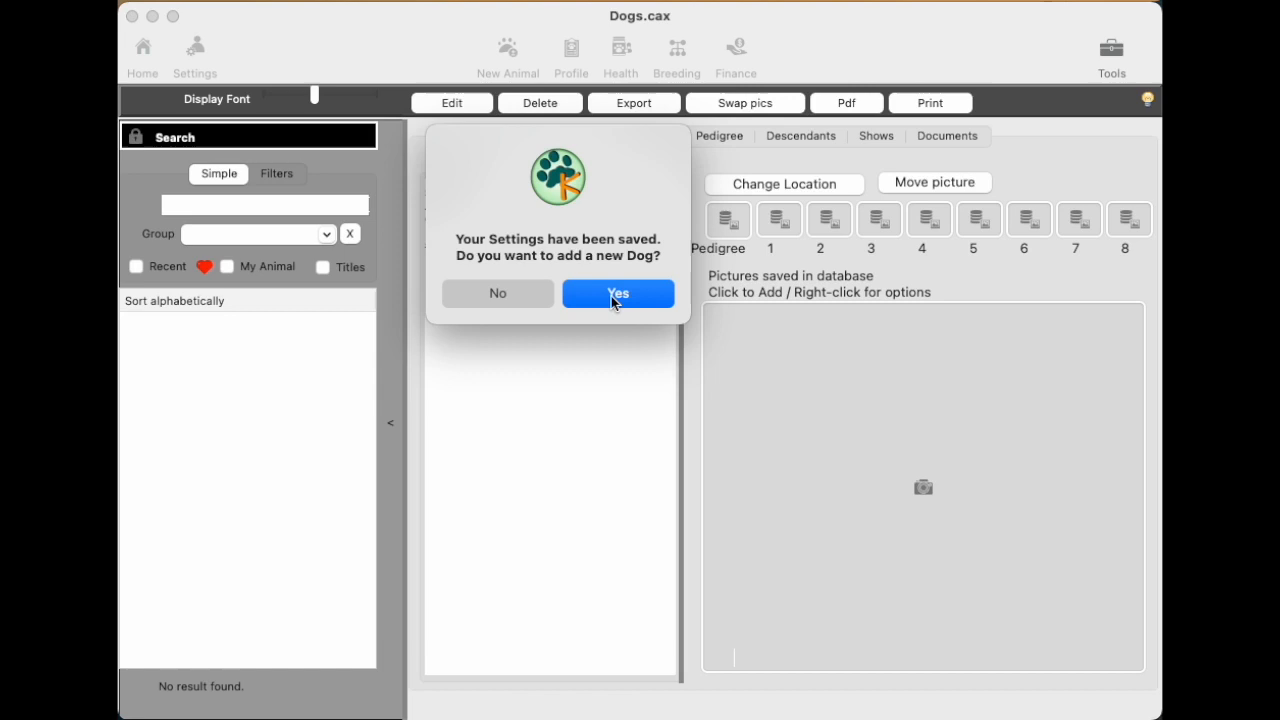
mouse_move(616, 268)
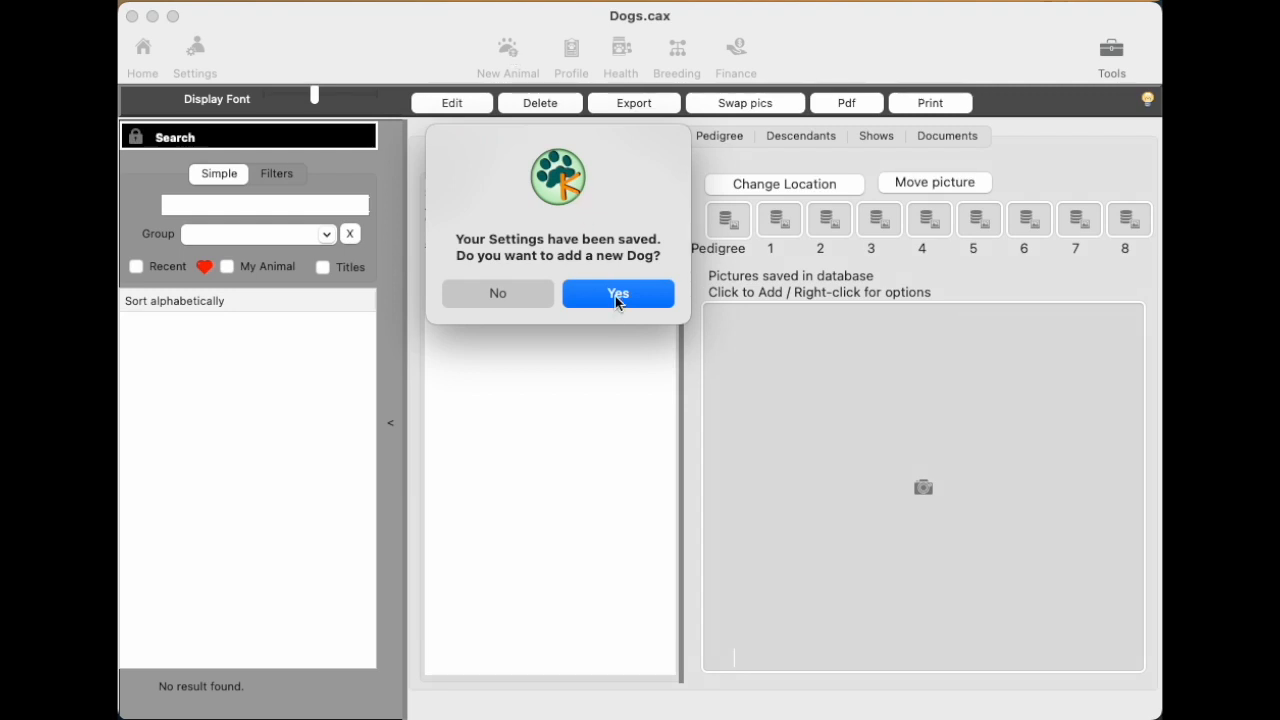
Add a new dog record named Bart Simpson with sex Dog.
left_click(618, 292)
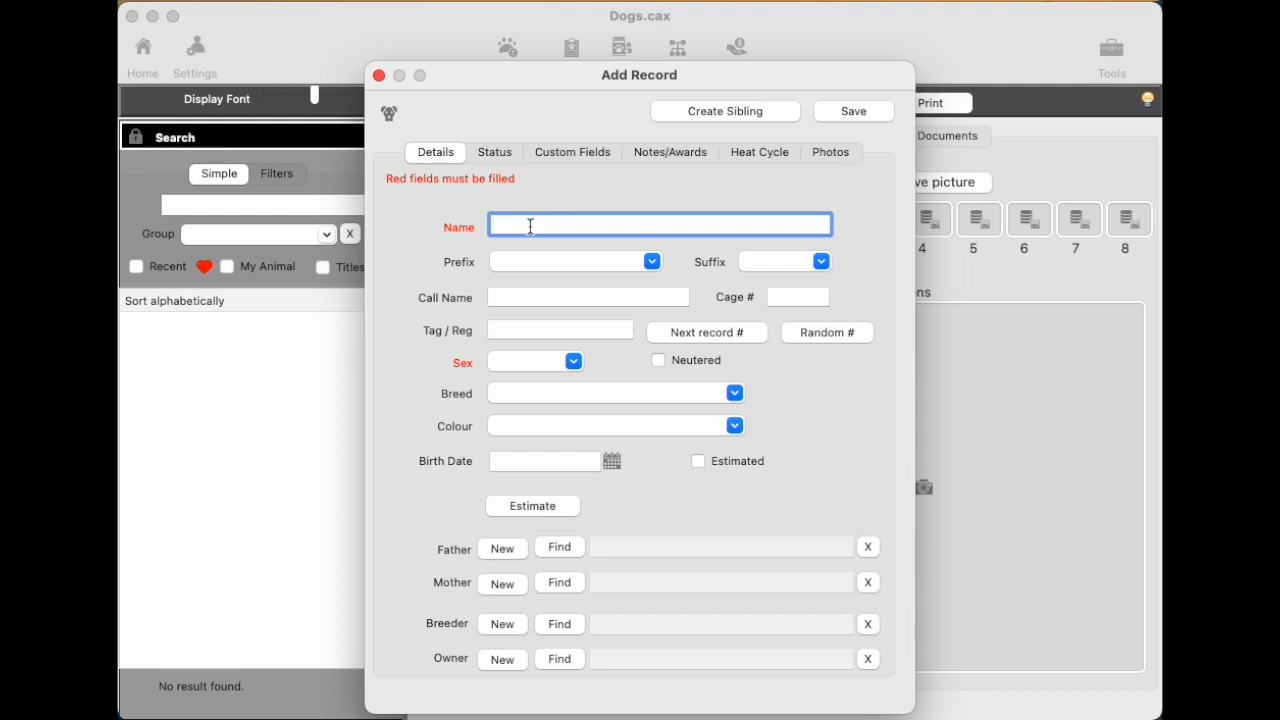
type("Bart Simpson")
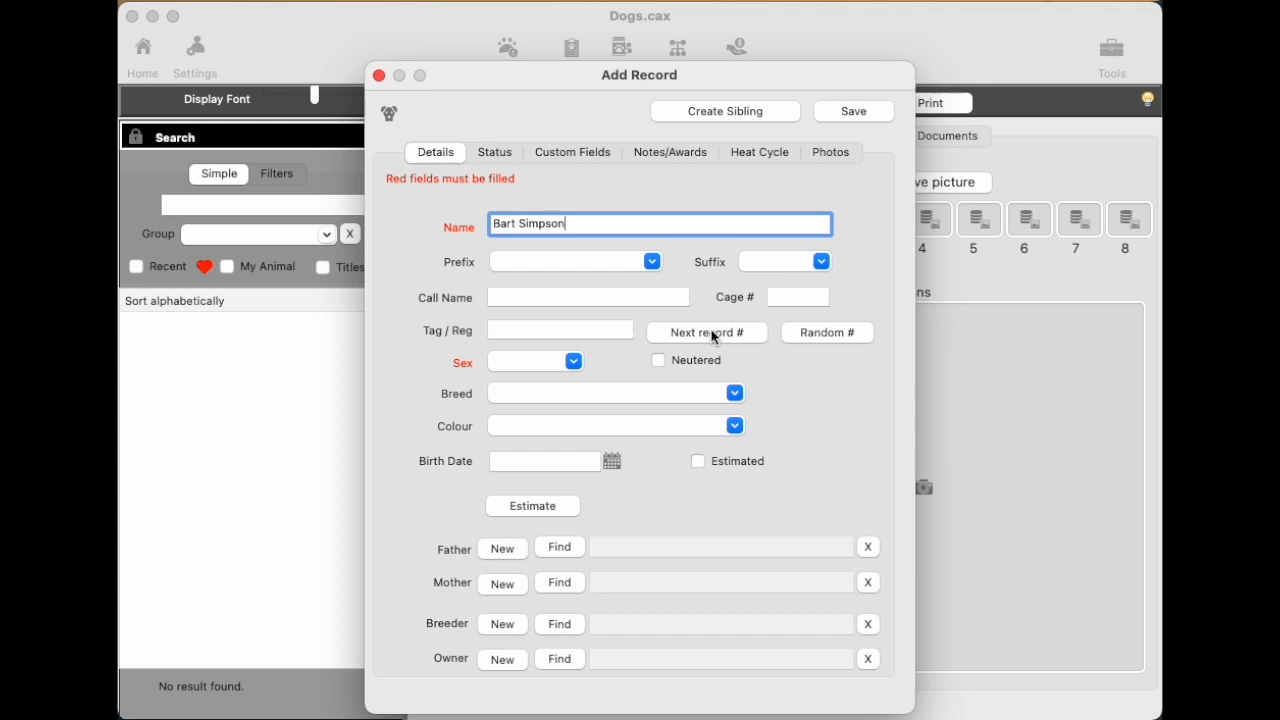
left_click(536, 360)
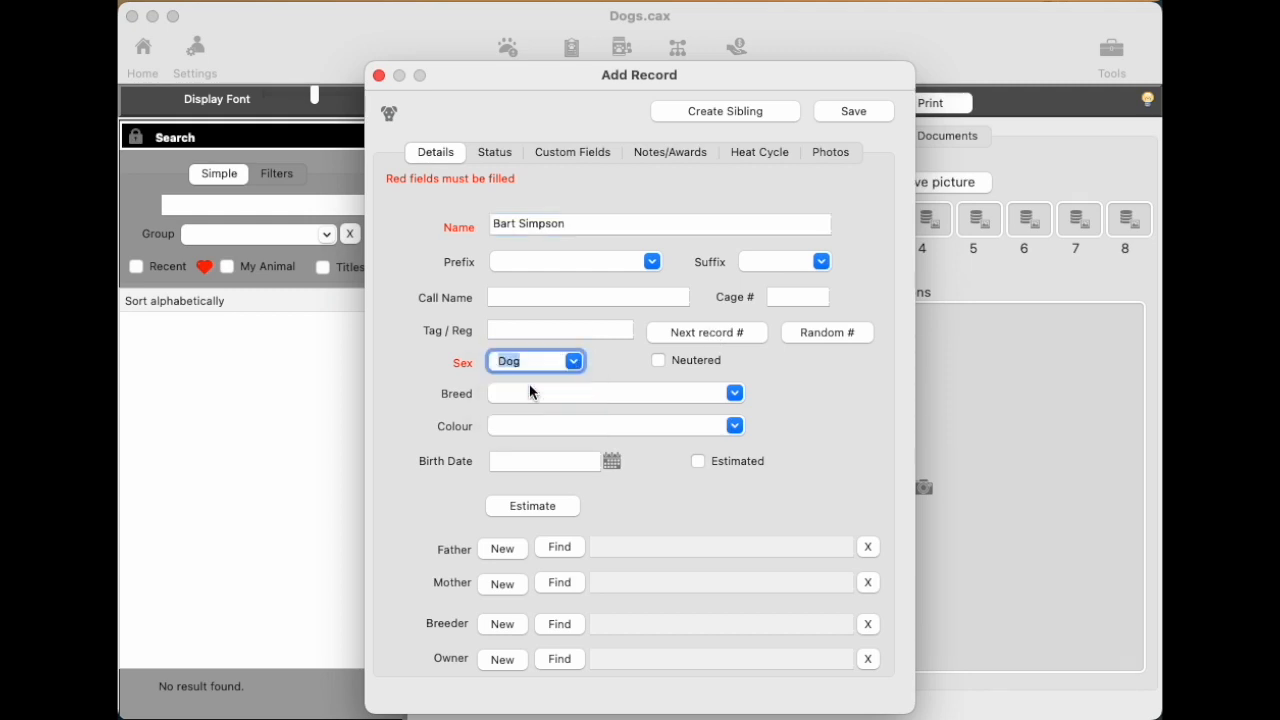
mouse_move(662, 418)
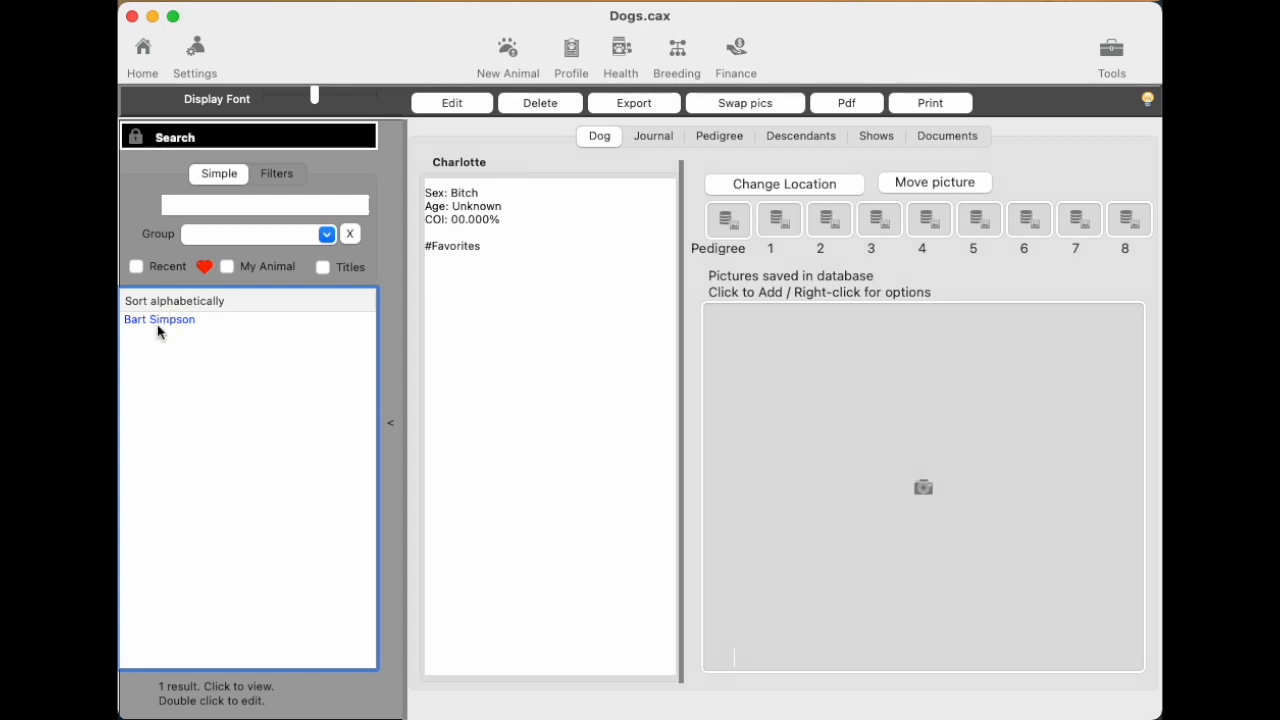
mouse_move(170, 332)
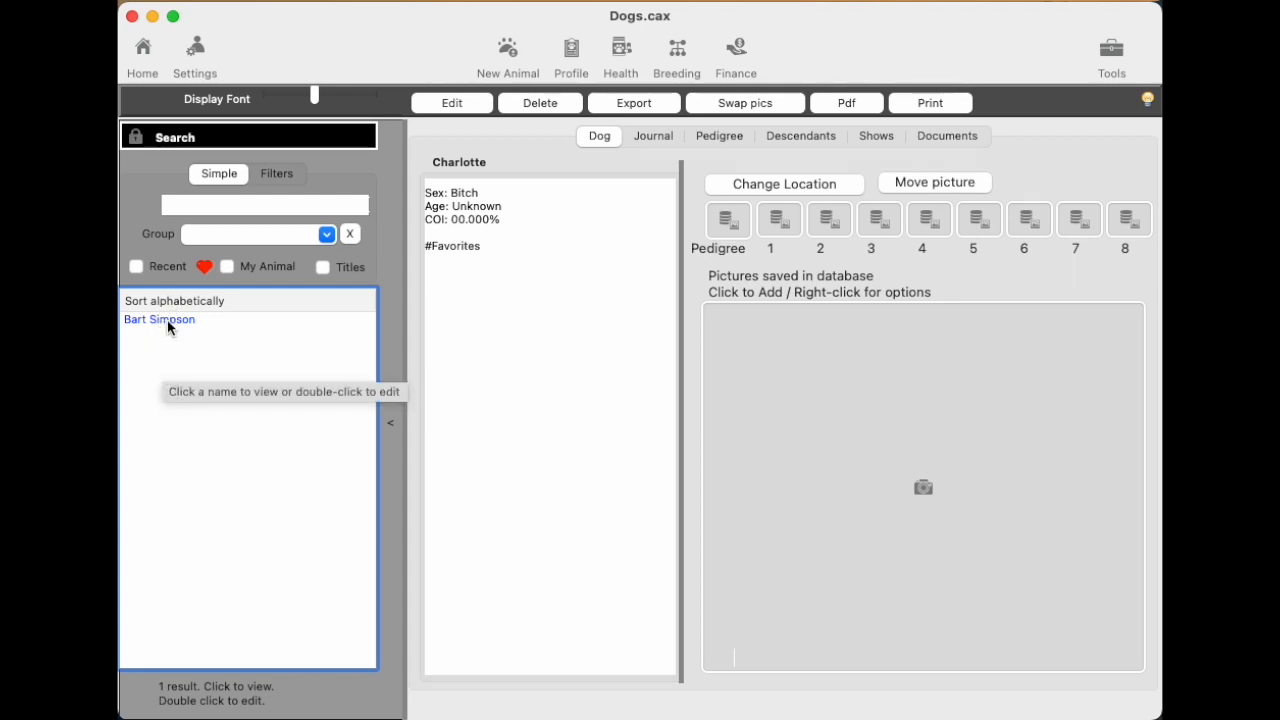
Select Bart Simpson in the list to show Record #1.
left_click(160, 320)
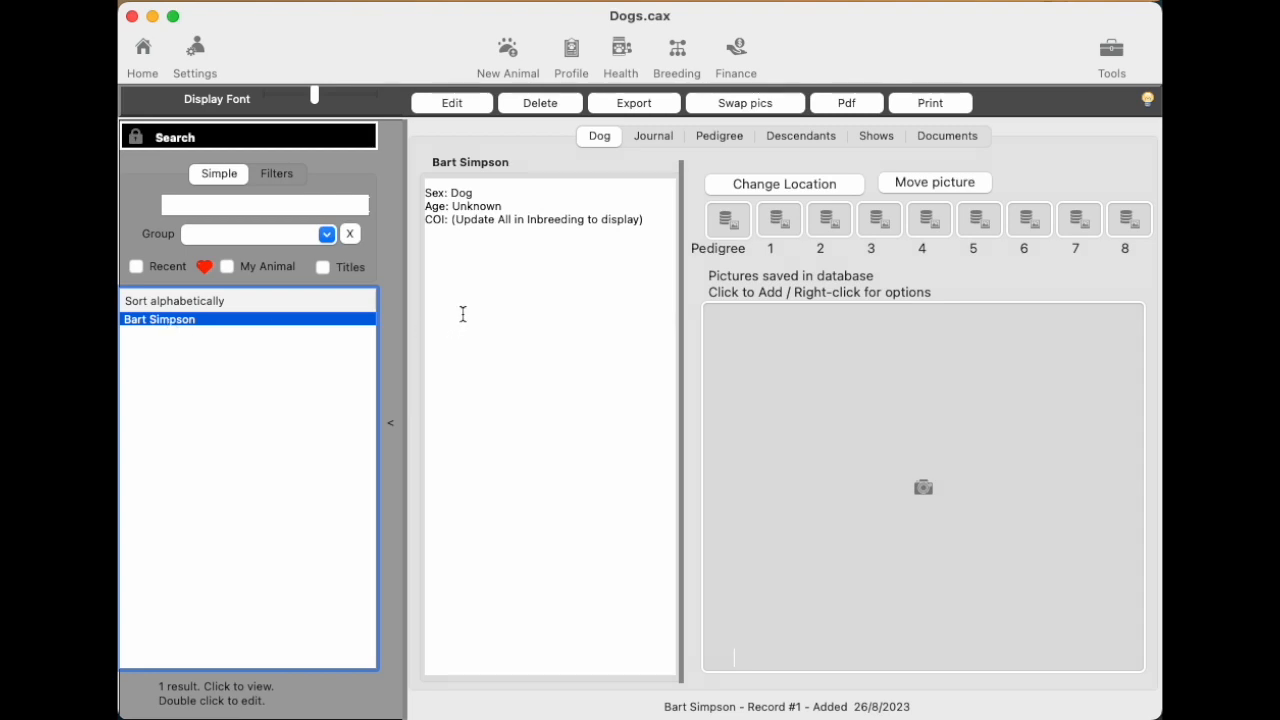
mouse_move(556, 424)
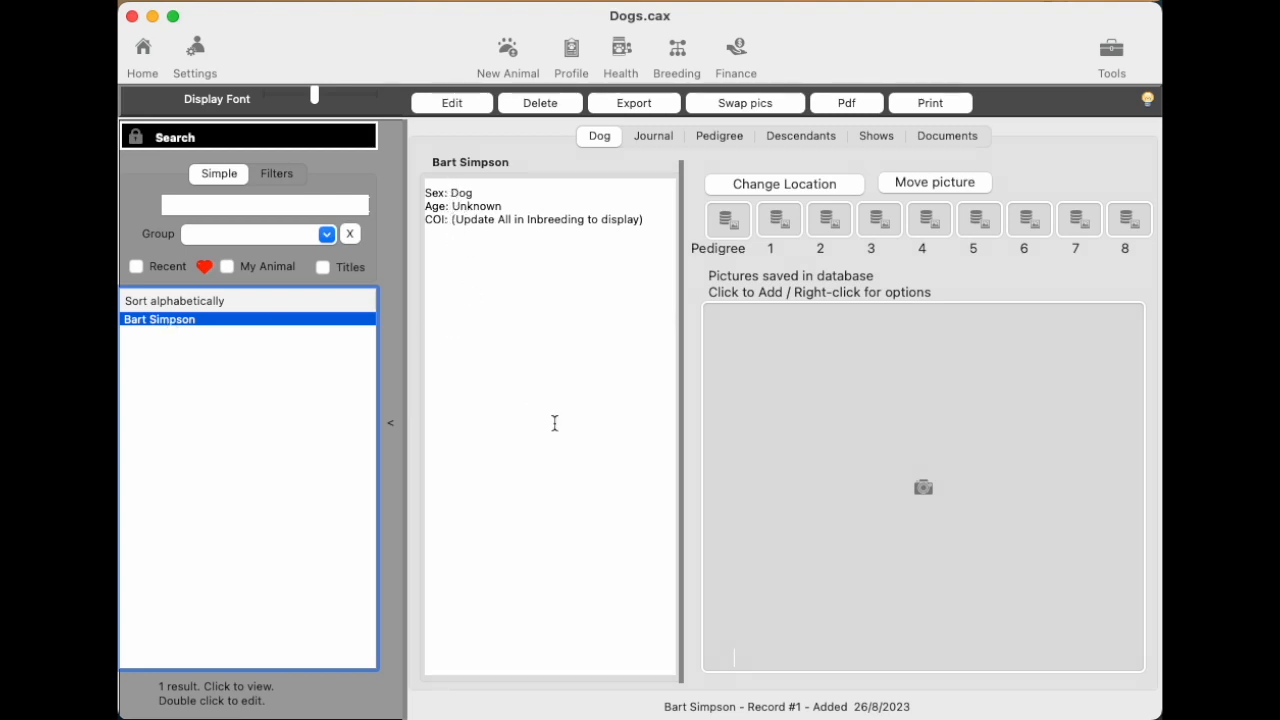
mouse_move(476, 402)
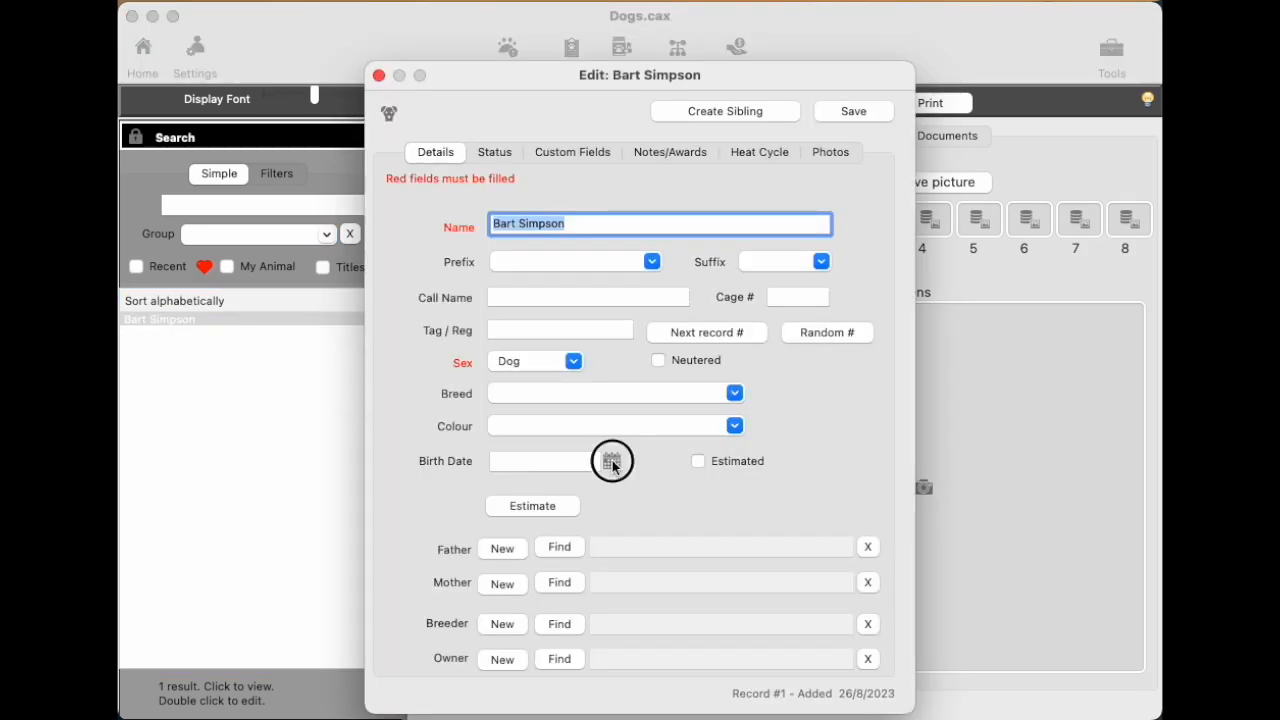
Set Bart Simpson's birth date to 11/1/2023 via the calendar and save.
left_click(612, 460)
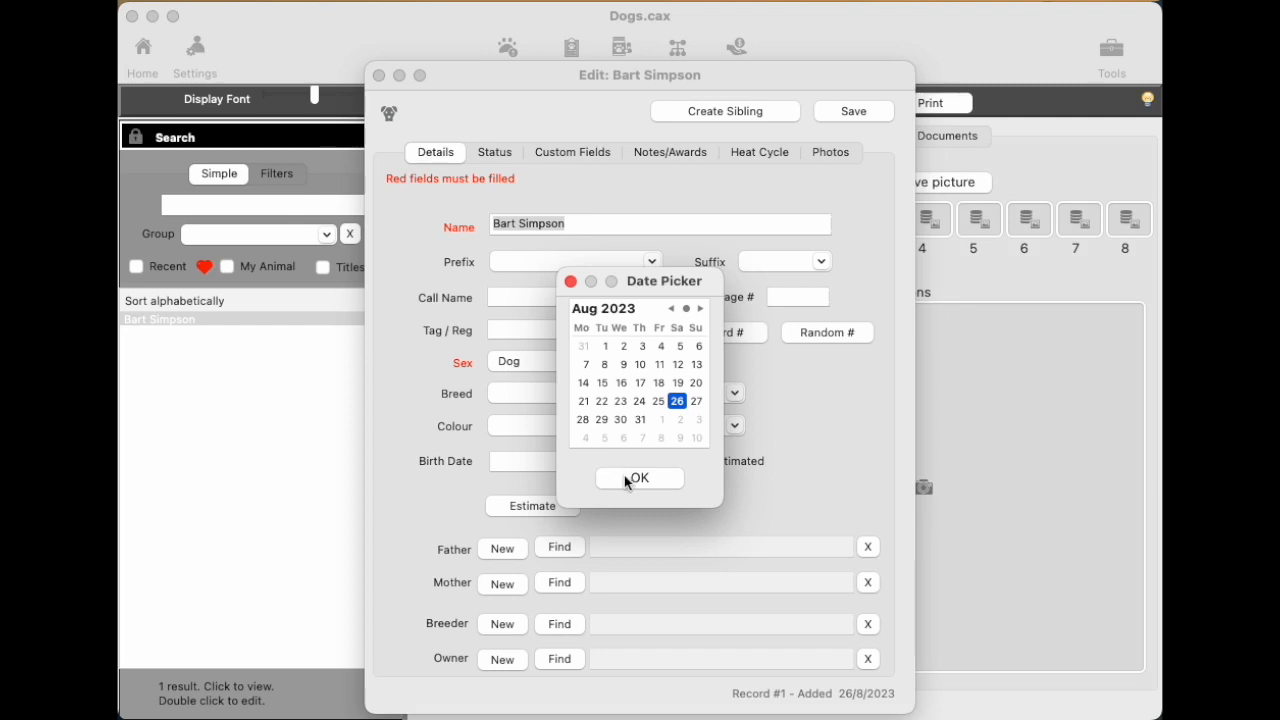
mouse_move(592, 304)
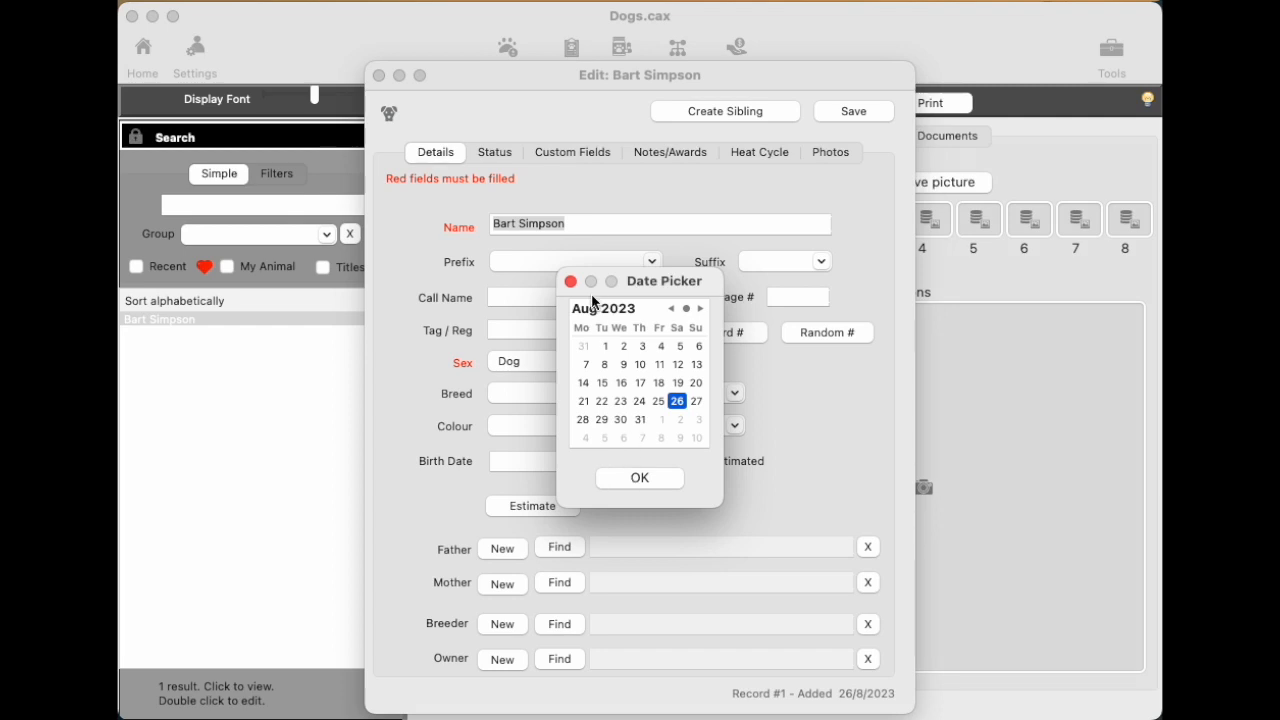
left_click(672, 308)
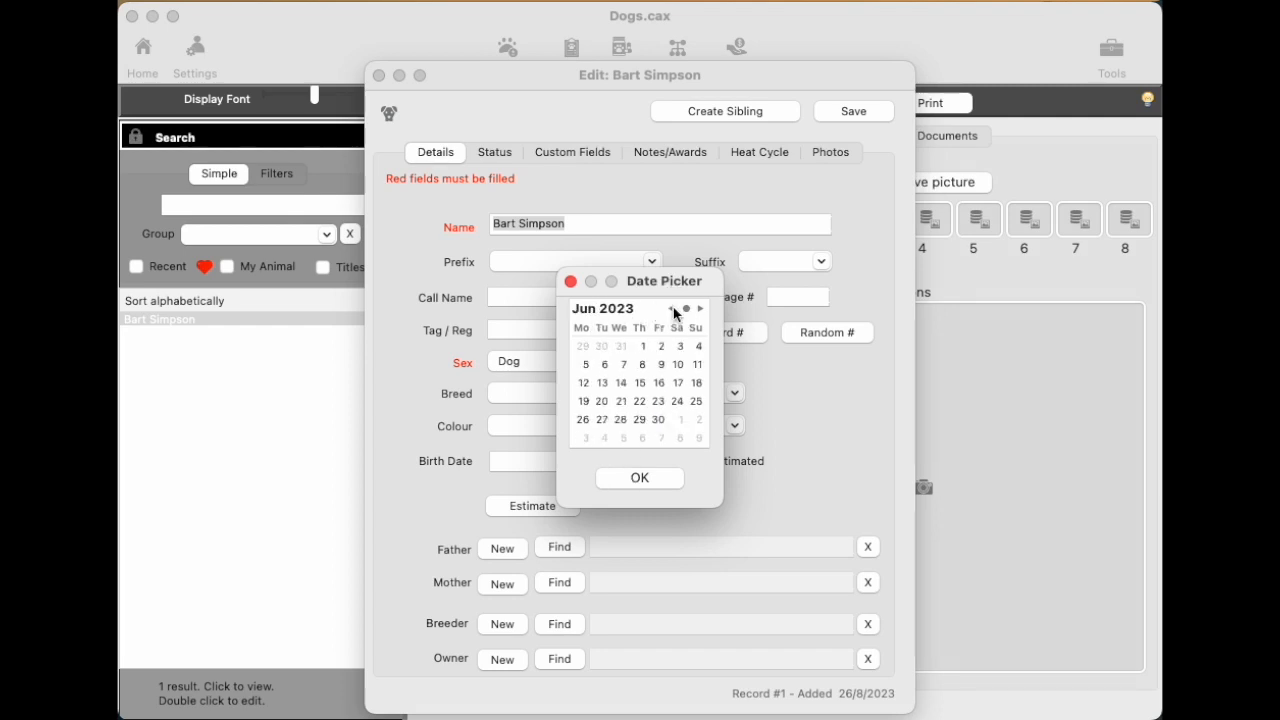
left_click(672, 308)
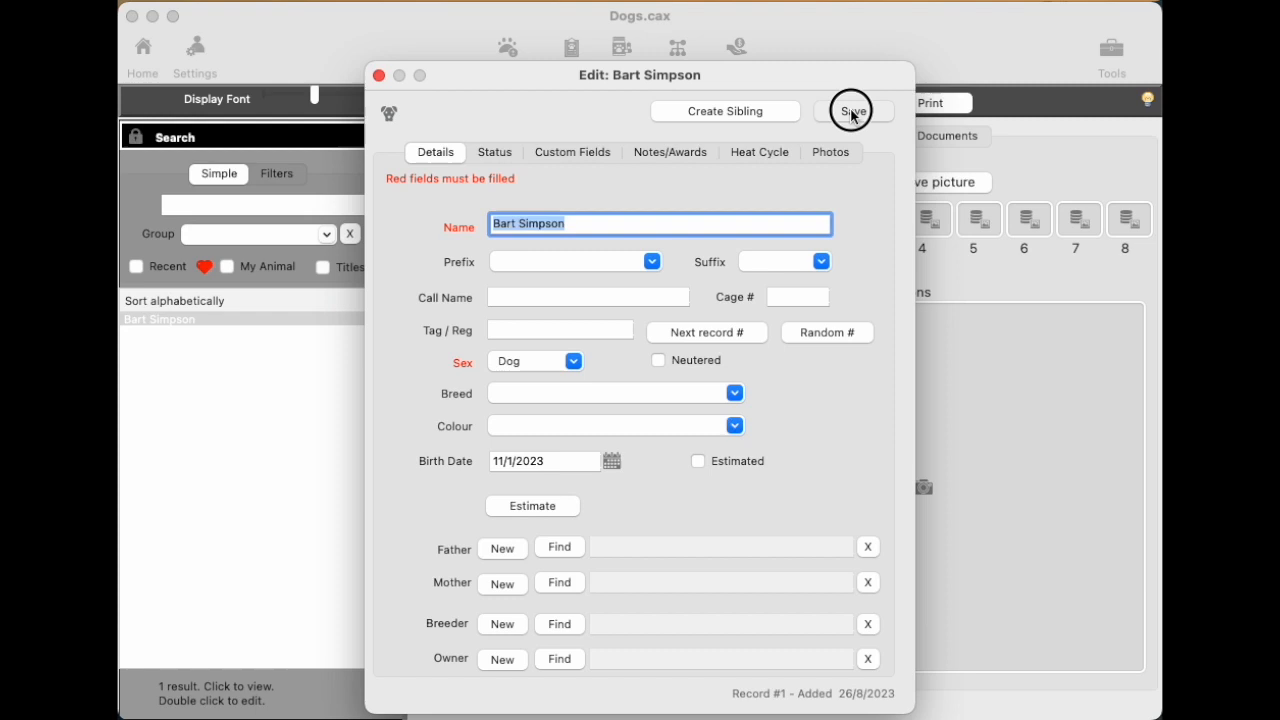
left_click(852, 112)
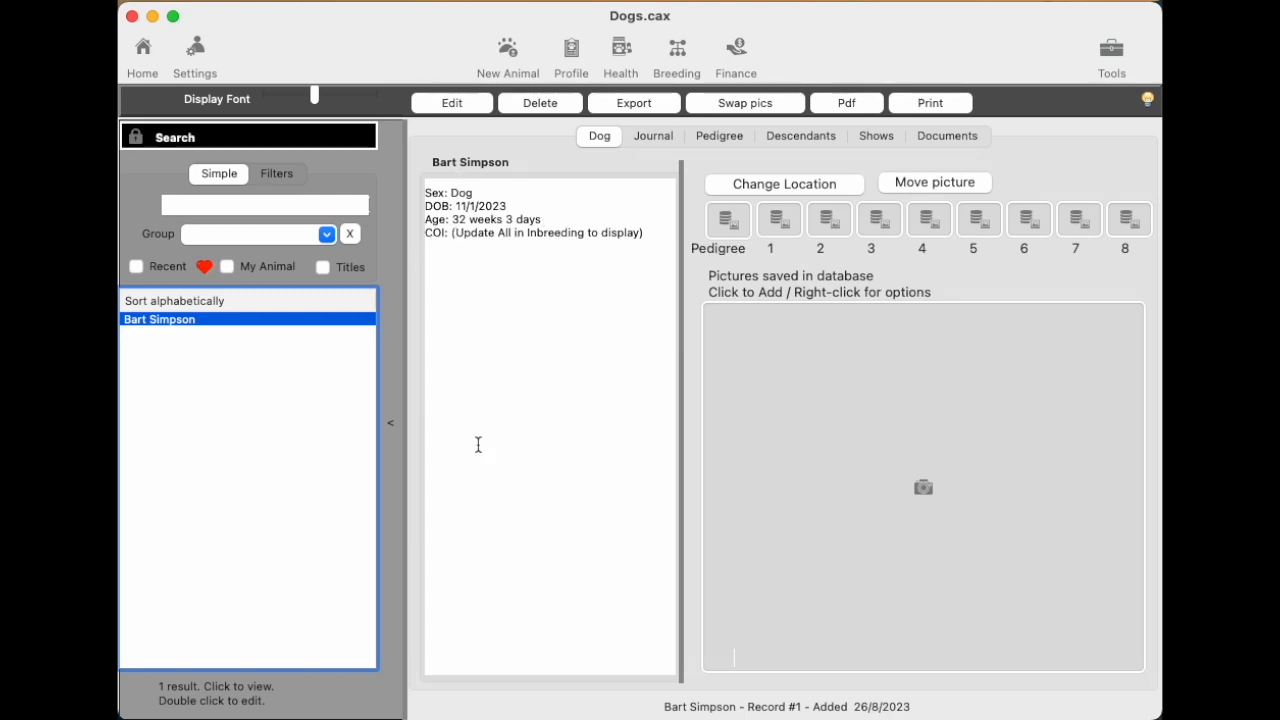
mouse_move(480, 444)
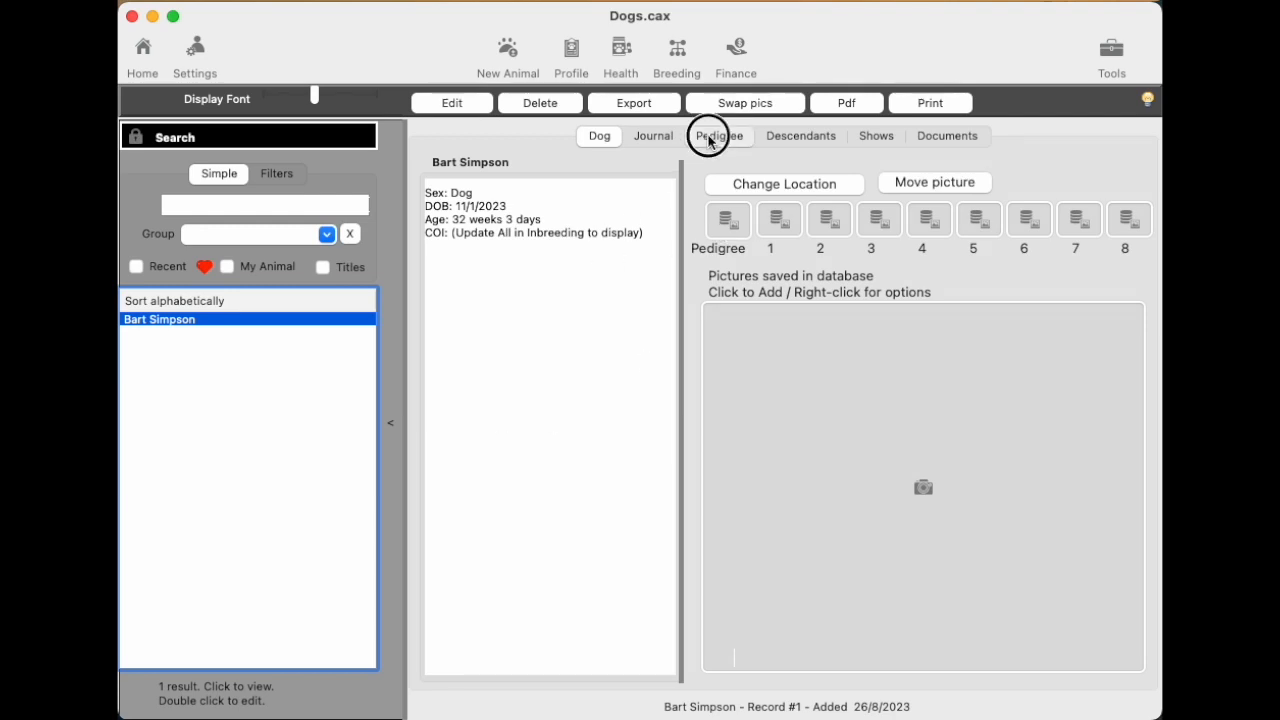
In Bart Simpson's pedigree, create a new sire named Homer.
left_click(718, 136)
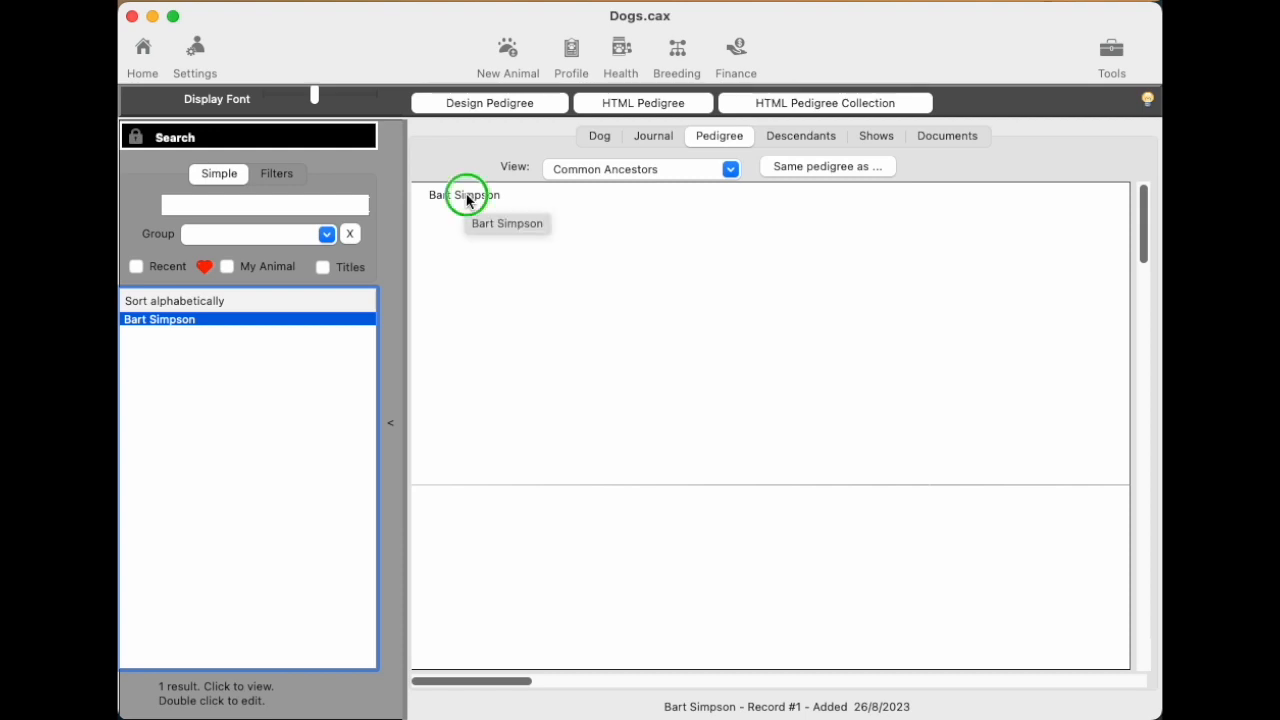
right_click(464, 194)
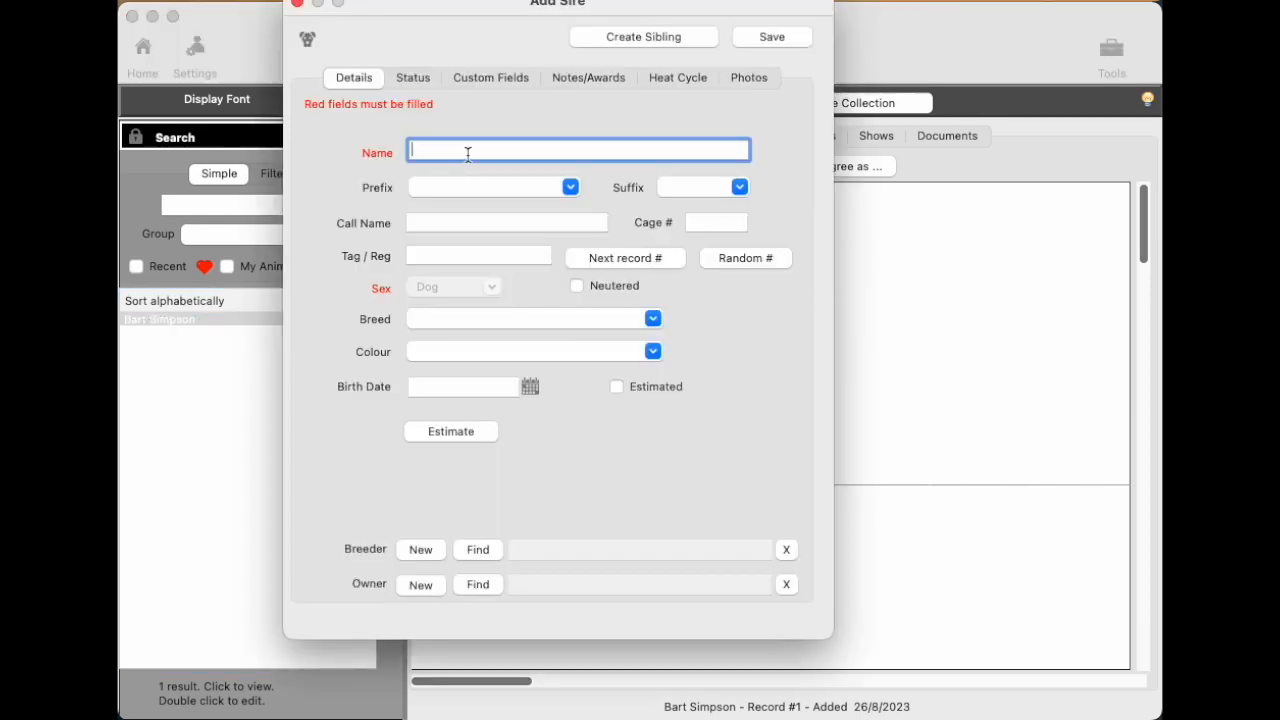
type("Homer")
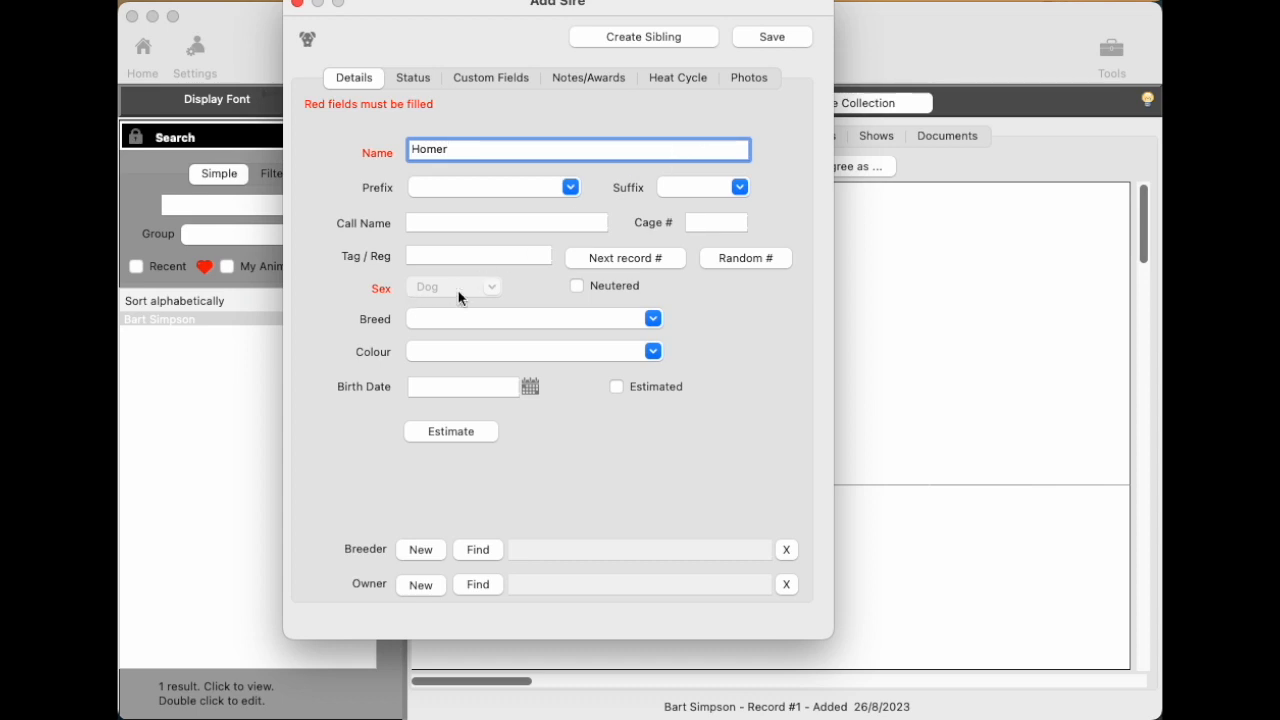
left_click(772, 36)
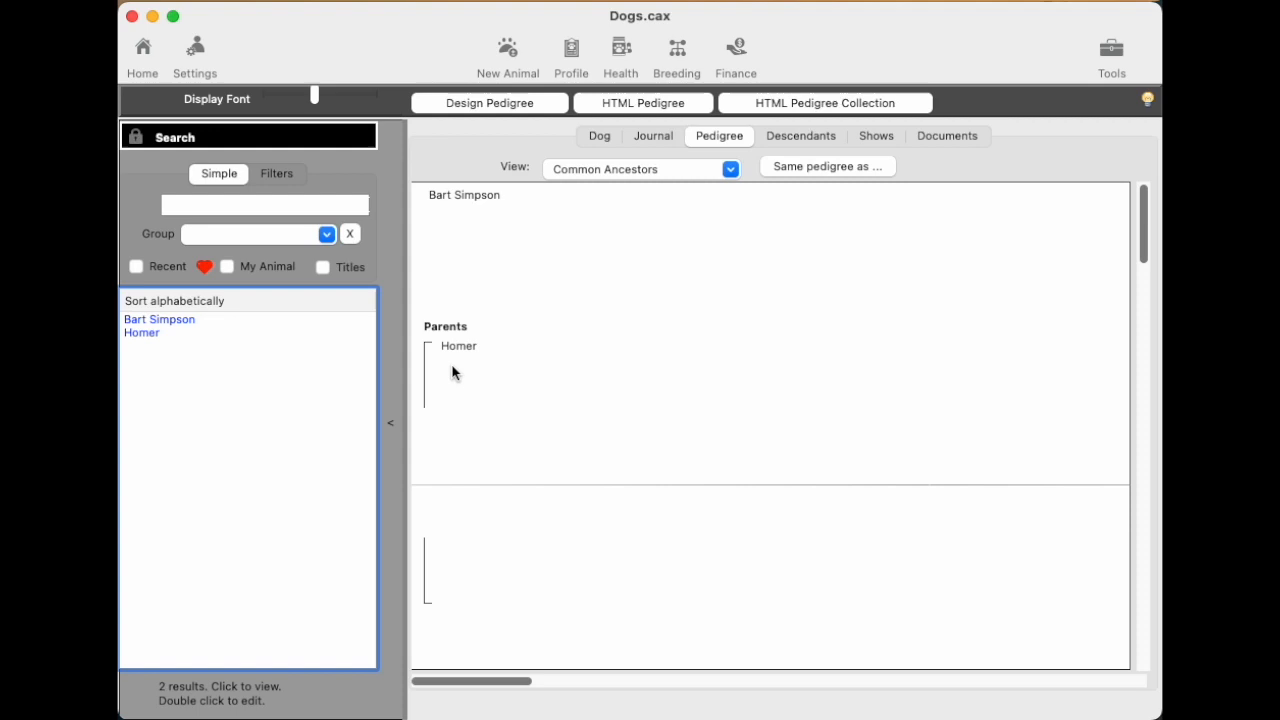
Create a new dam named Marge for Bart Simpson.
right_click(464, 196)
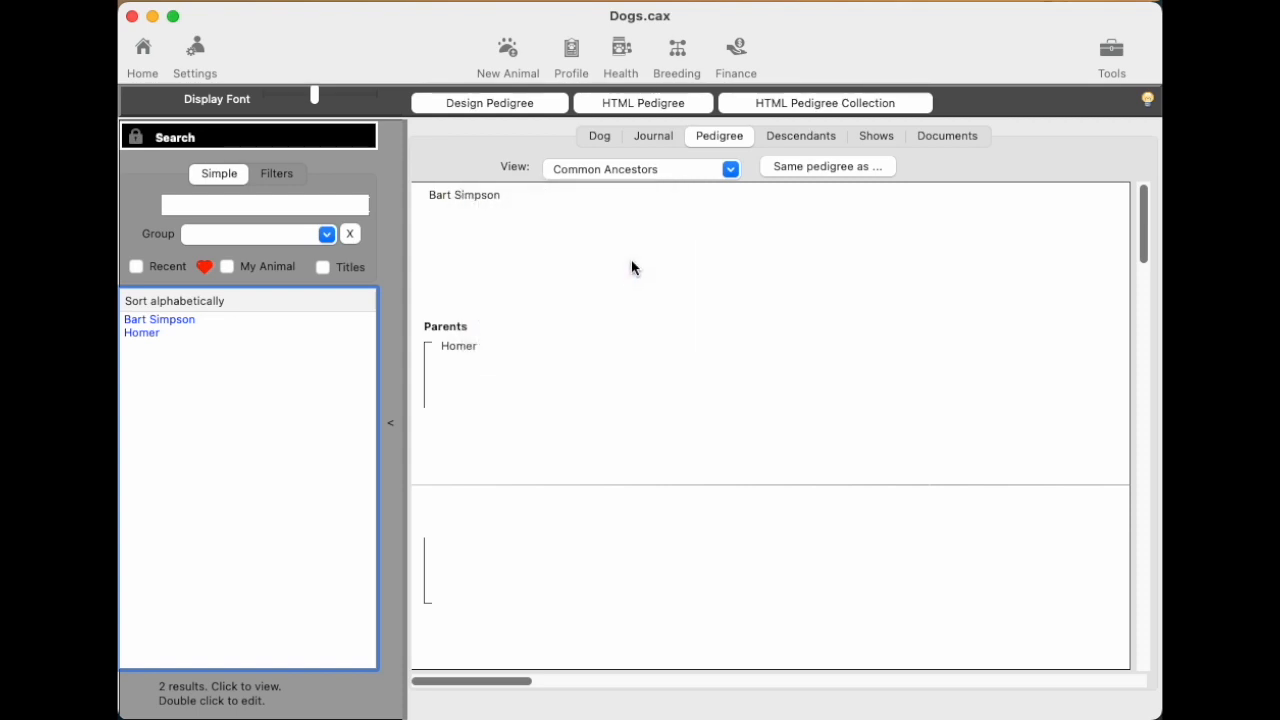
type("Ma")
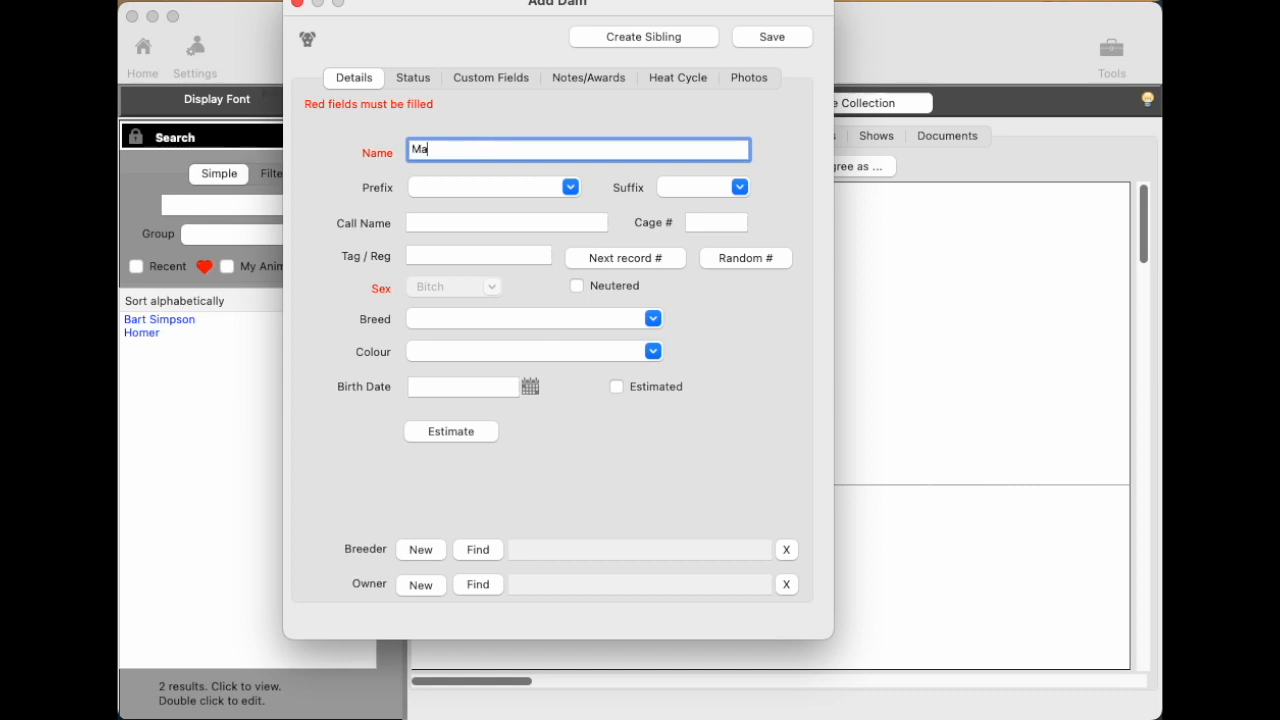
left_click(770, 36)
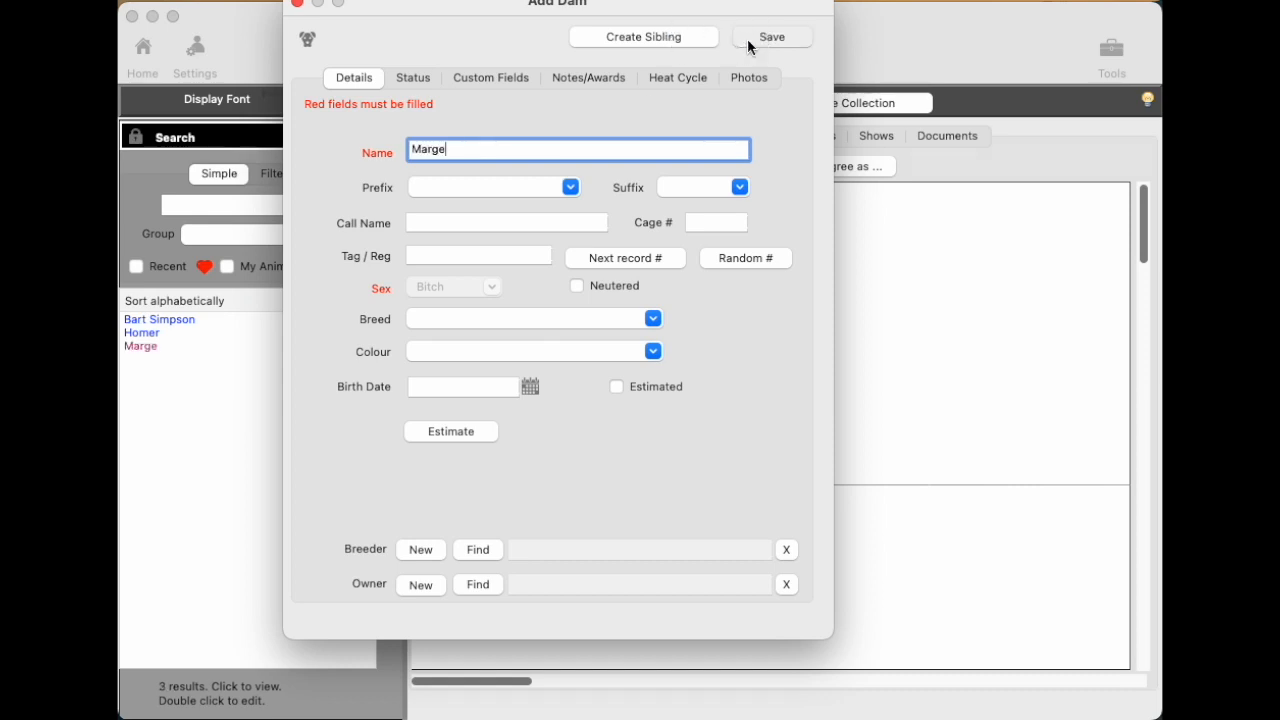
left_click(772, 36)
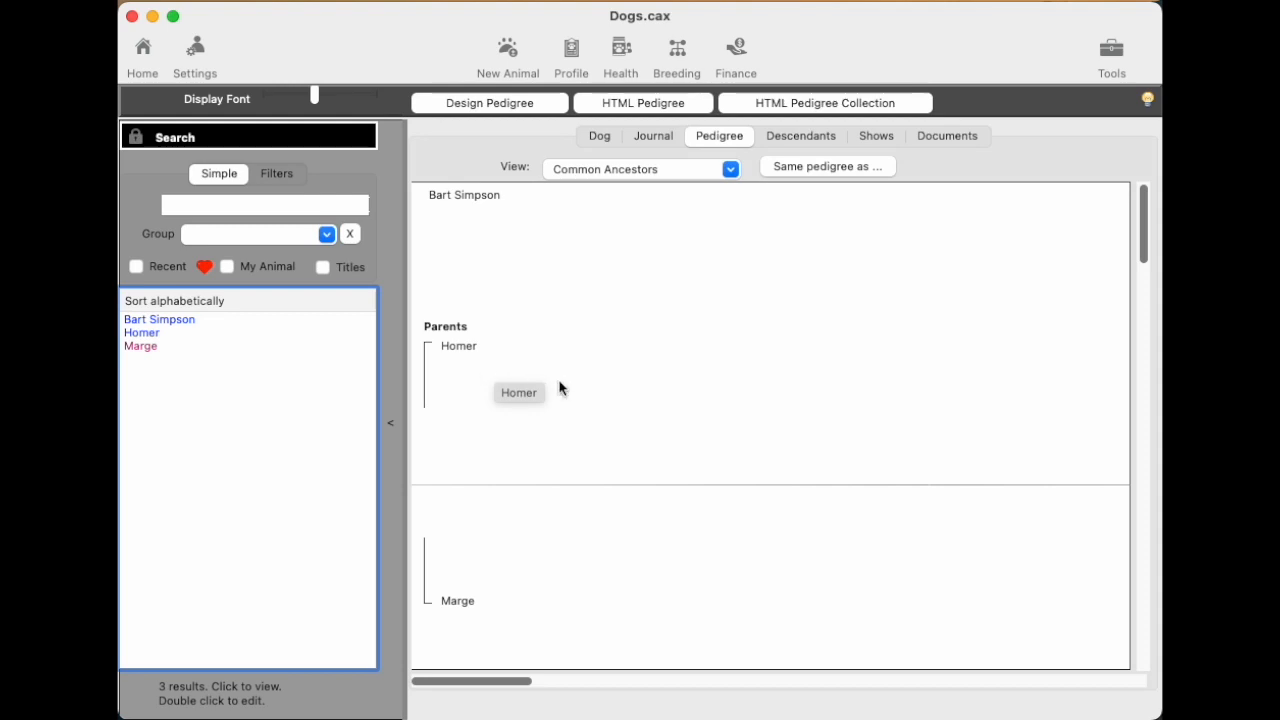
mouse_move(696, 382)
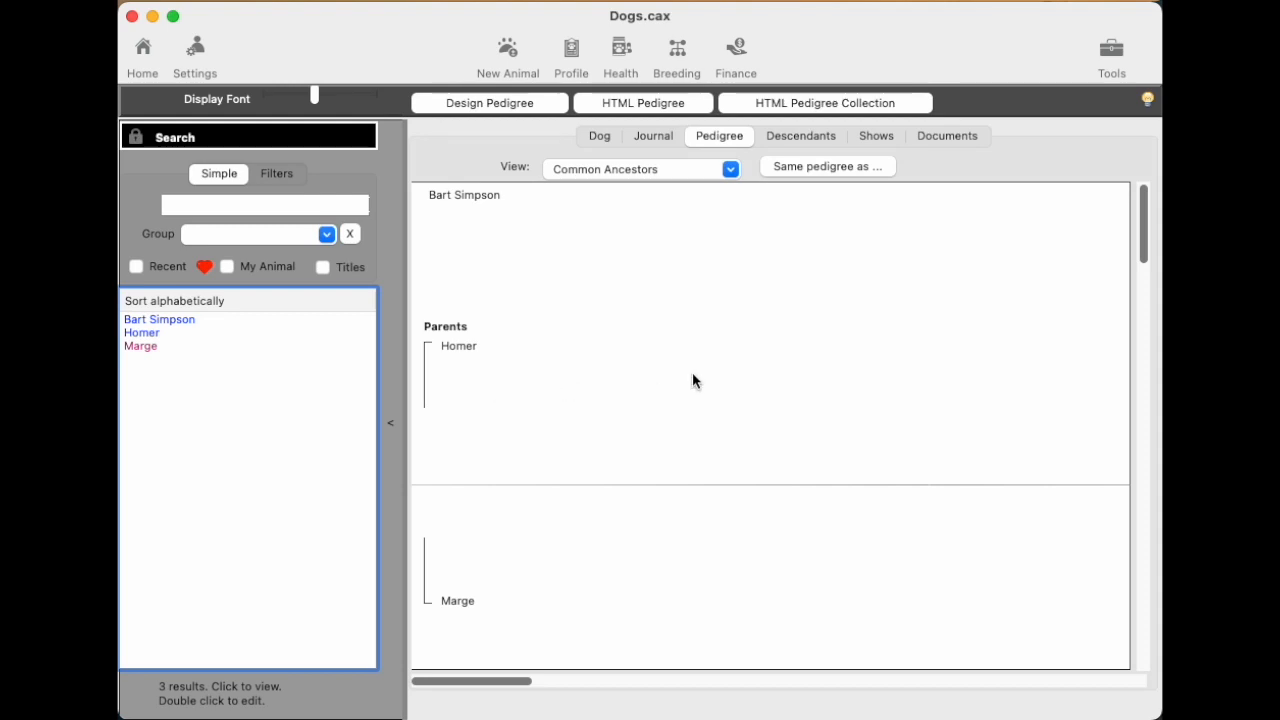
mouse_move(472, 356)
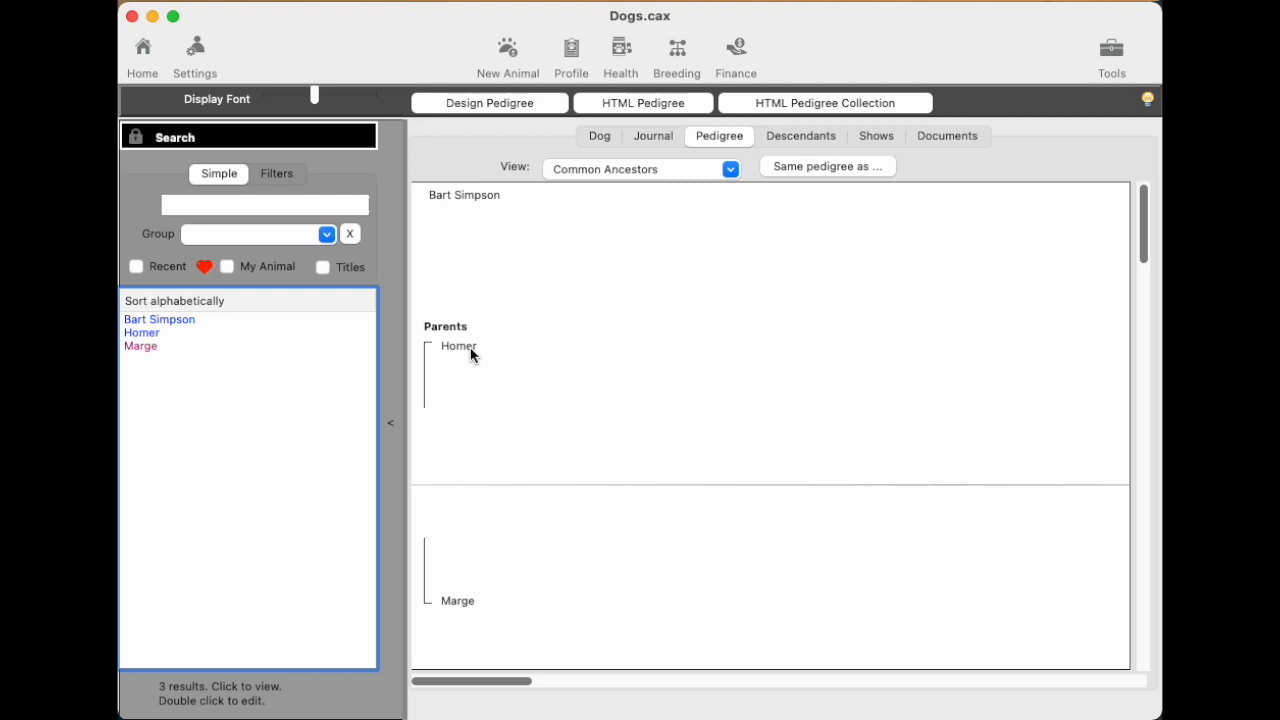
Create a new sire named Abe for Homer, making him Bart's grandparent.
right_click(460, 346)
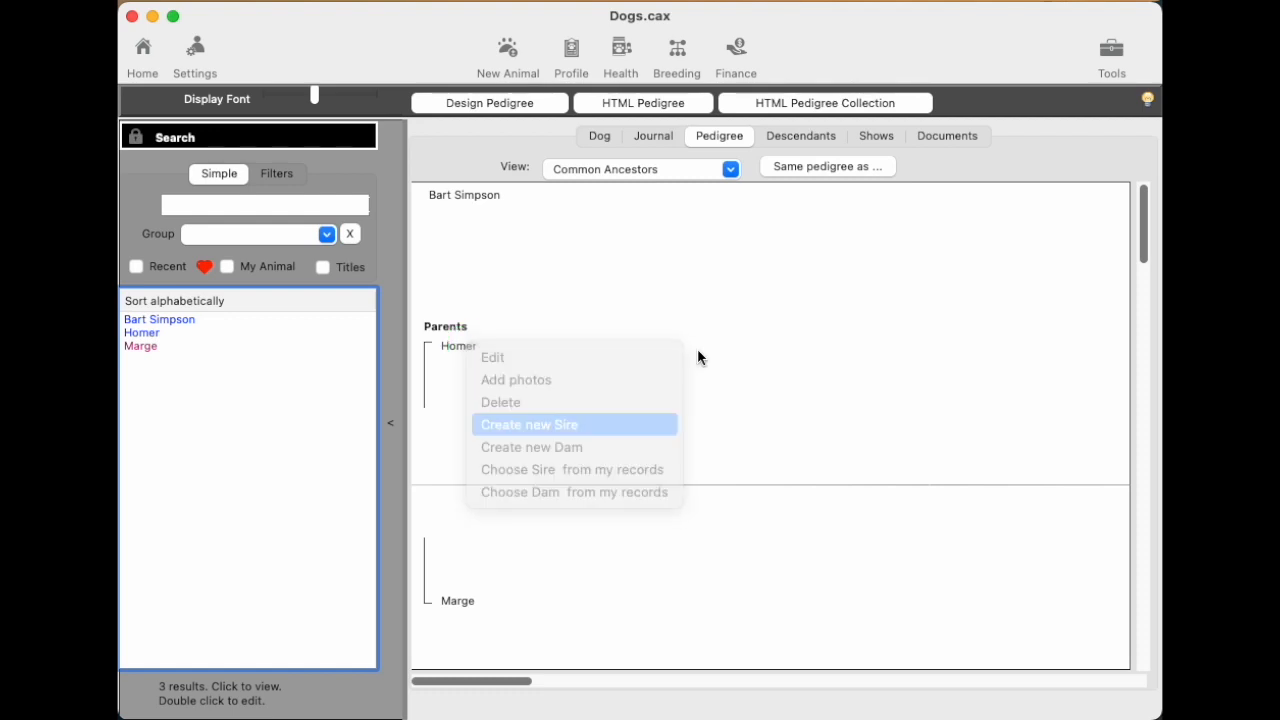
left_click(528, 424)
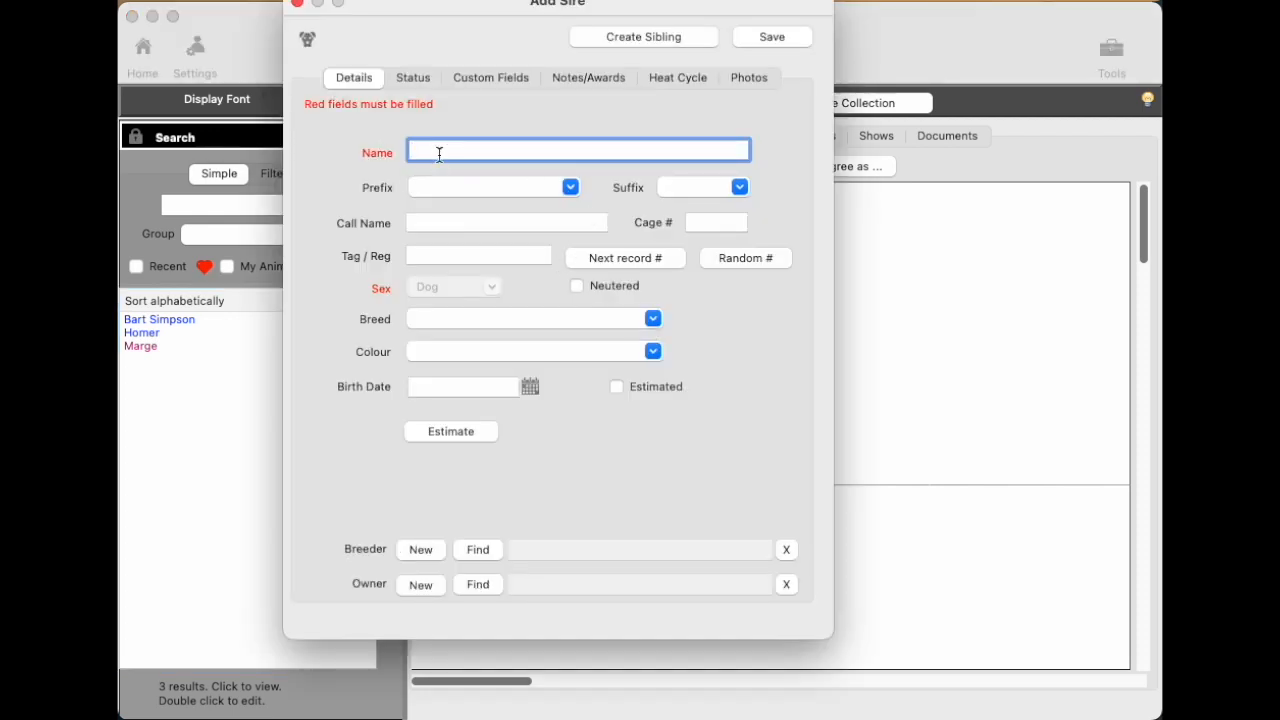
type("Abe")
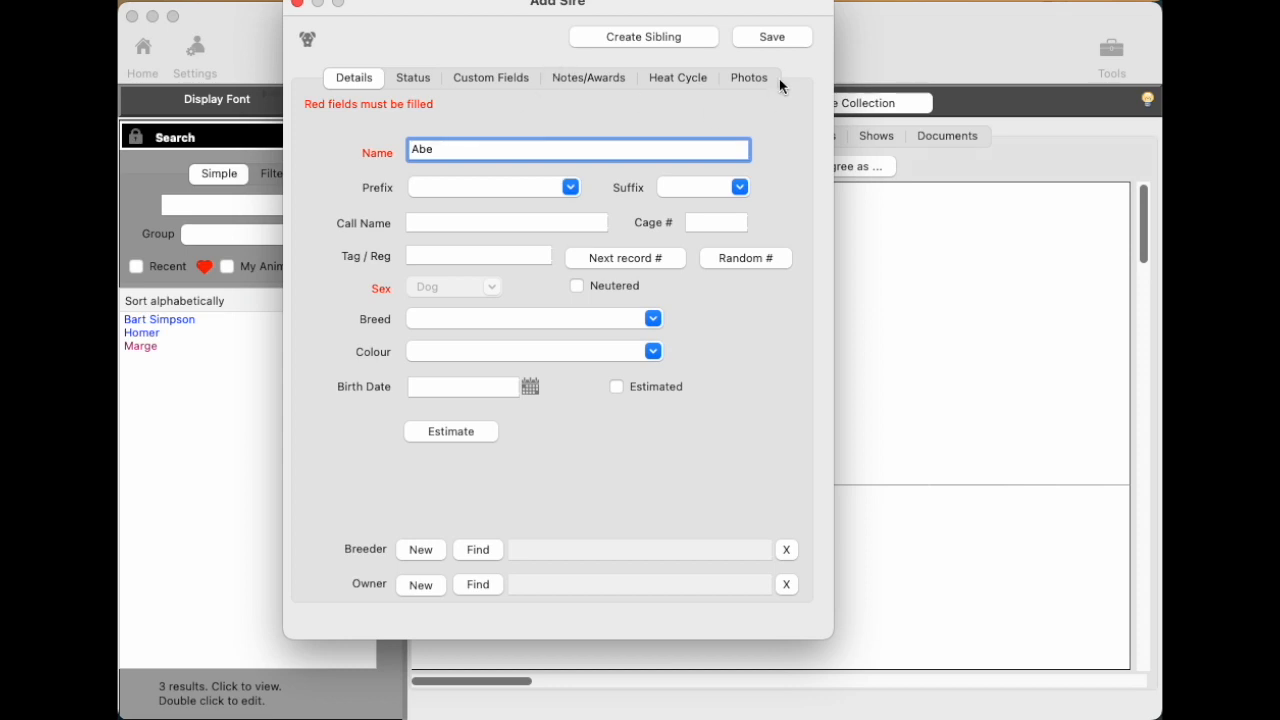
left_click(770, 36)
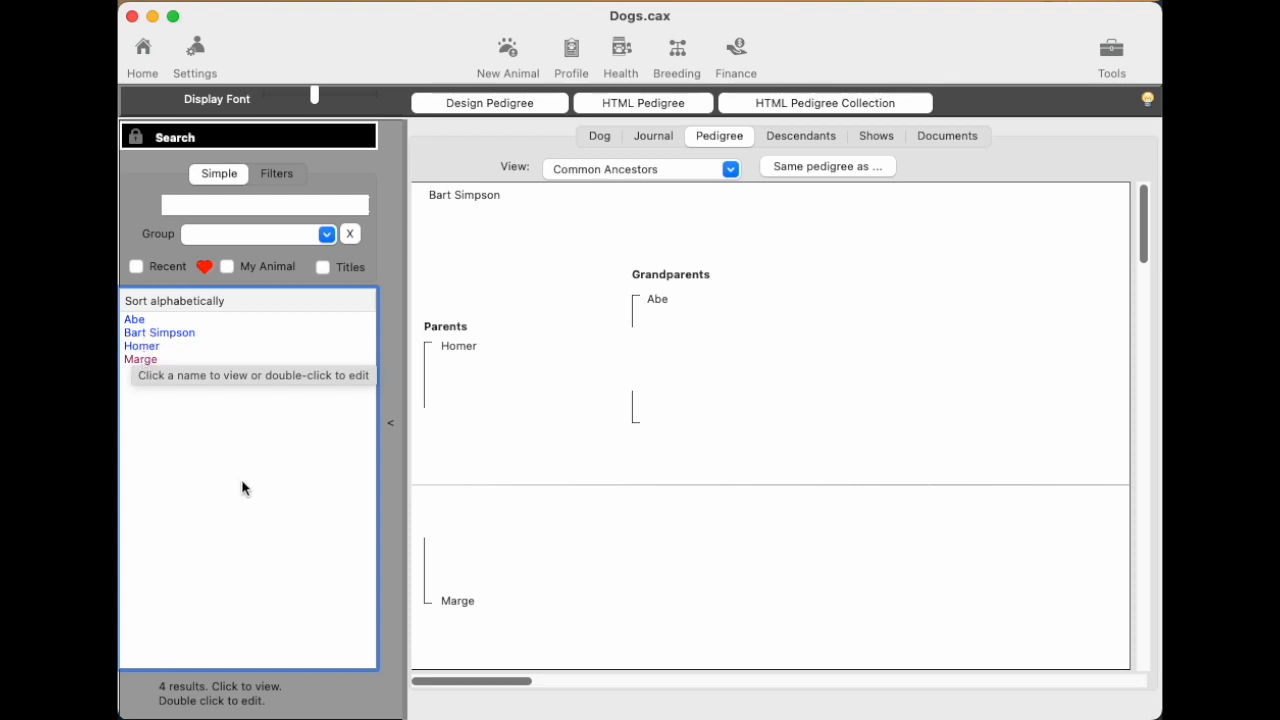
mouse_move(156, 340)
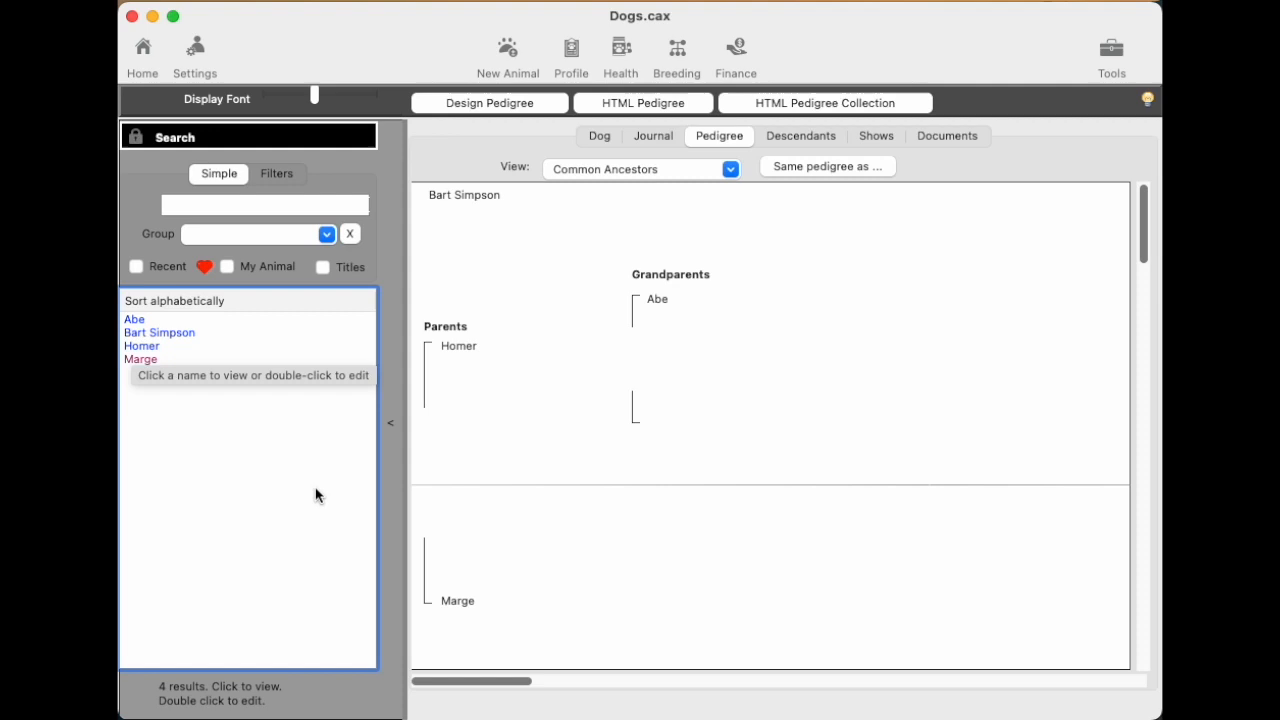
View the pedigrees of Bart Simpson, Marge, Homer, Bart again, then Abe (Record #4, no parents).
left_click(160, 332)
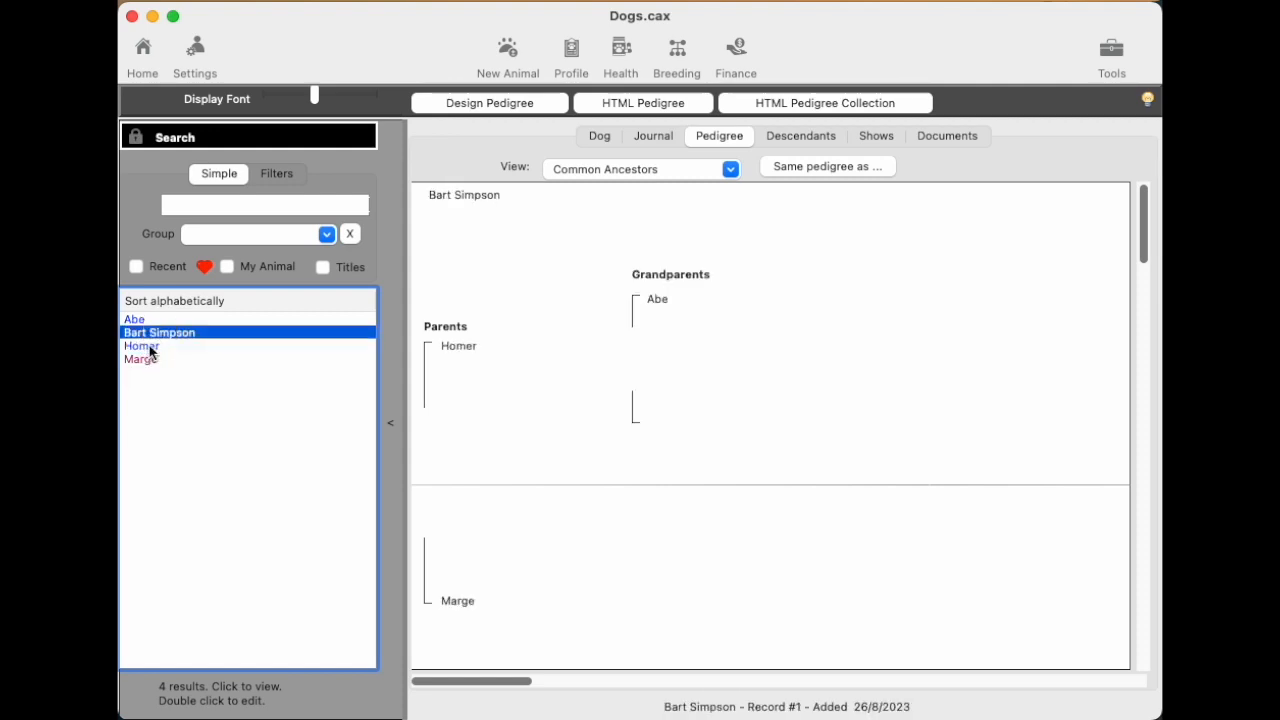
left_click(140, 358)
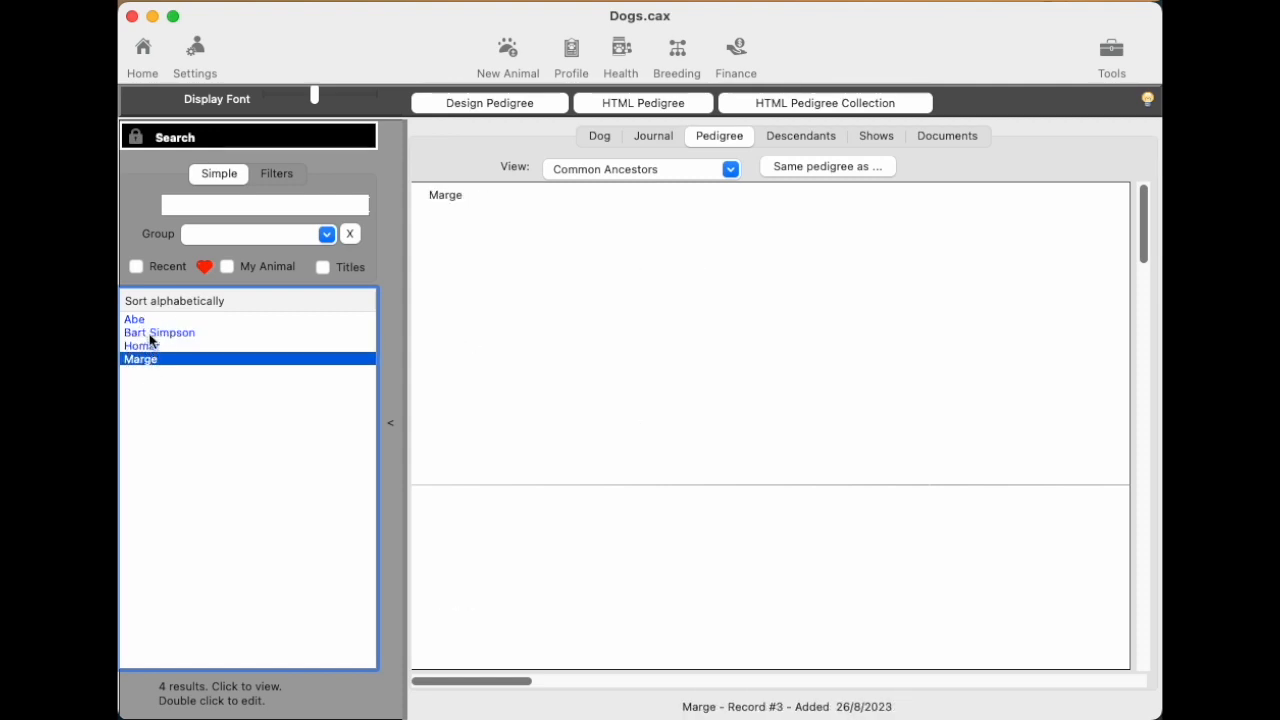
left_click(140, 344)
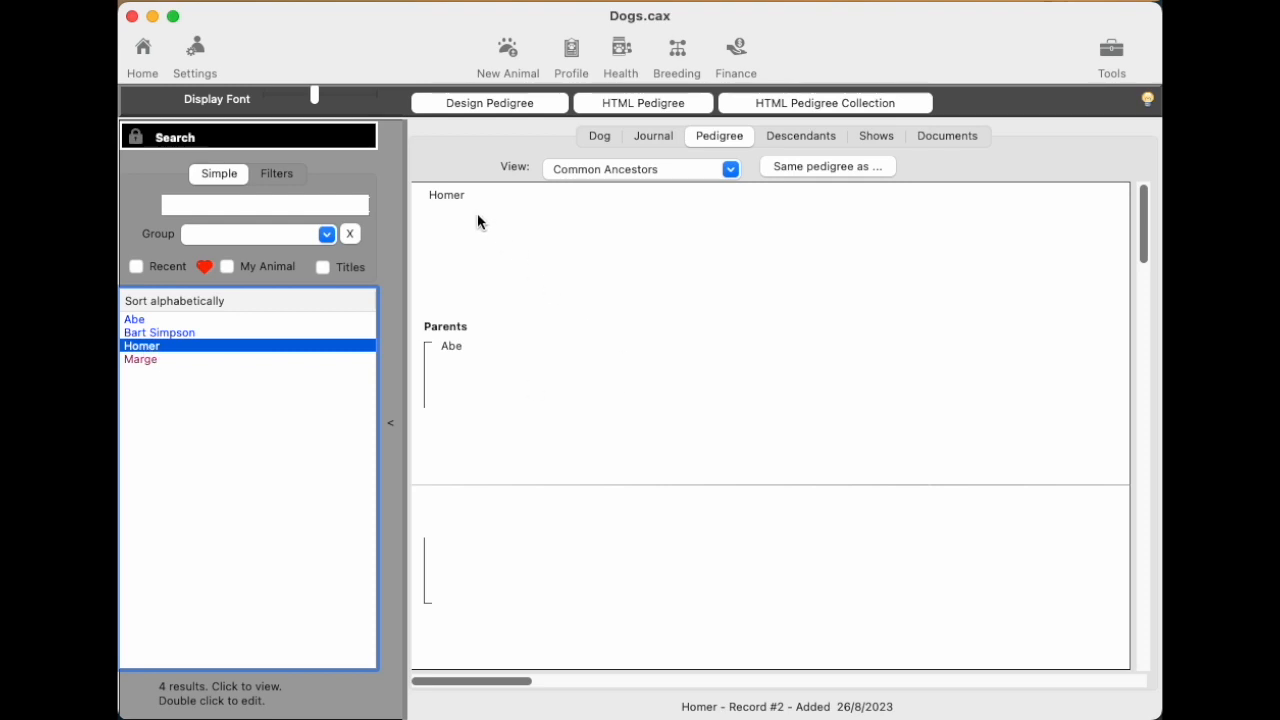
mouse_move(220, 344)
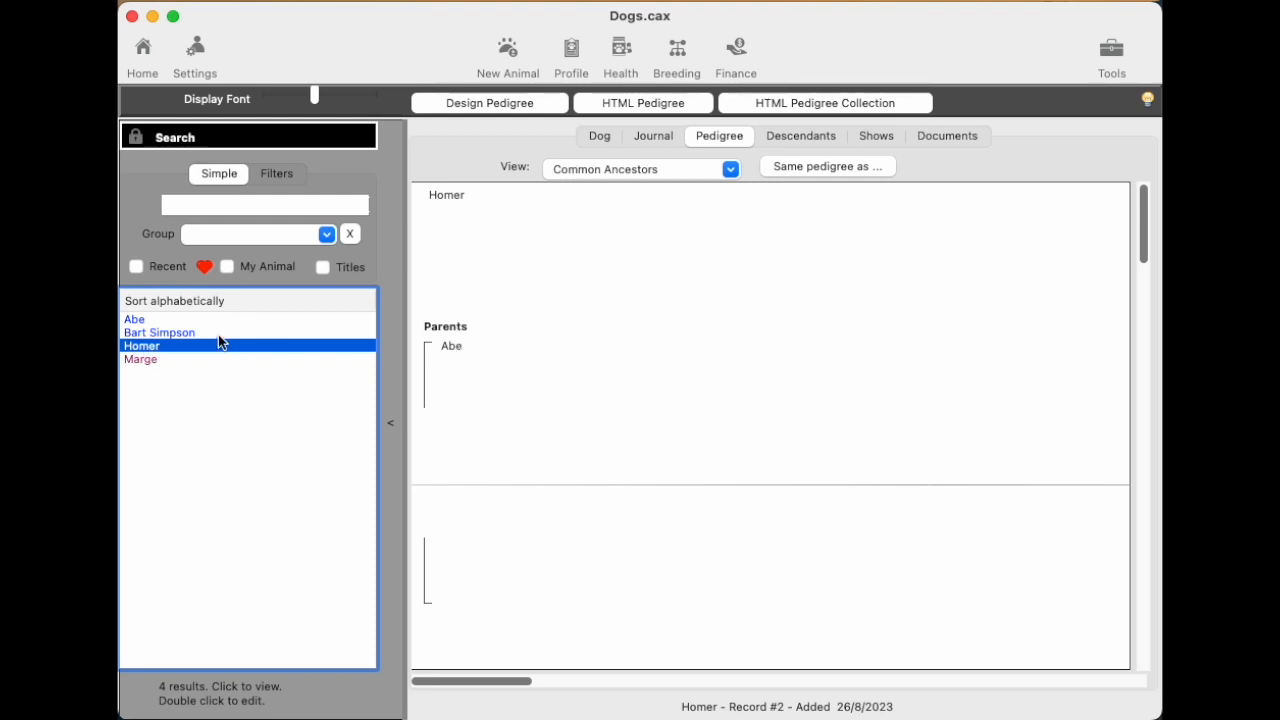
left_click(160, 332)
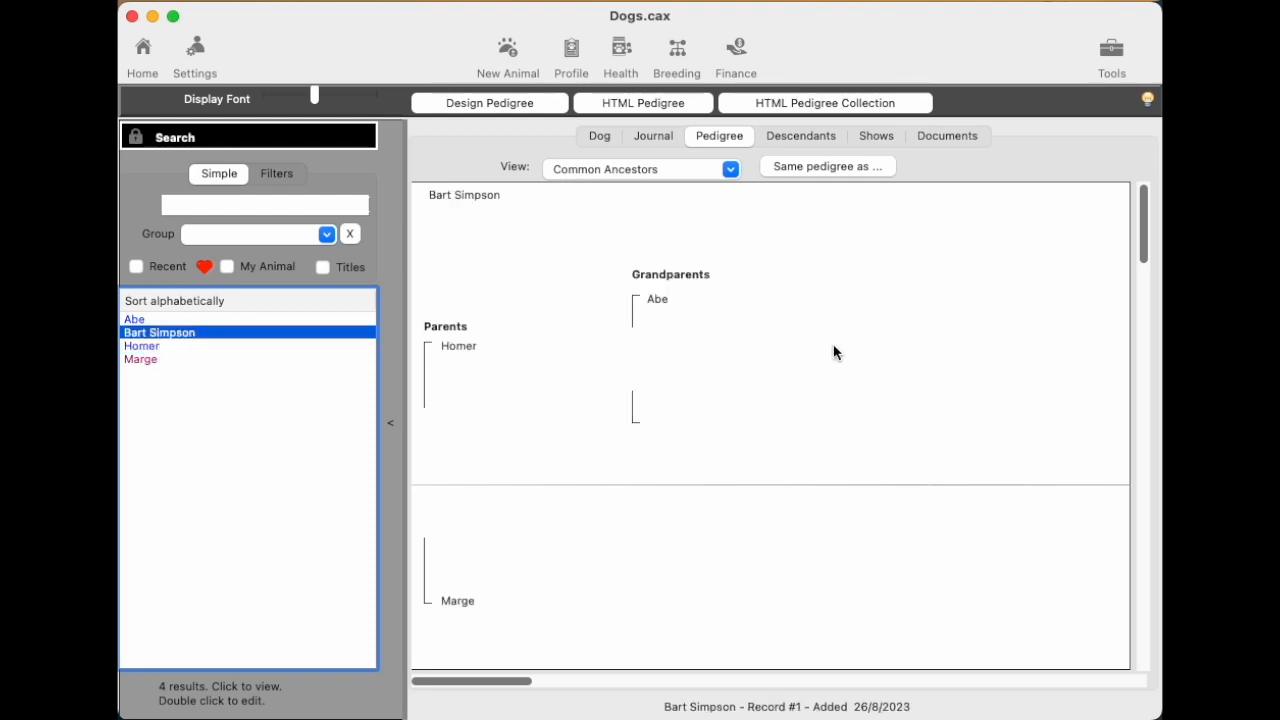
mouse_move(640, 406)
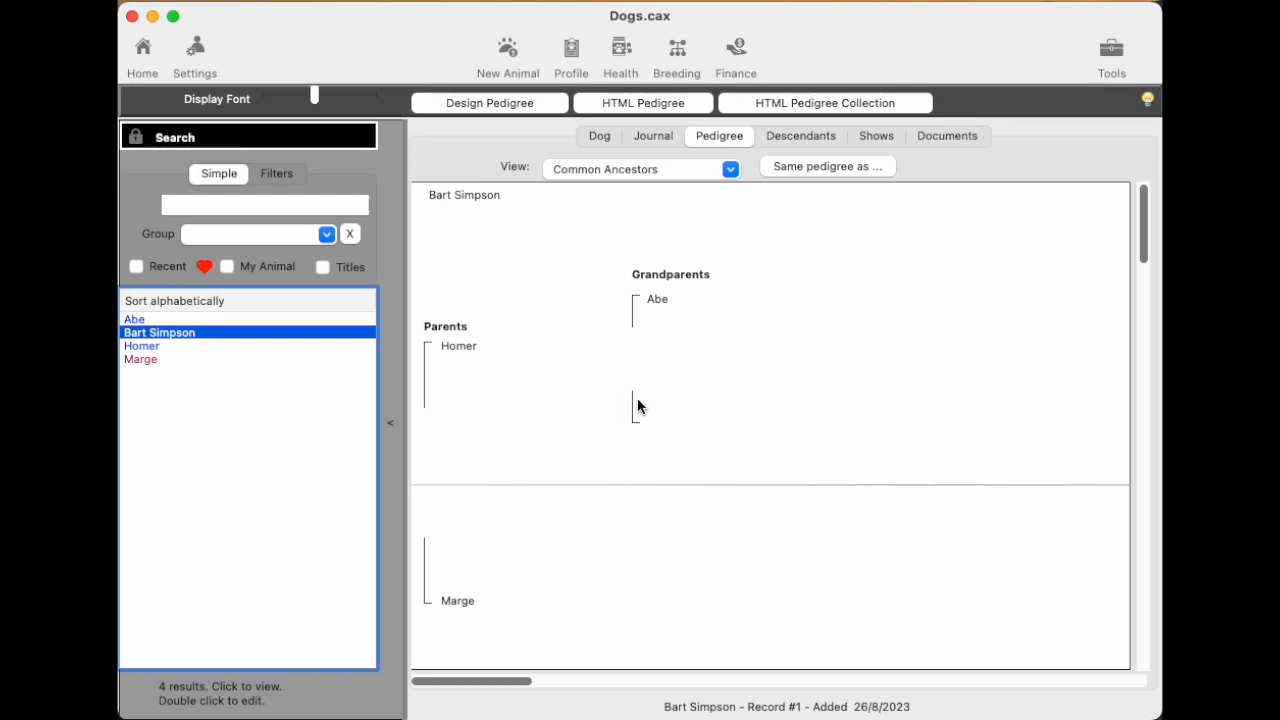
mouse_move(968, 318)
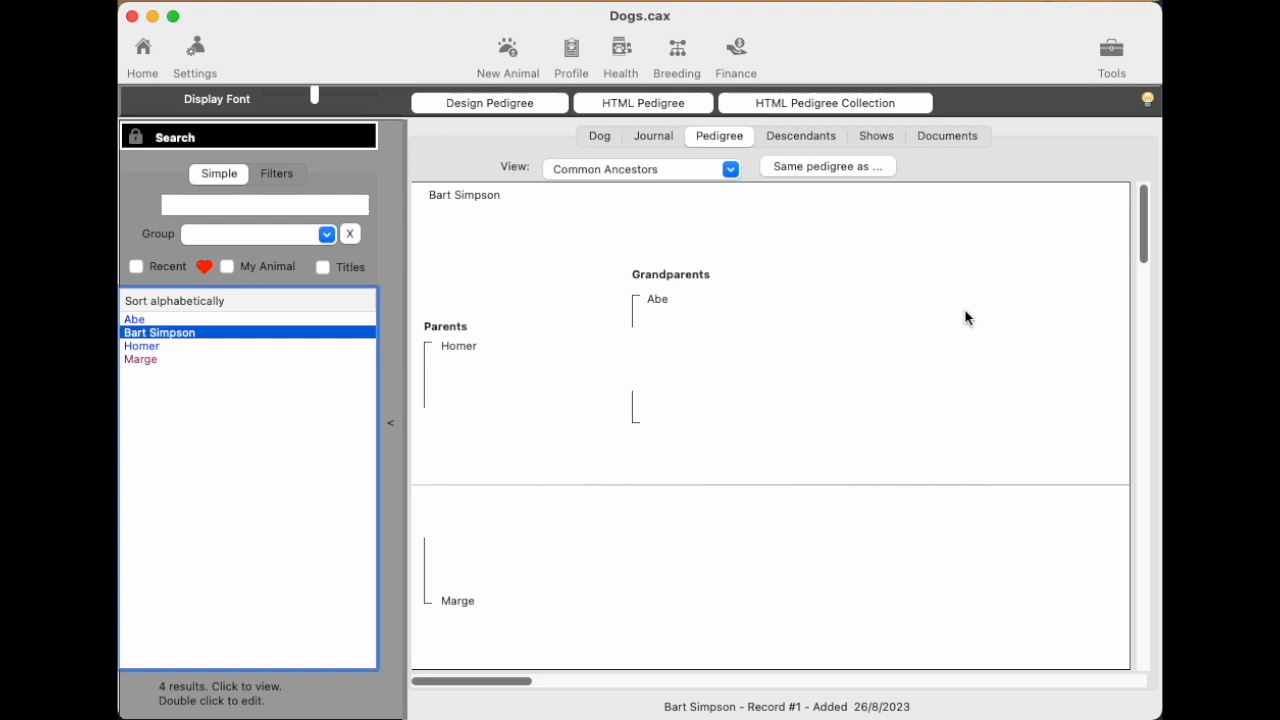
left_click(134, 318)
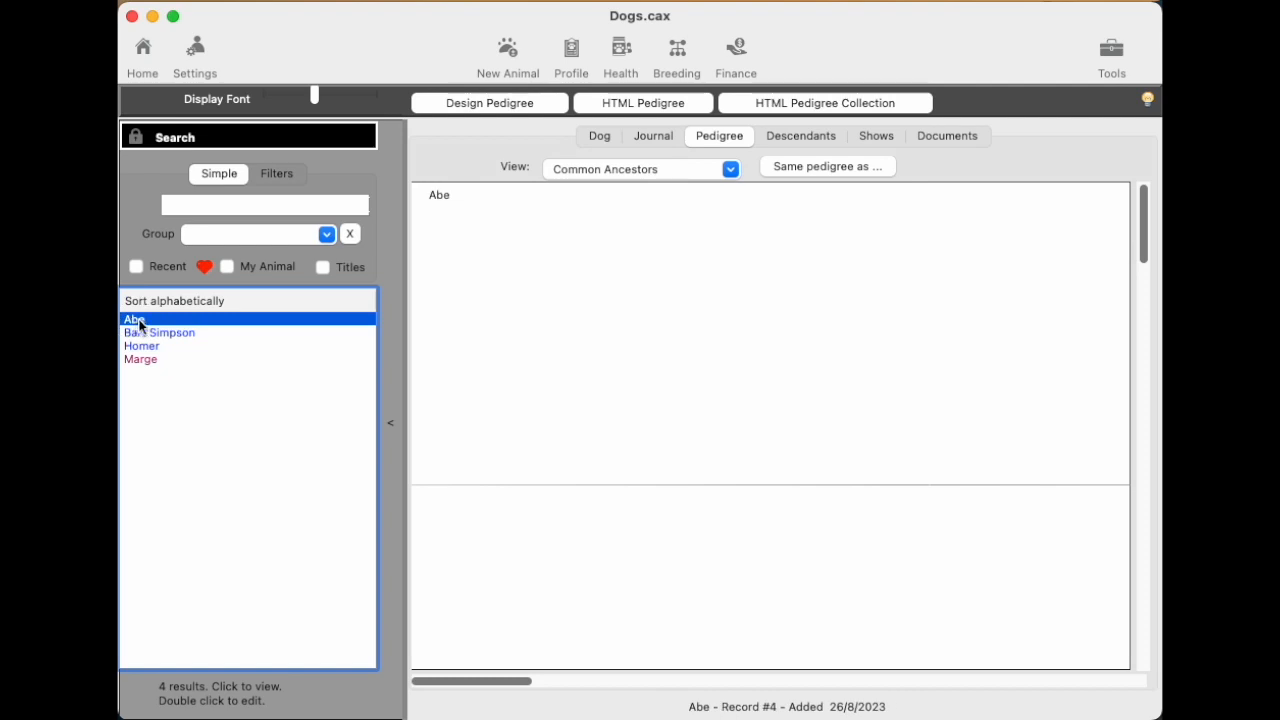
Edit Abe's record and start a new father named 'Grandfather abe'.
double_click(134, 318)
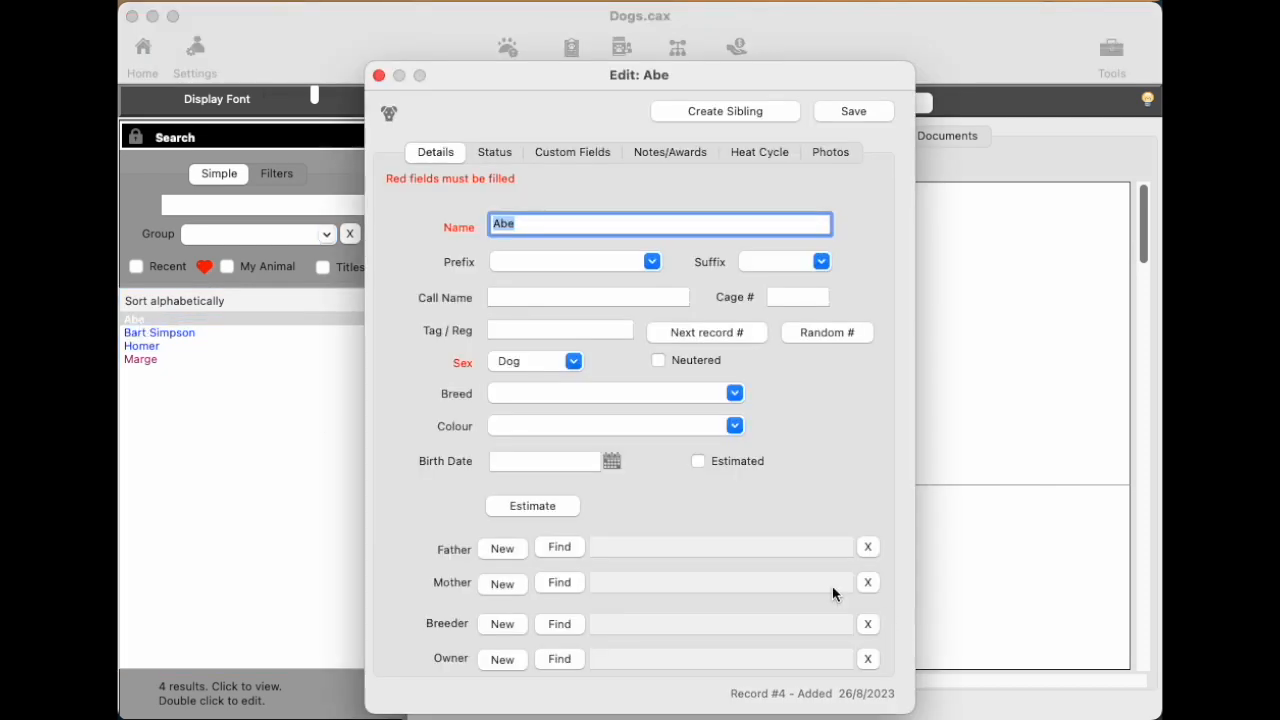
mouse_move(260, 510)
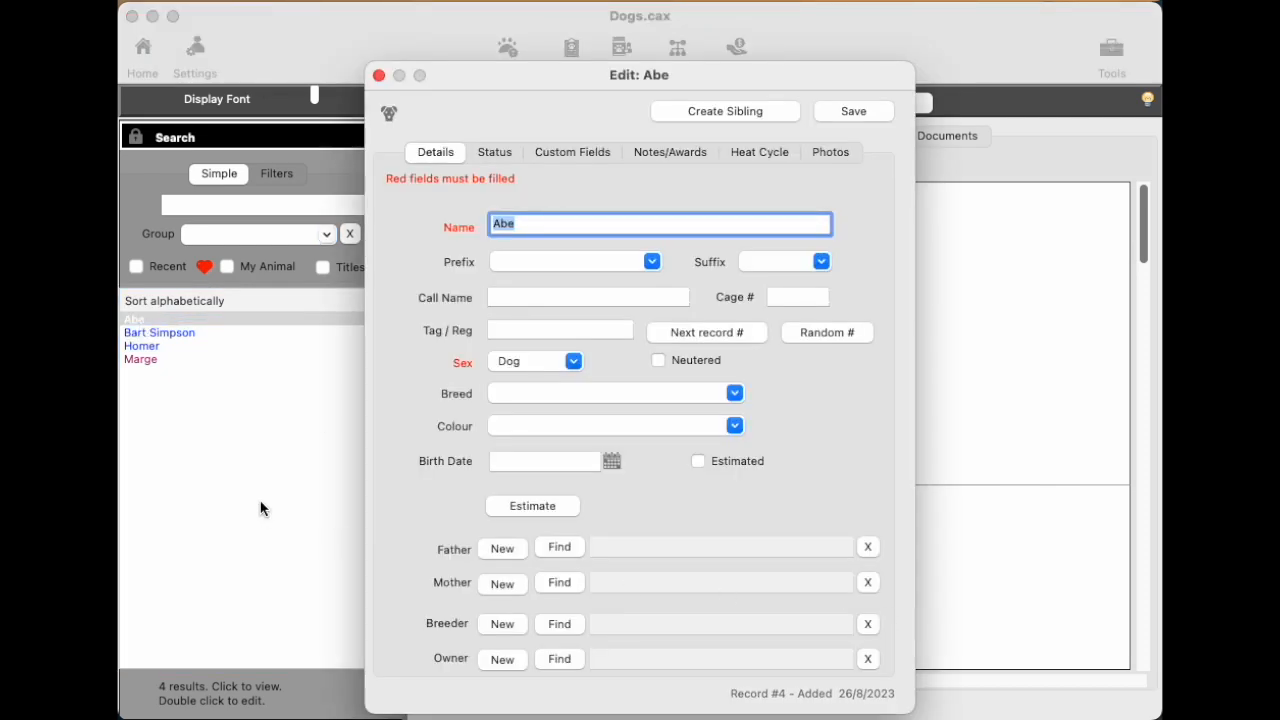
mouse_move(518, 566)
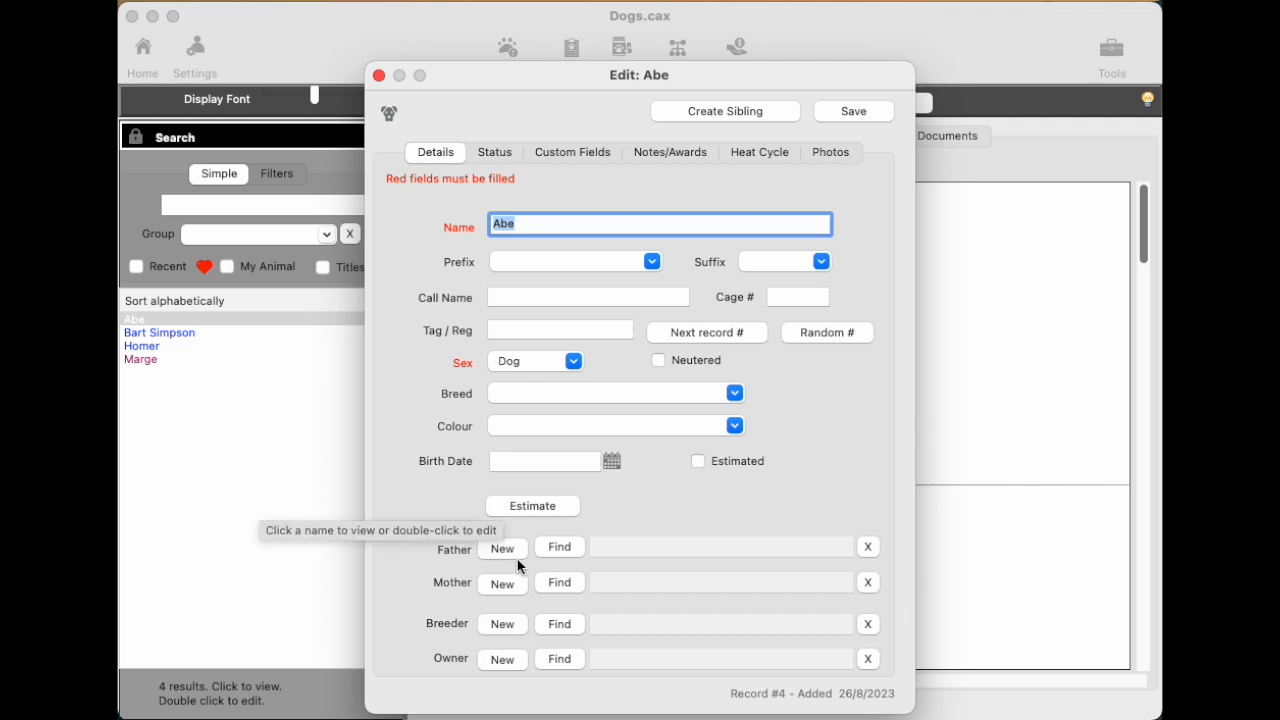
left_click(502, 548)
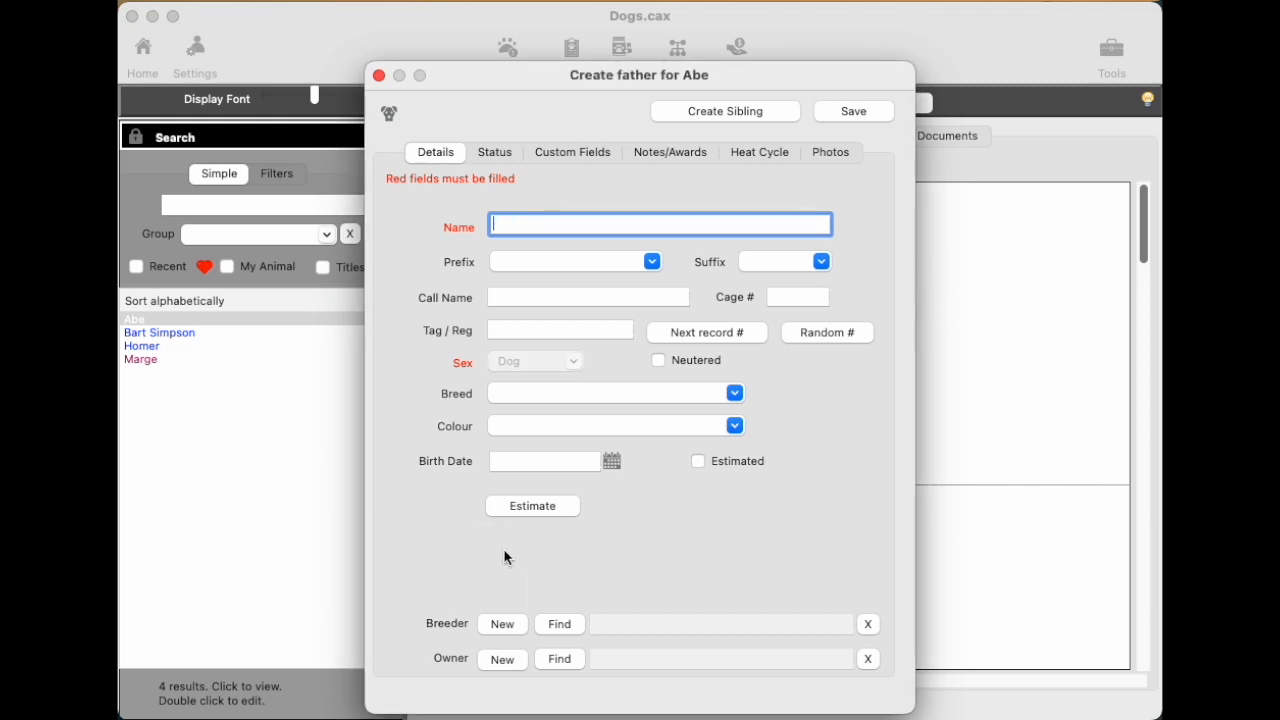
mouse_move(400, 178)
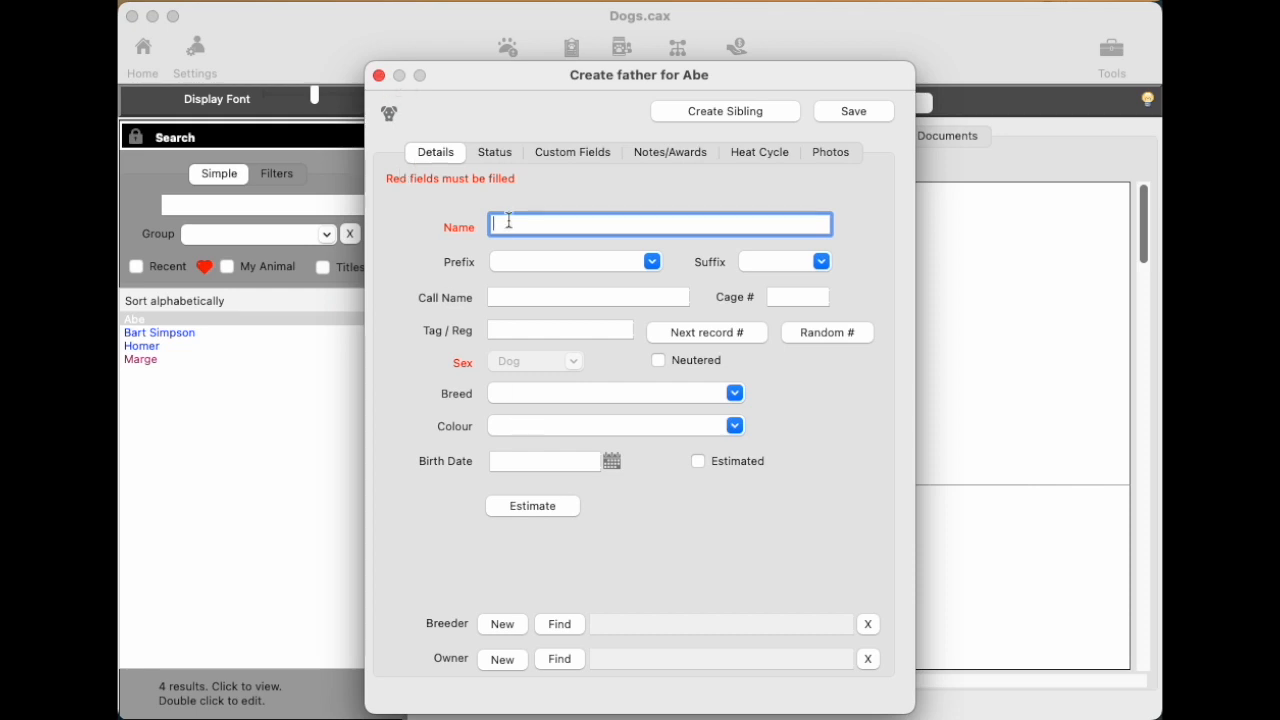
type("Grandfather")
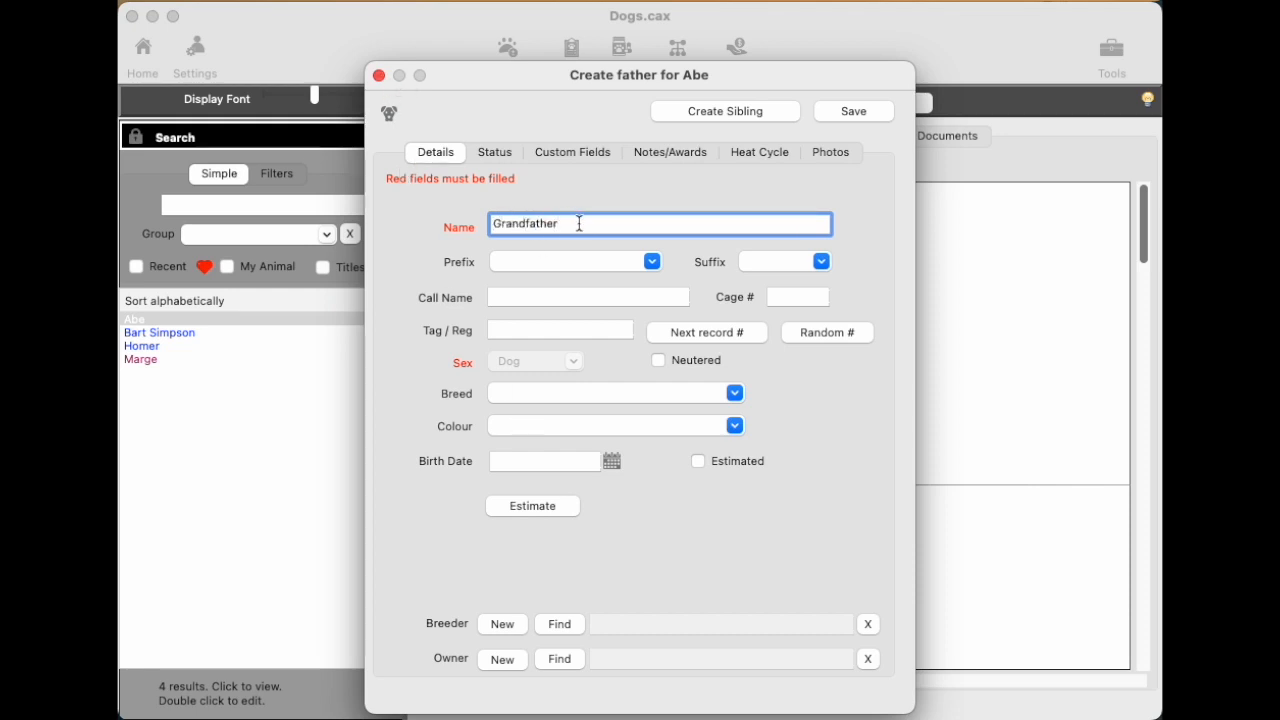
type("abe")
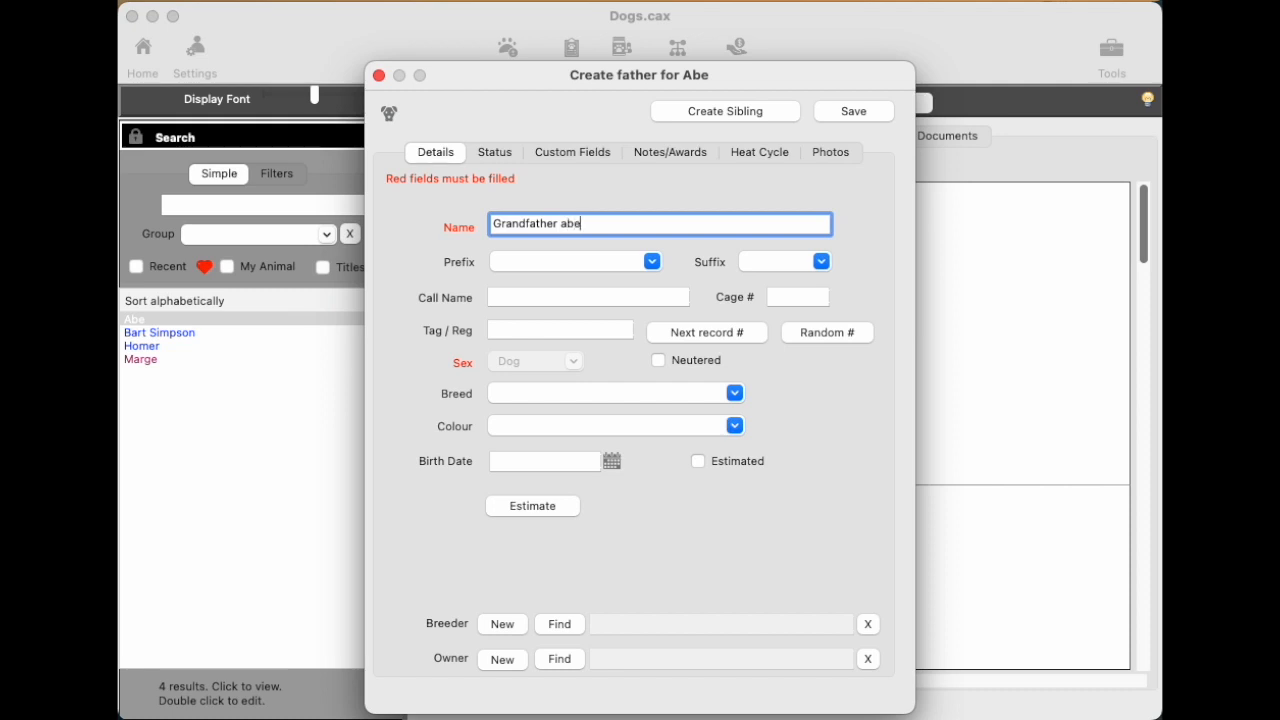
Save Grandfather abe as Abe's father, then enter 'Collie' as a breed.
left_click(852, 112)
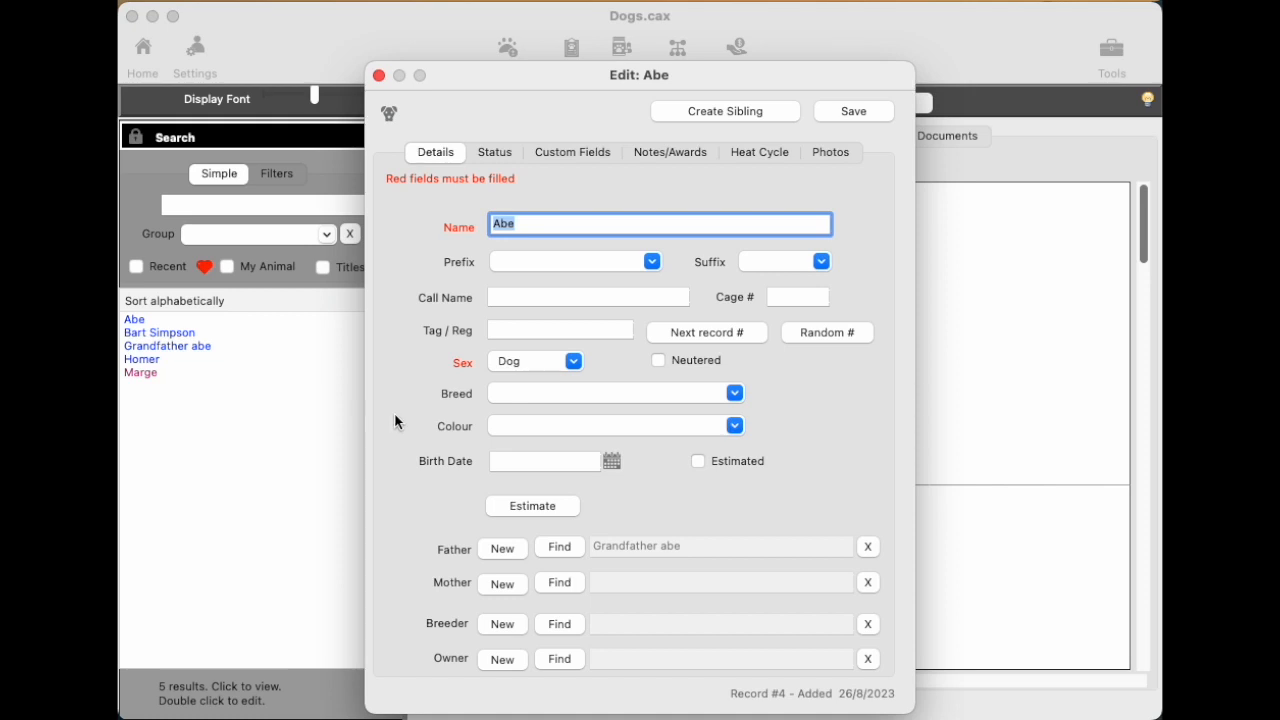
mouse_move(668, 562)
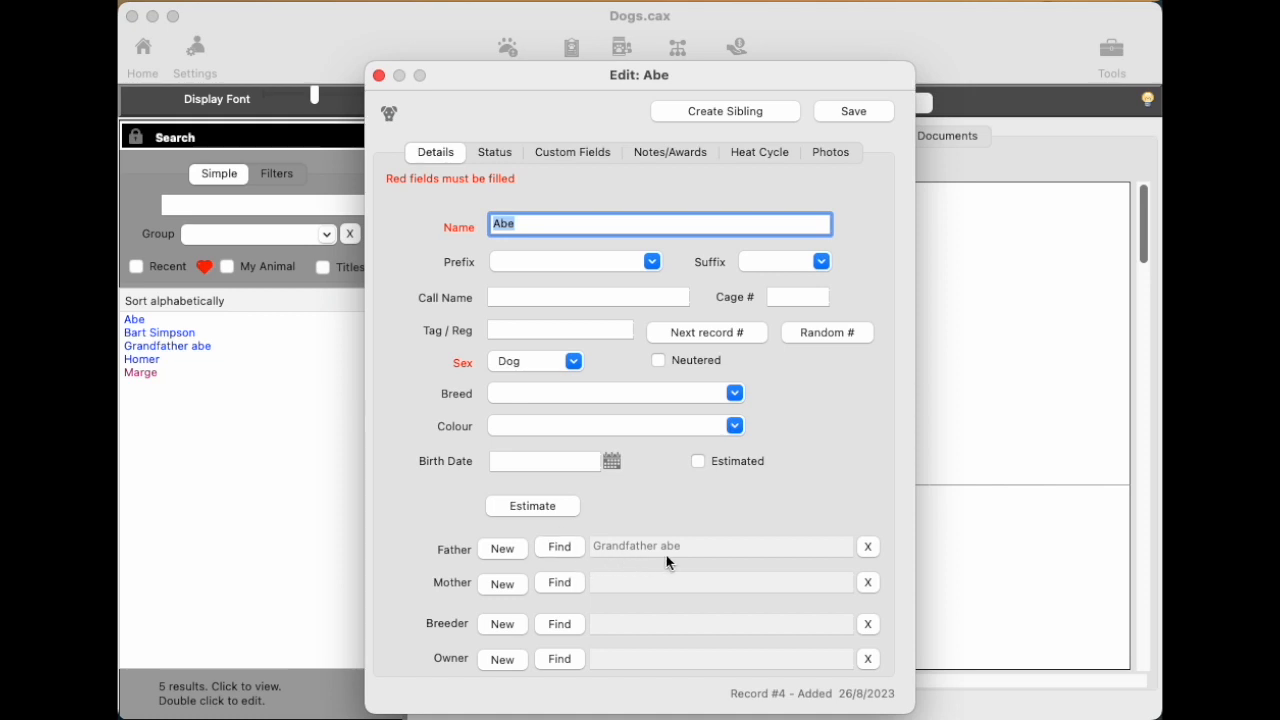
mouse_move(816, 416)
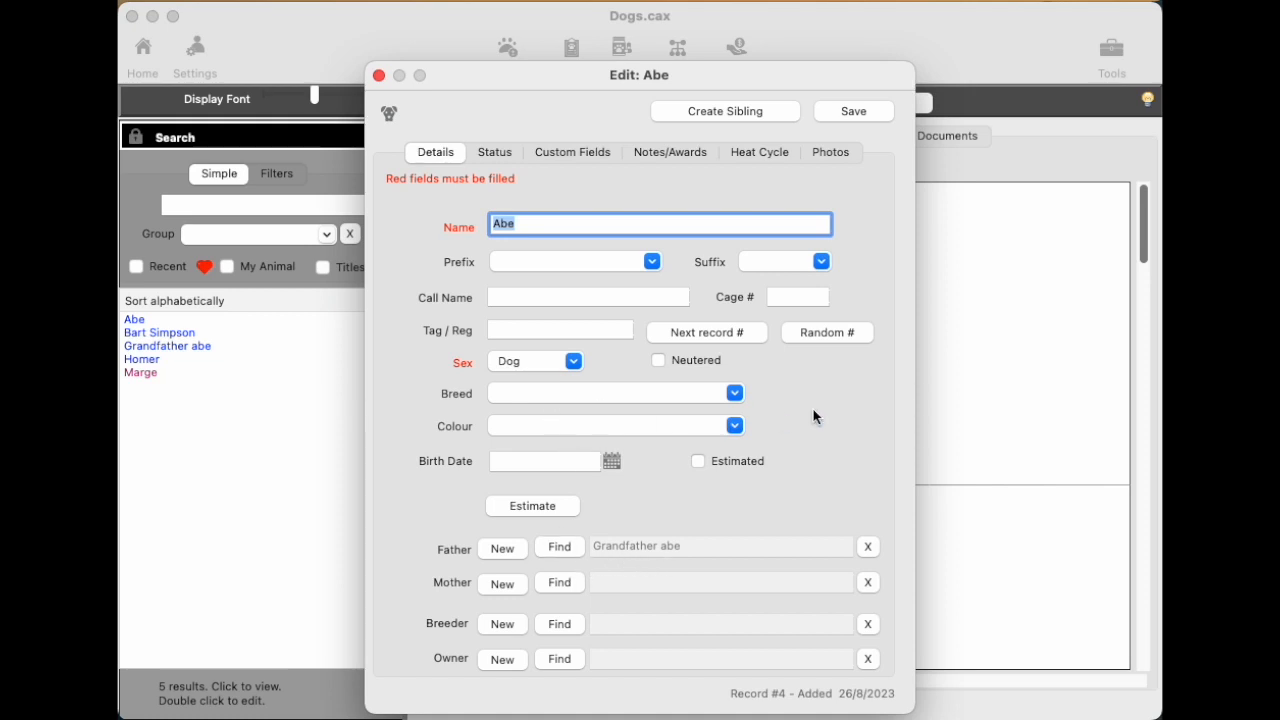
mouse_move(736, 392)
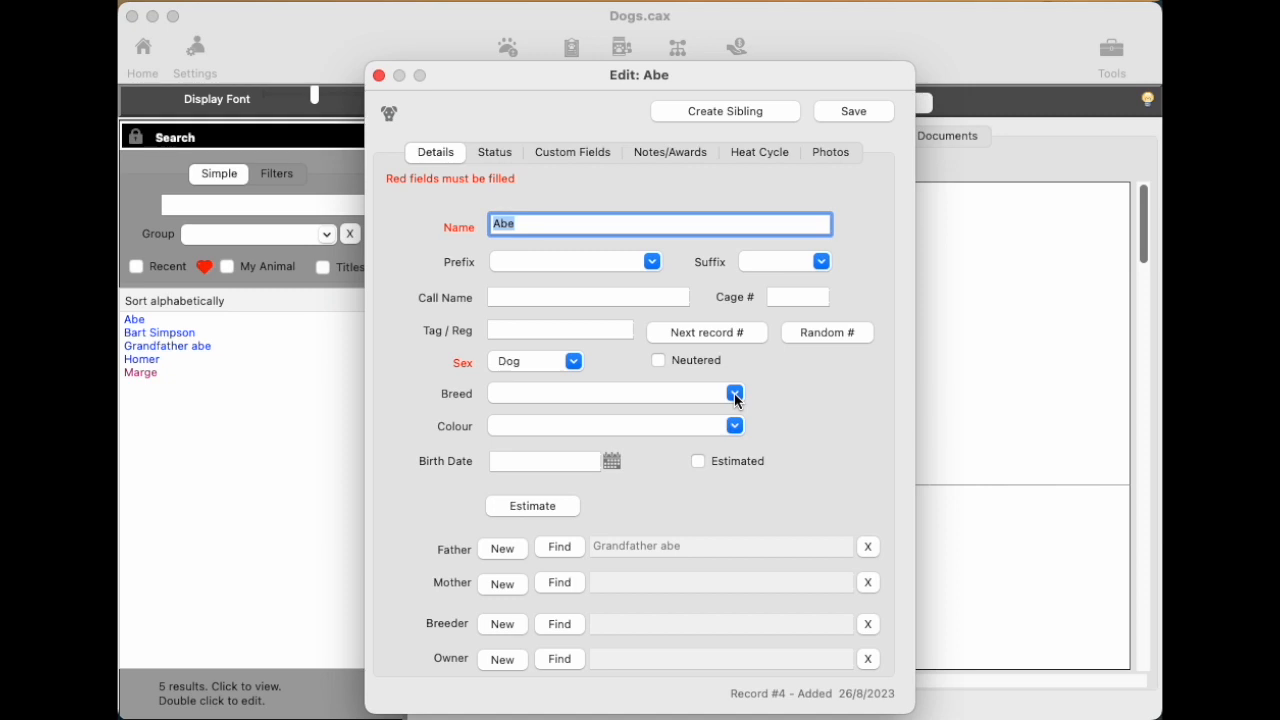
mouse_move(590, 406)
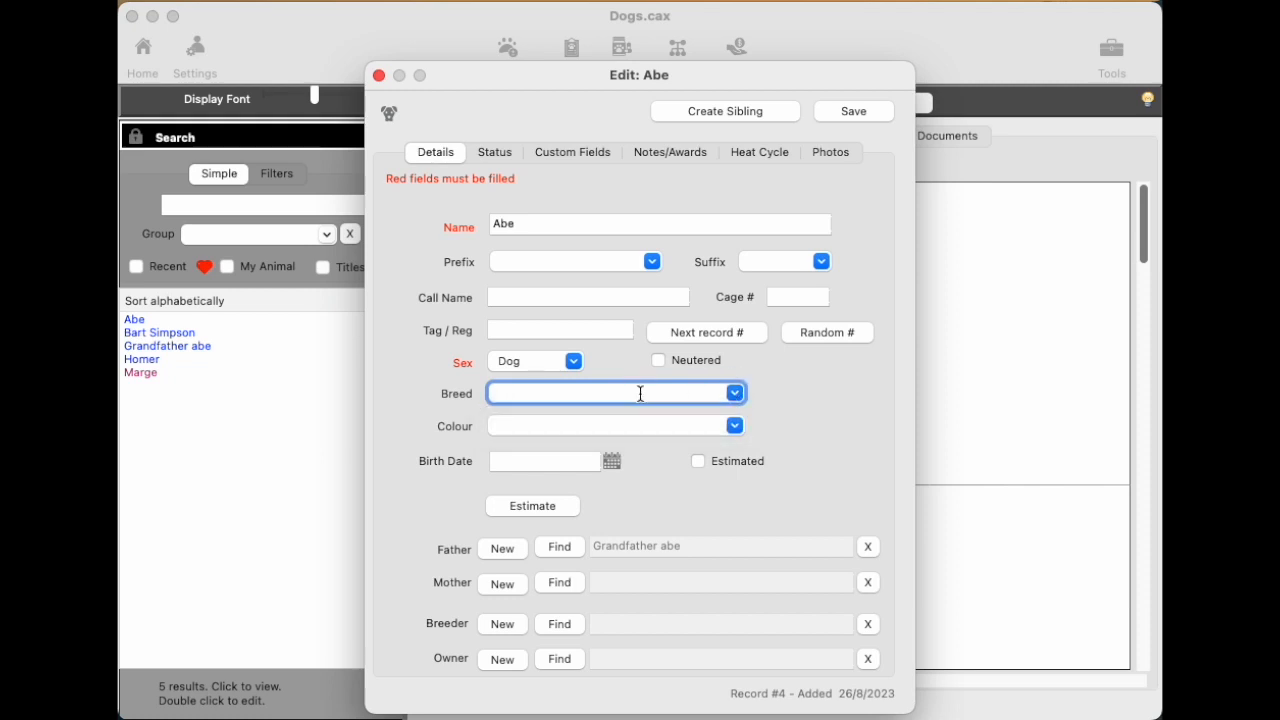
type("Collie")
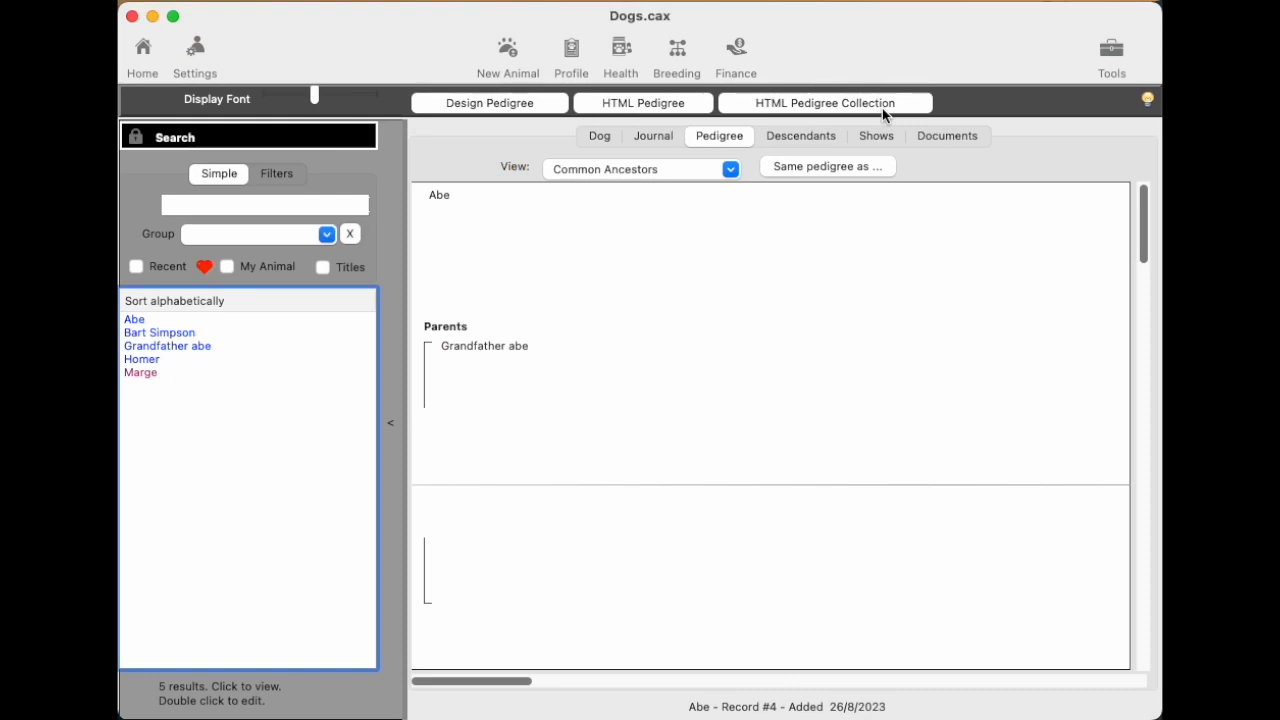
Edit Bart Simpson's record and choose Collie from the Breed list.
left_click(160, 332)
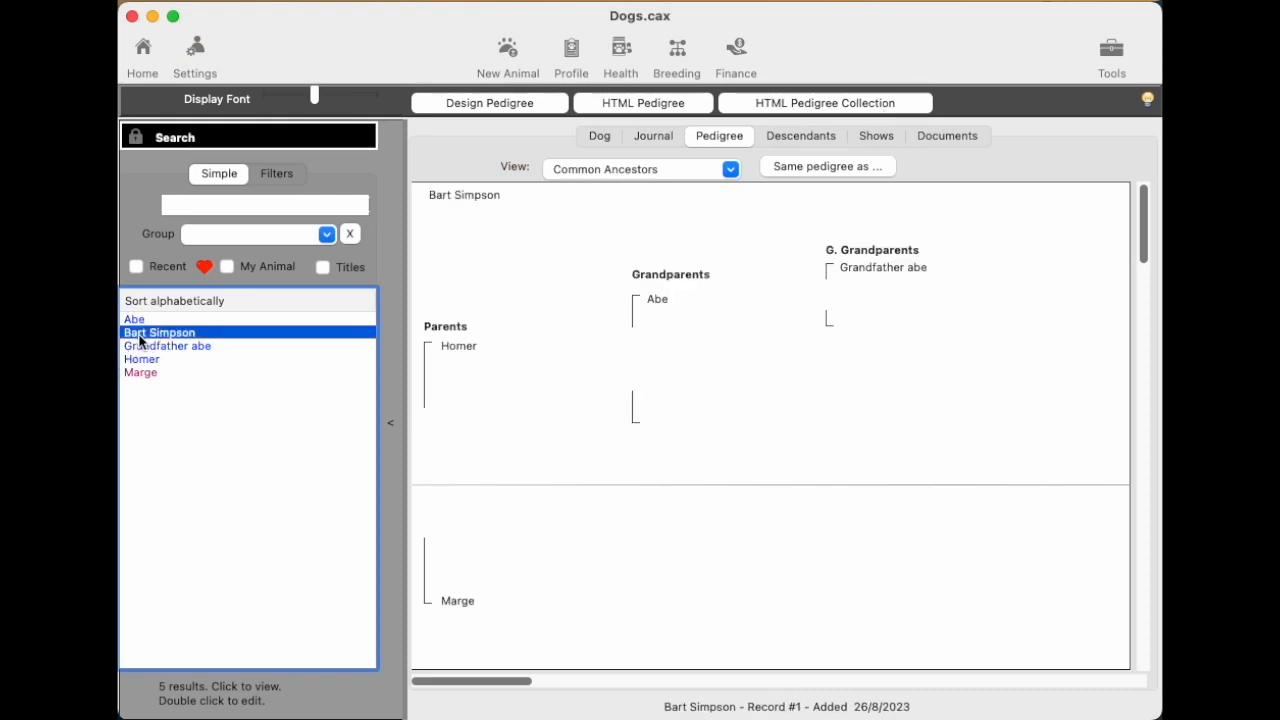
double_click(160, 332)
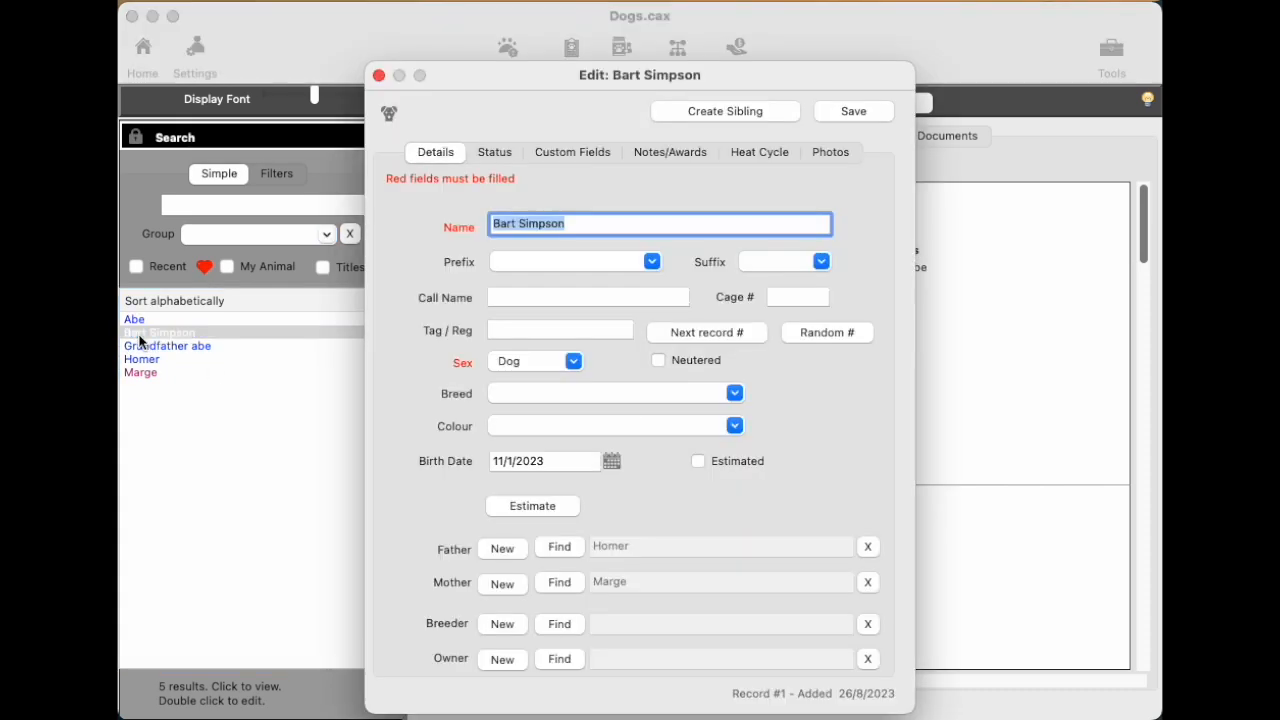
left_click(736, 392)
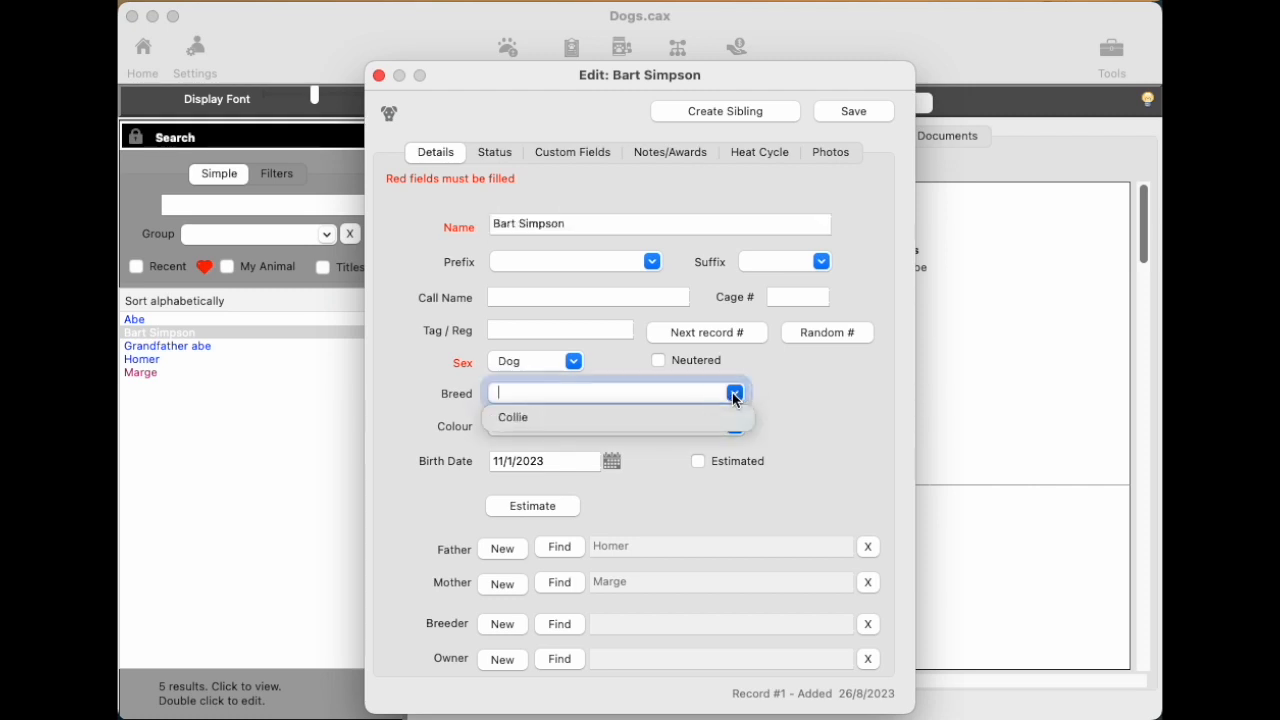
left_click(512, 418)
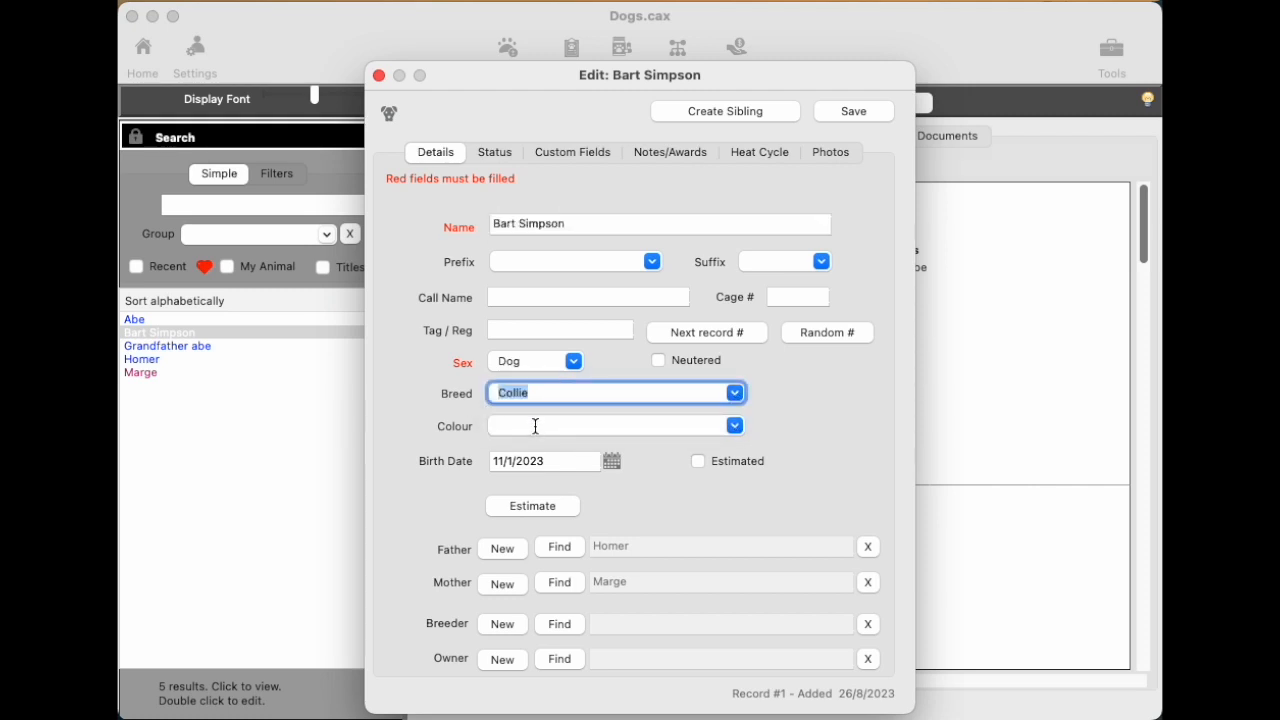
mouse_move(560, 520)
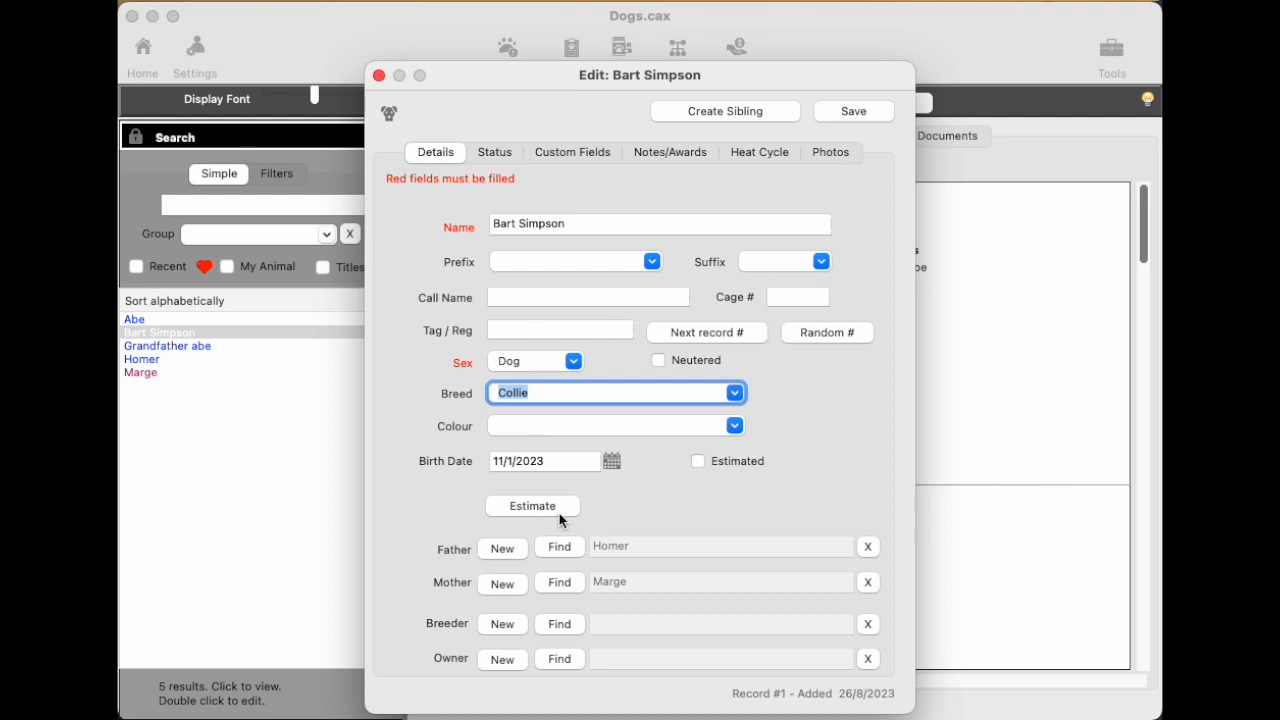
mouse_move(724, 98)
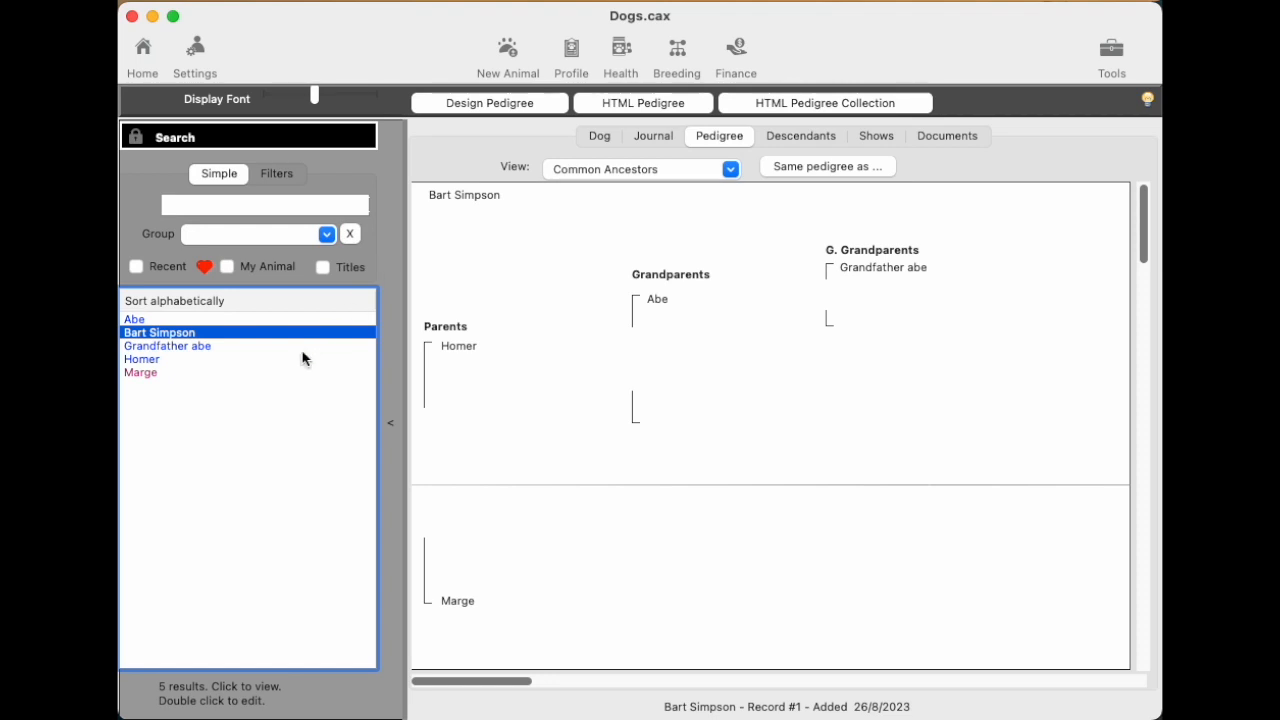
mouse_move(916, 276)
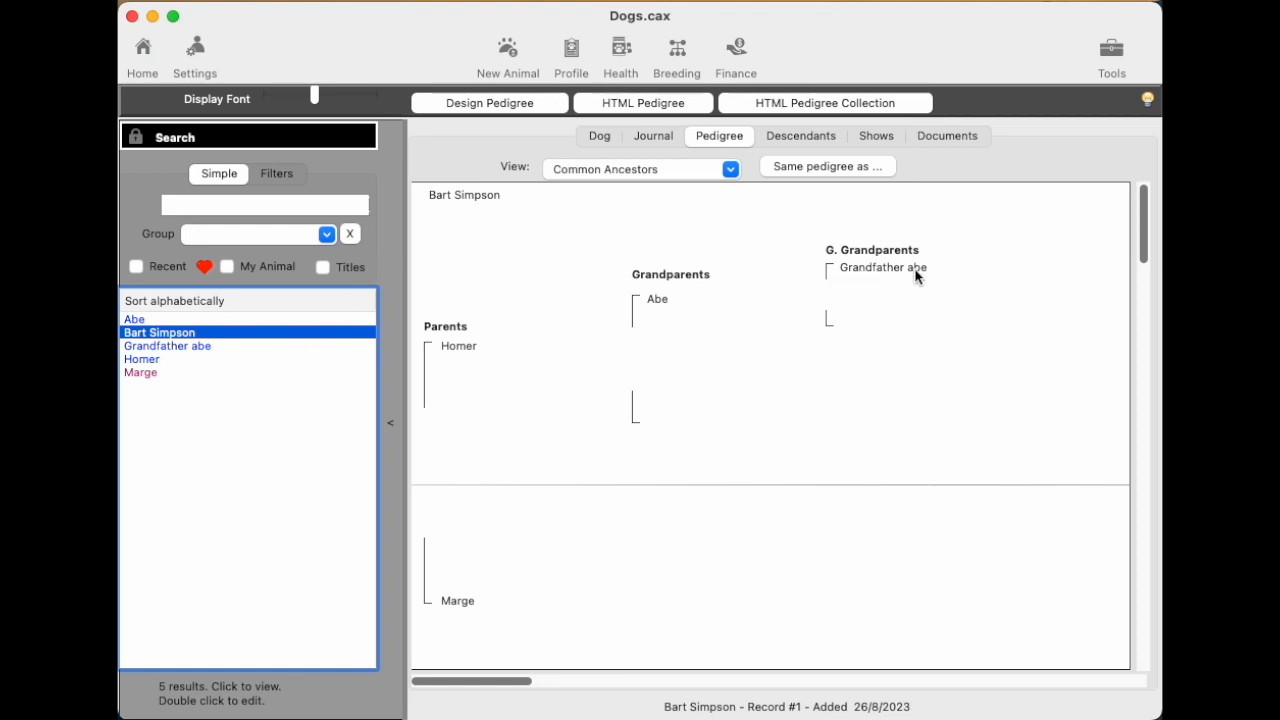
mouse_move(570, 50)
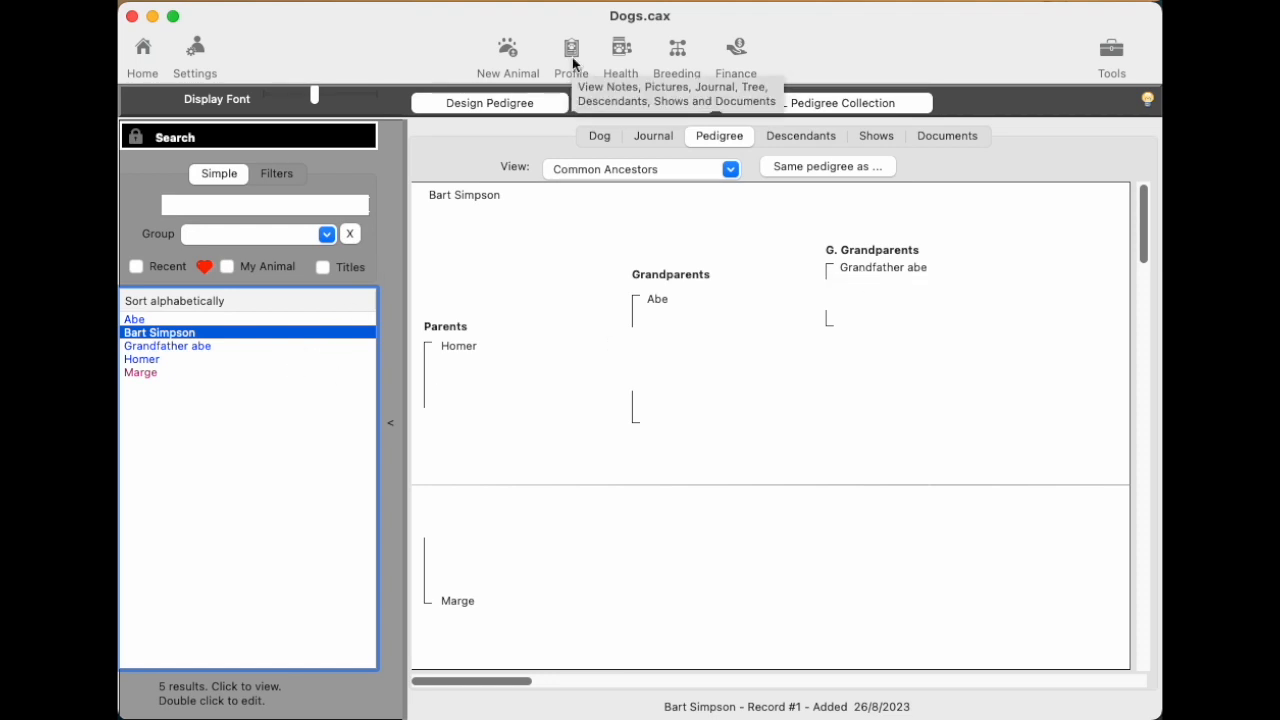
mouse_move(572, 56)
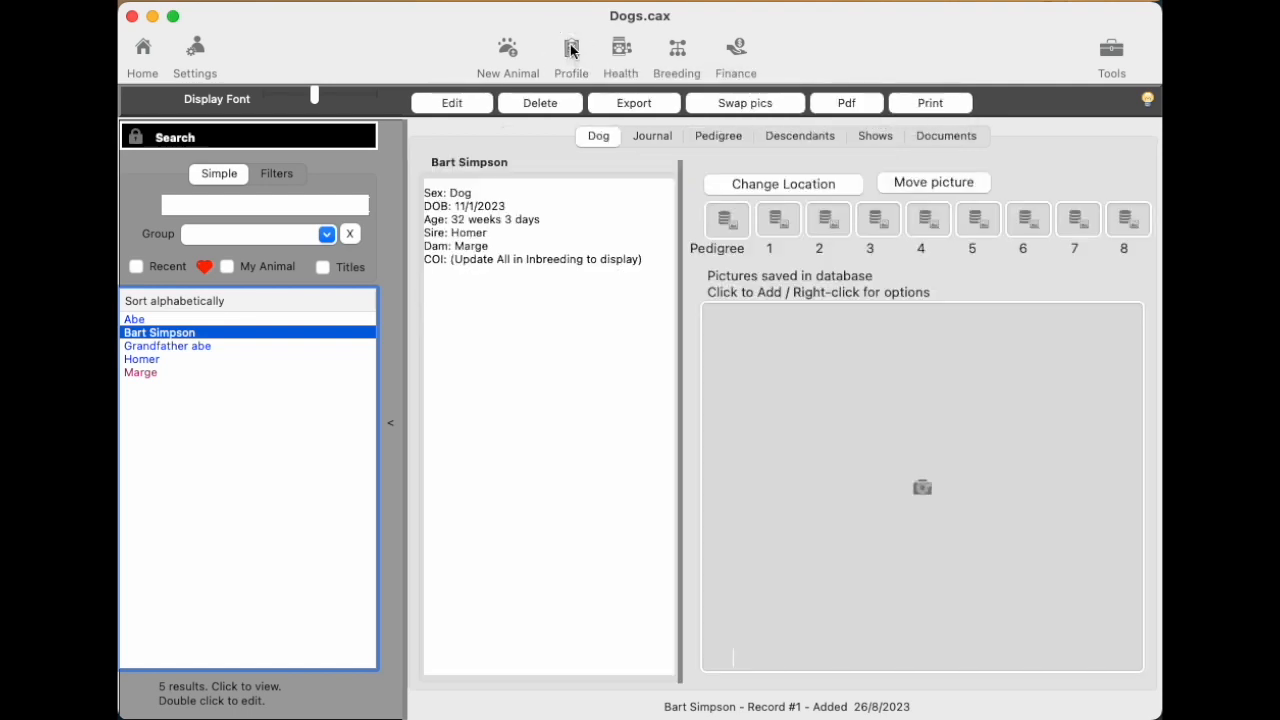
mouse_move(460, 260)
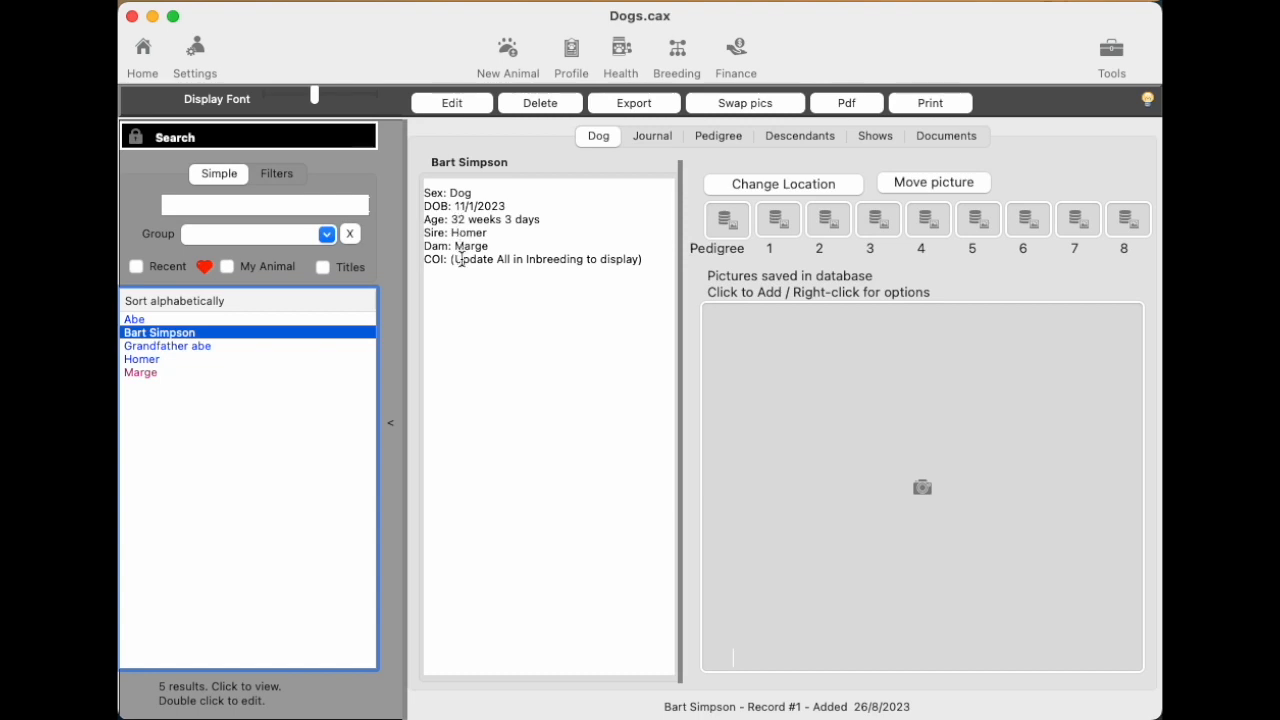
mouse_move(956, 346)
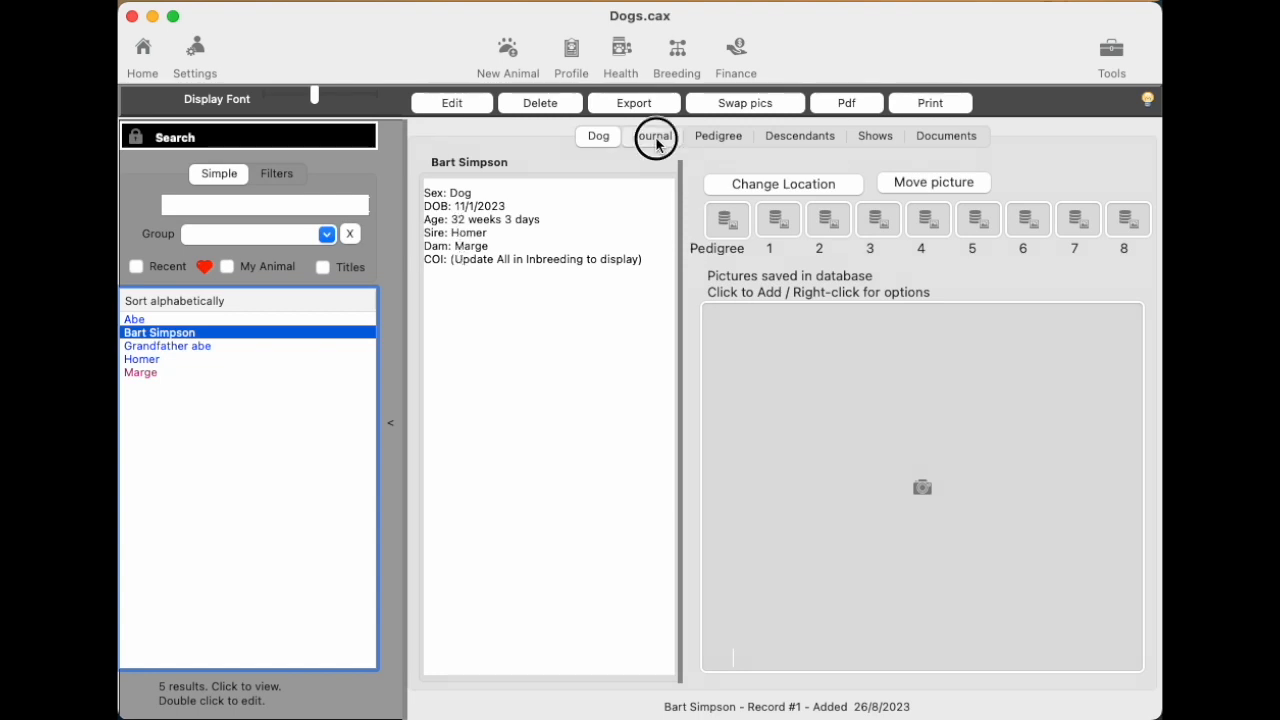
View Bart Simpson's pedigree chart, descendants, show results and empty documents list.
left_click(716, 136)
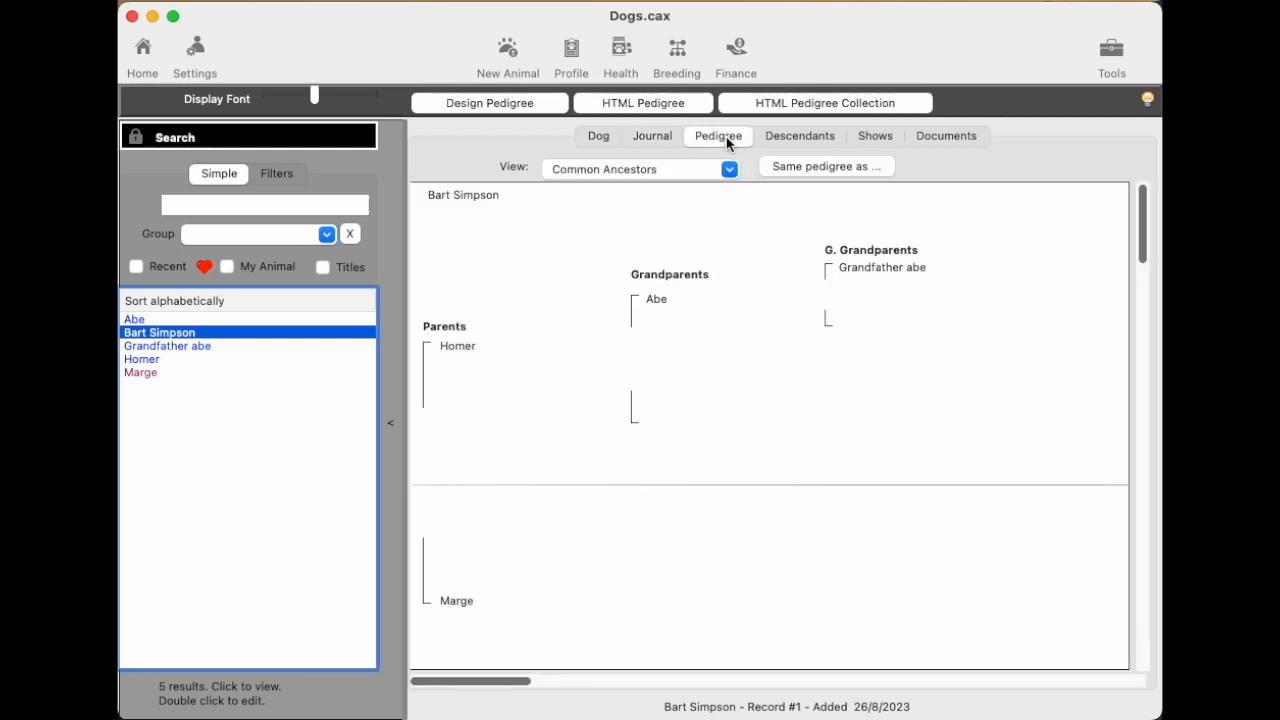
left_click(800, 136)
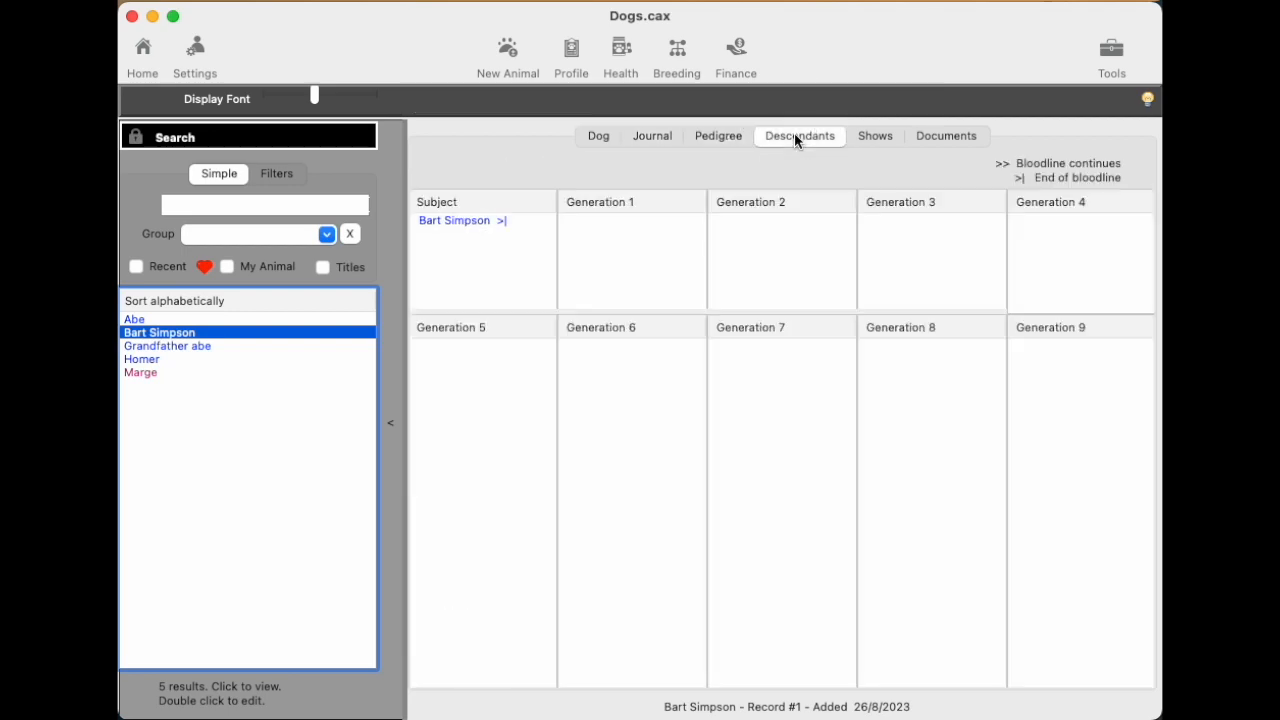
left_click(874, 136)
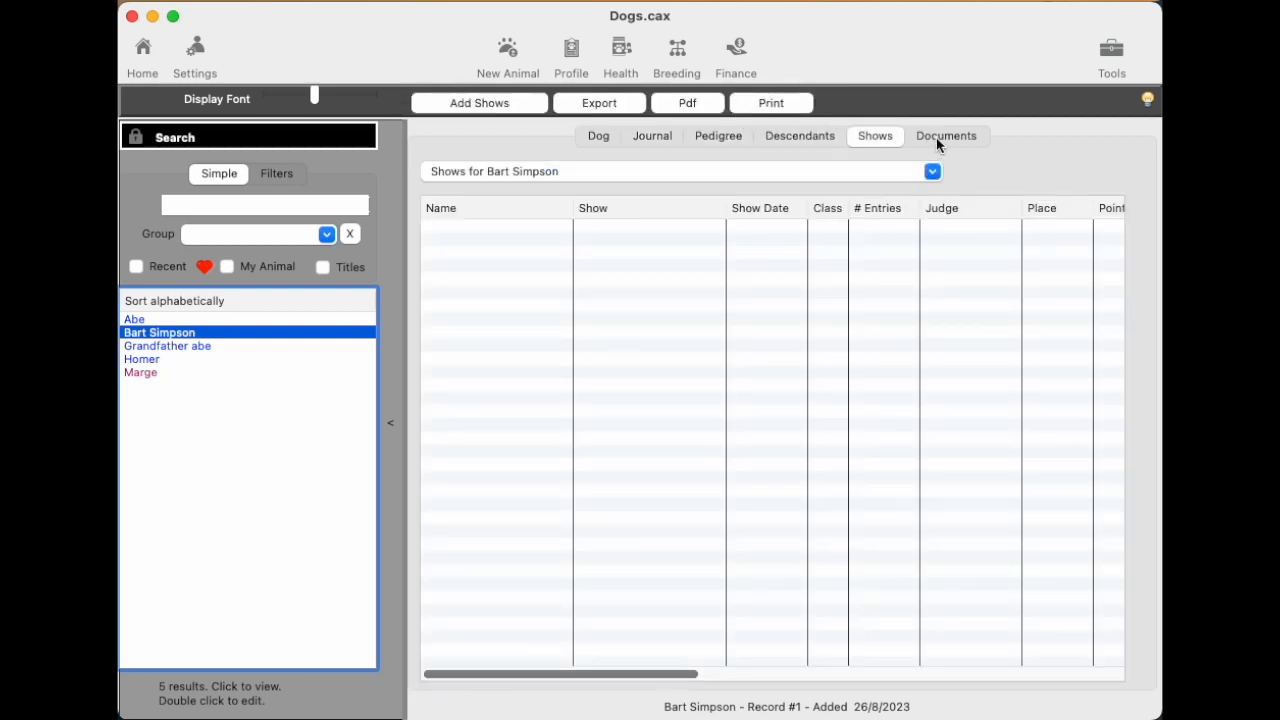
left_click(944, 136)
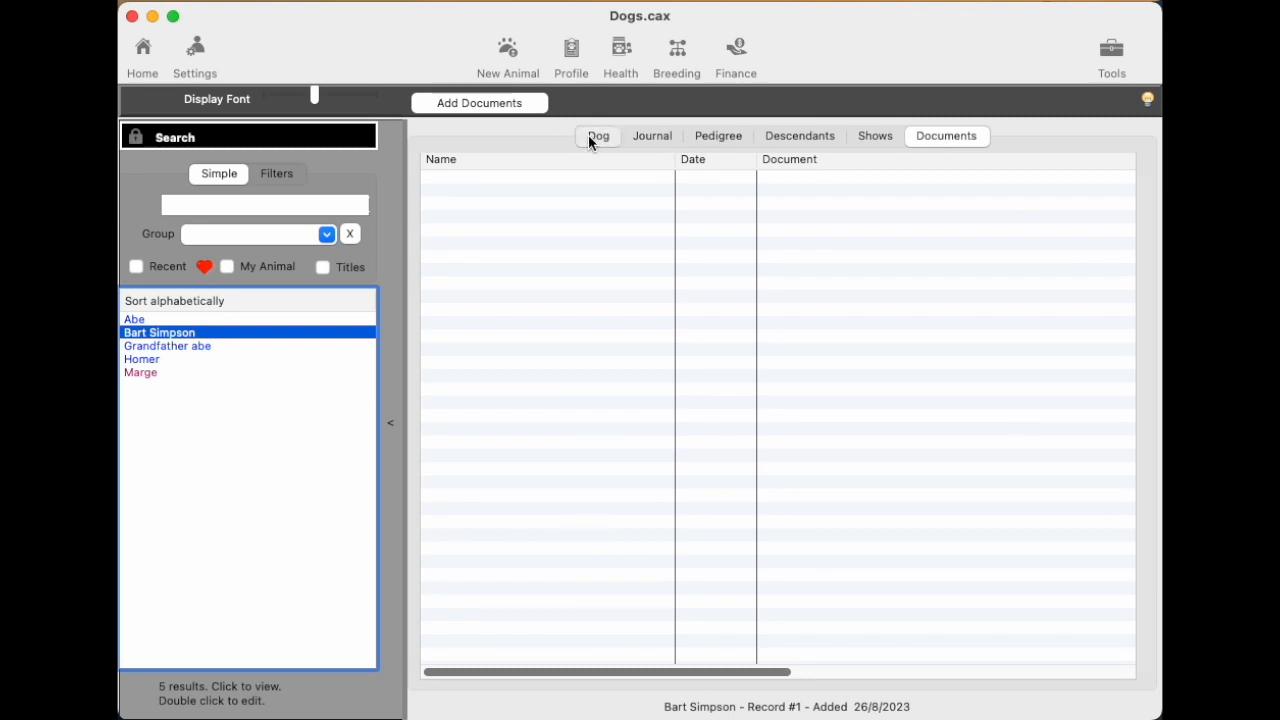
View Bart Simpson's health records: weight, treatments, diet, notes, diet, back to treatments.
left_click(620, 50)
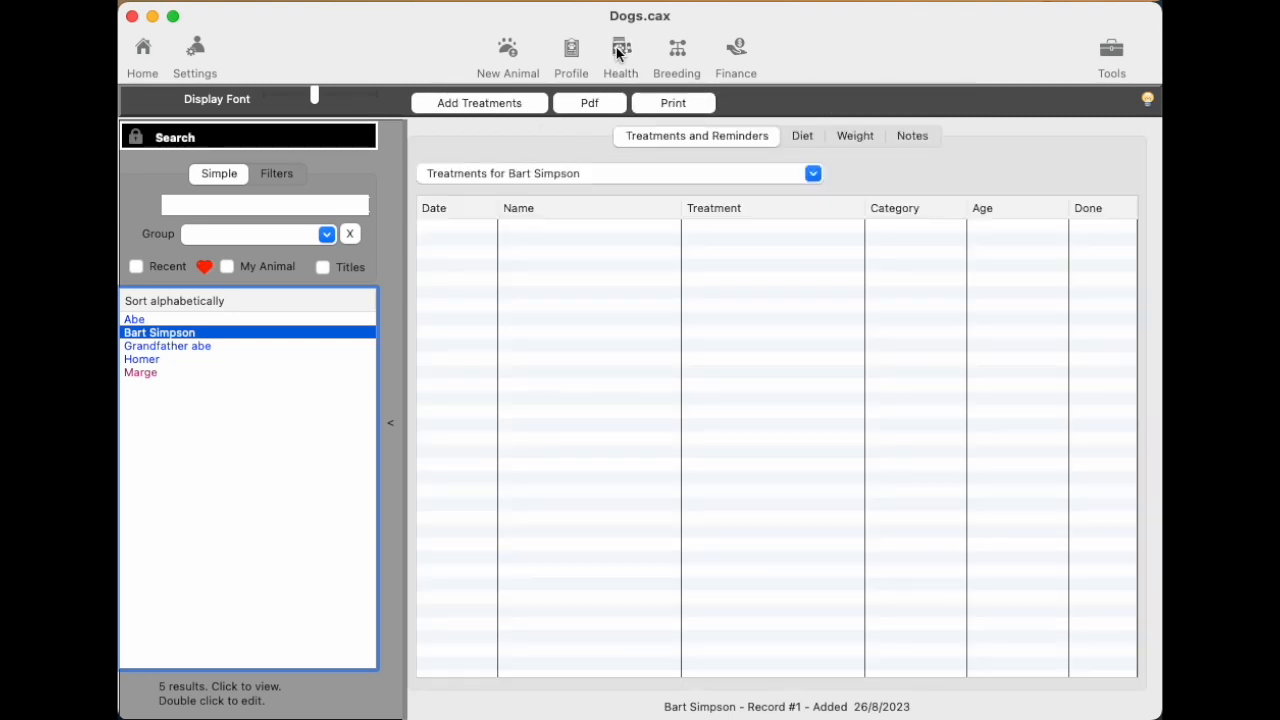
mouse_move(184, 344)
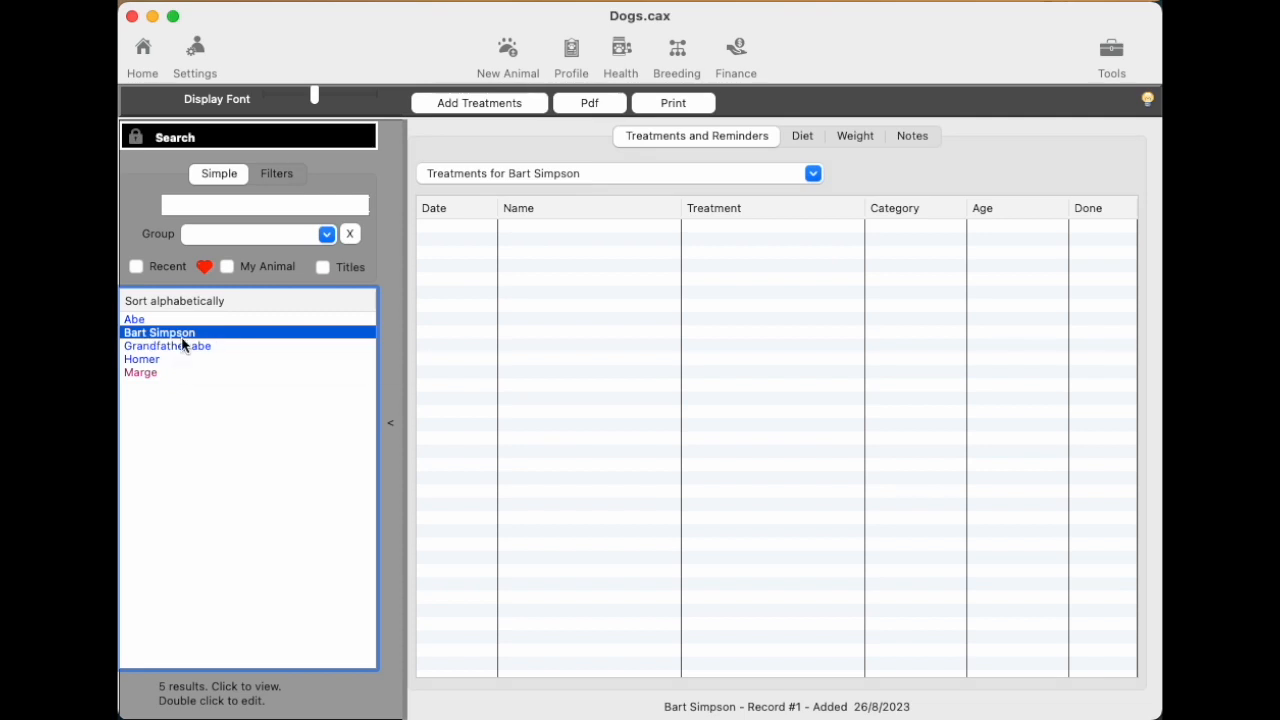
mouse_move(660, 154)
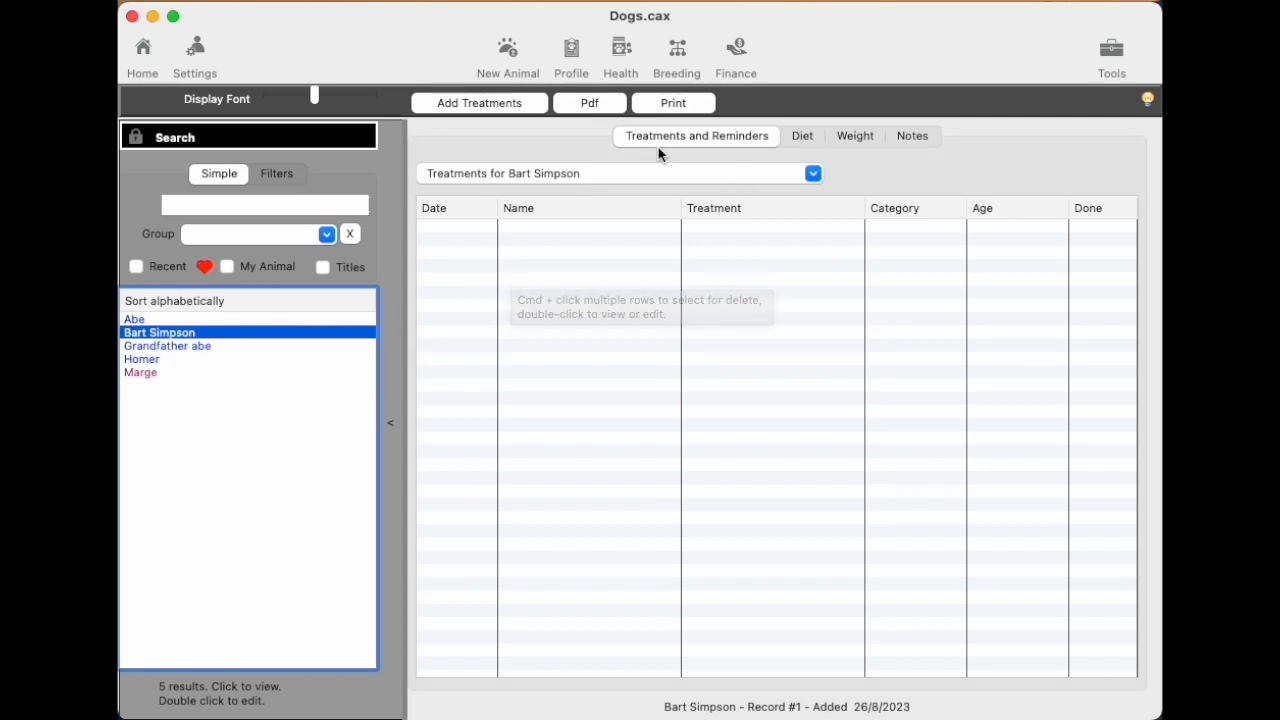
left_click(854, 136)
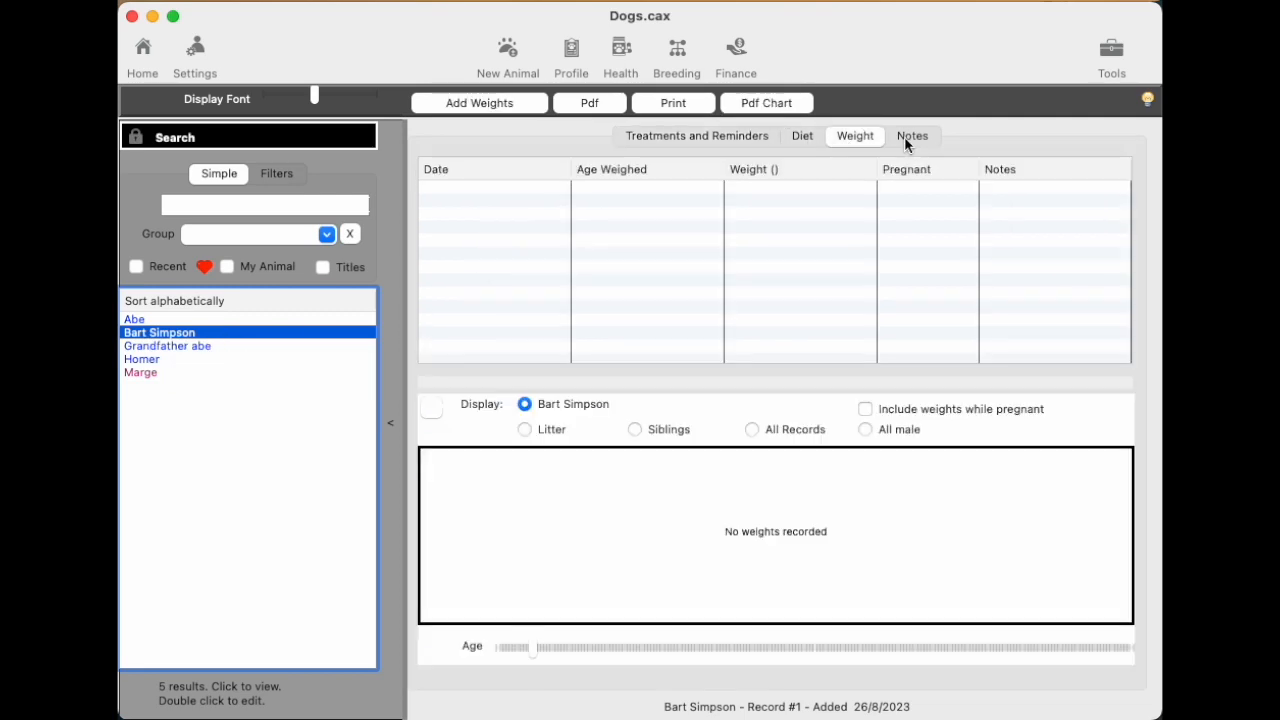
left_click(696, 136)
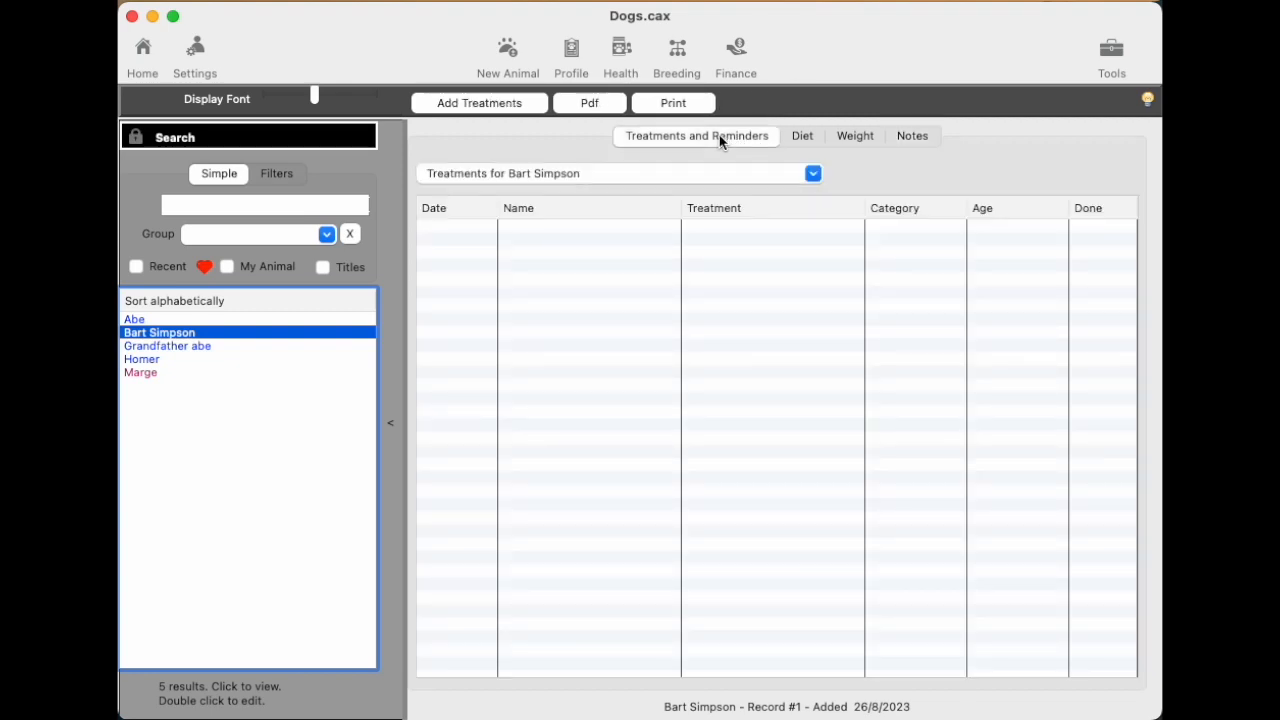
mouse_move(884, 150)
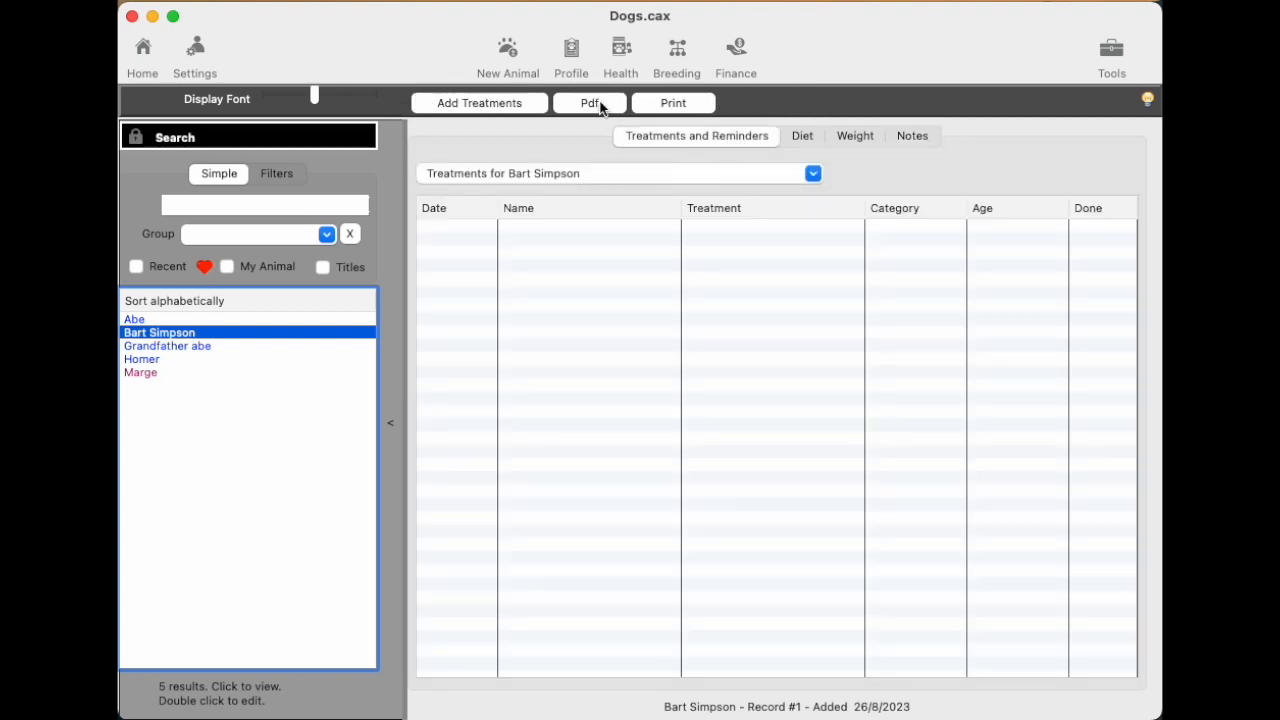
left_click(802, 136)
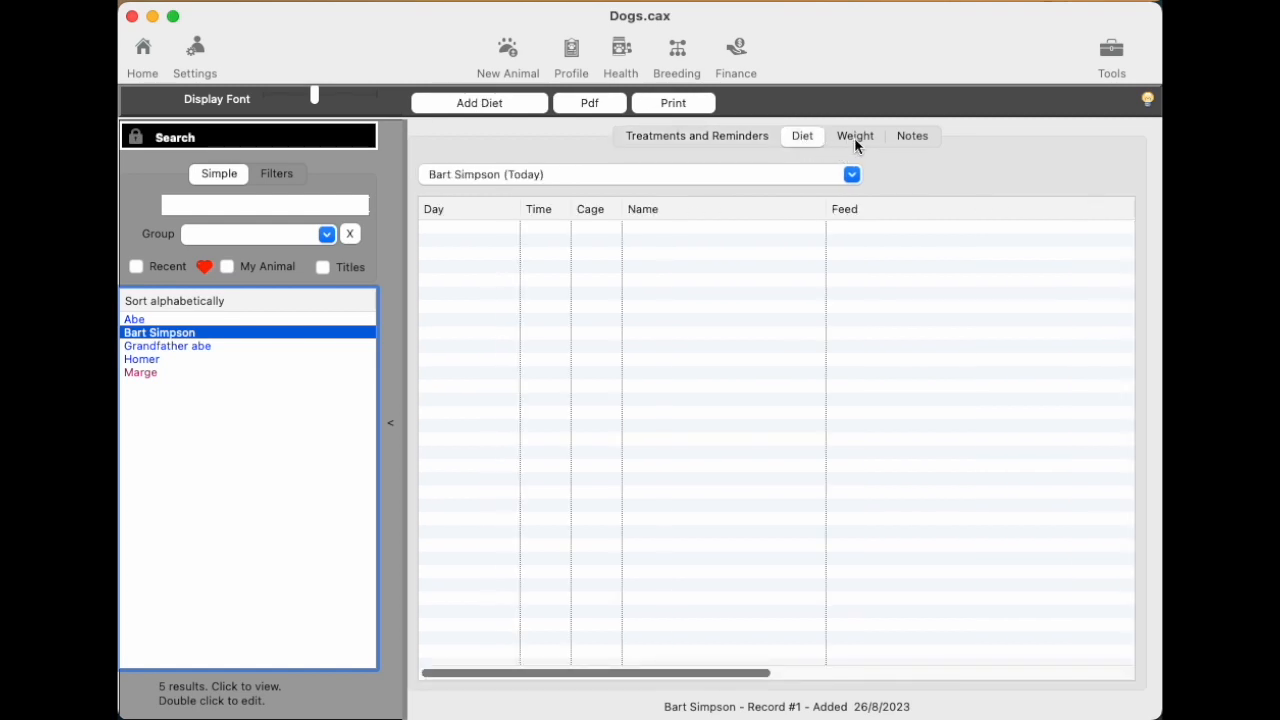
left_click(912, 136)
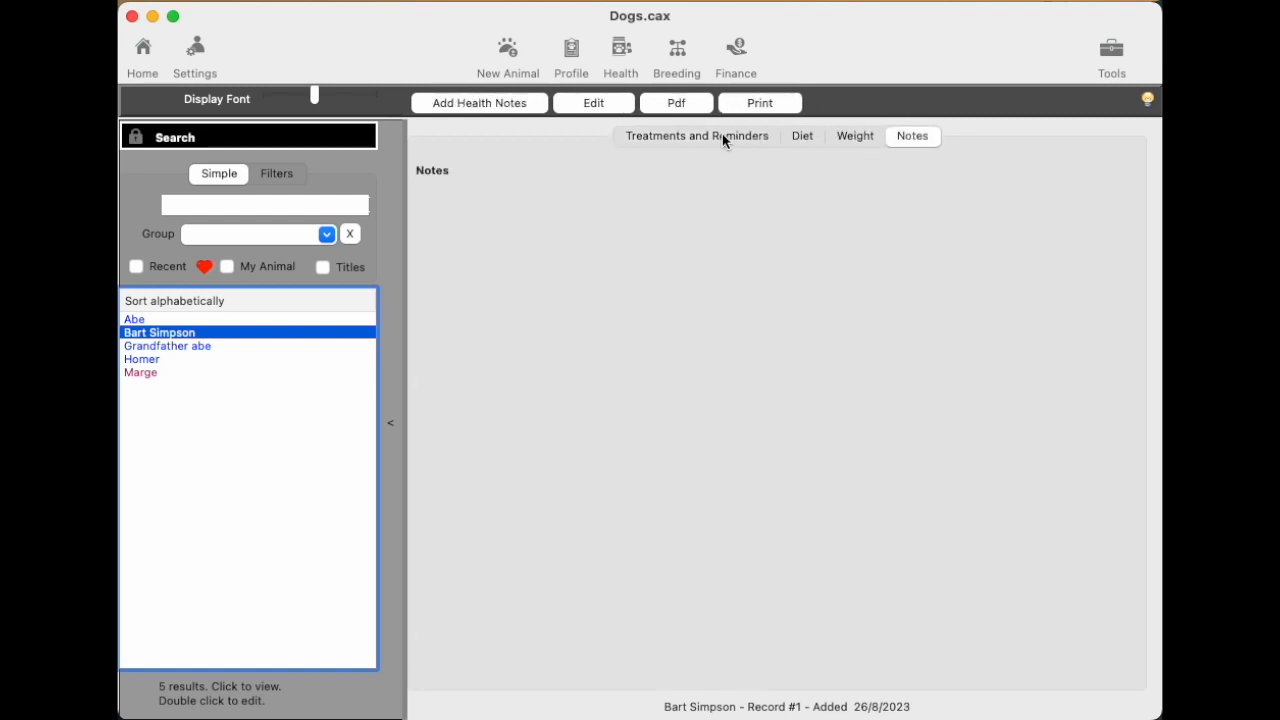
left_click(800, 136)
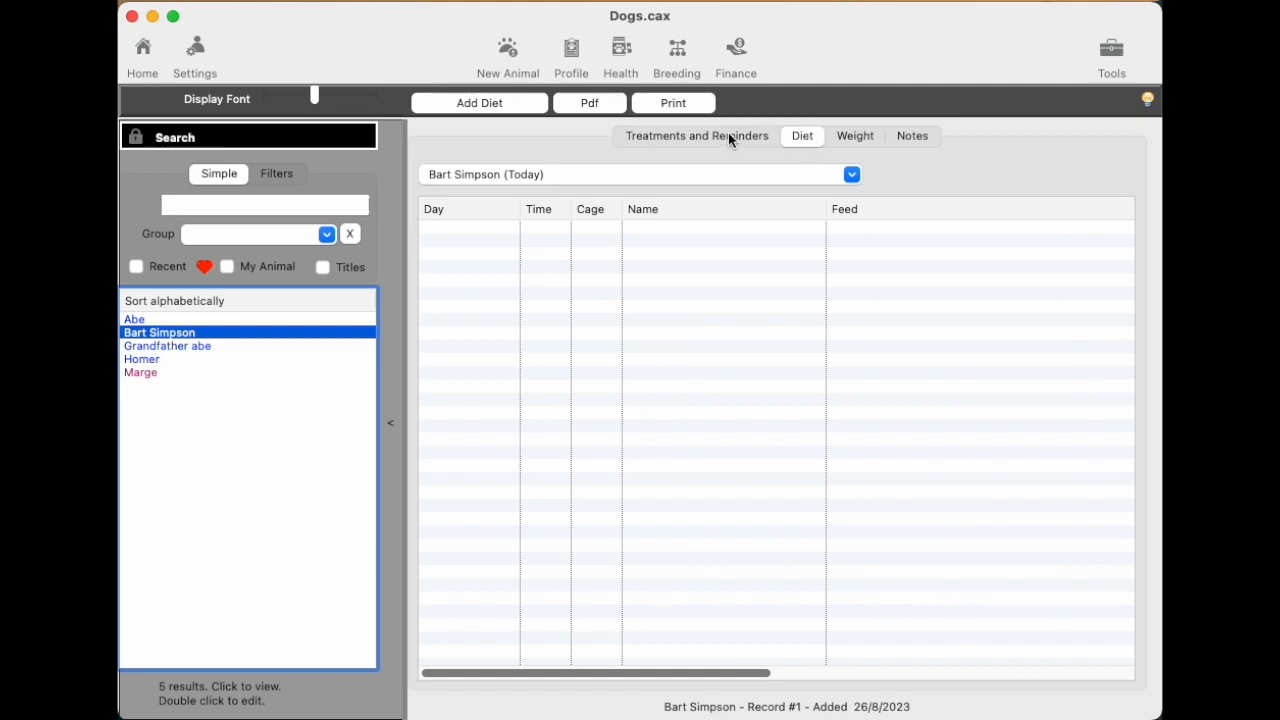
left_click(696, 136)
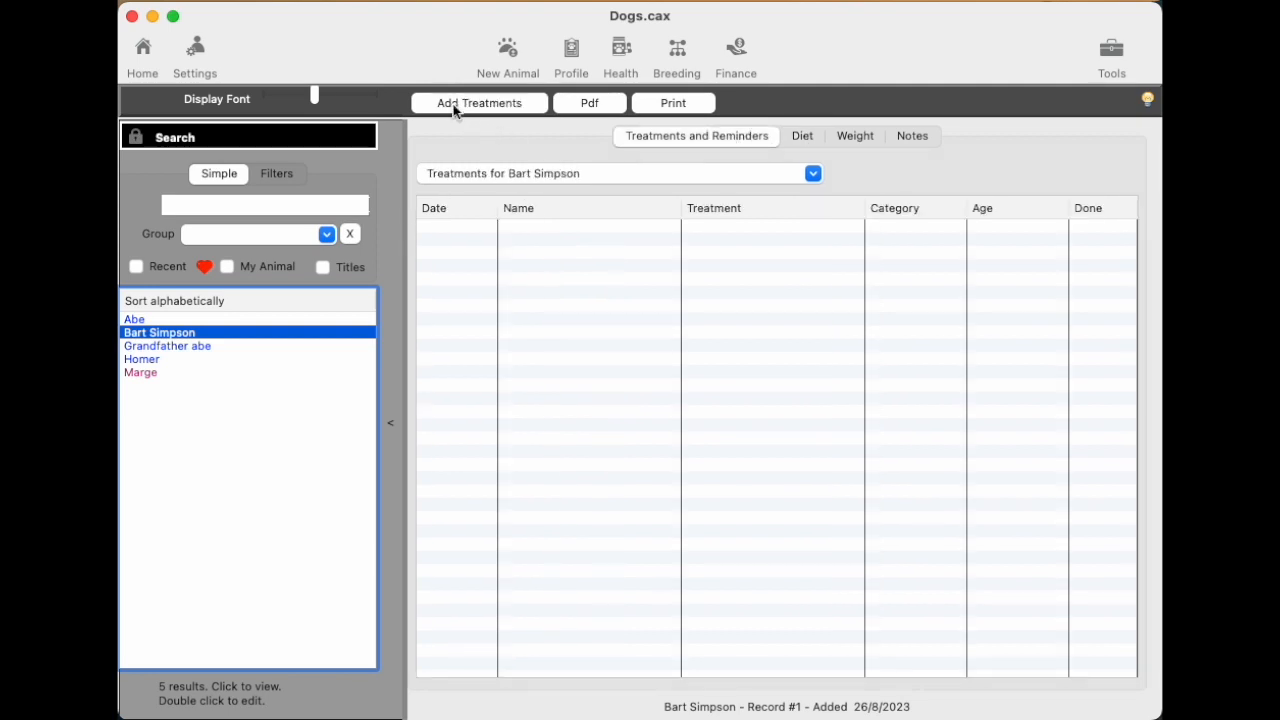
Start adding a new treatment, then close the form without saving.
left_click(480, 102)
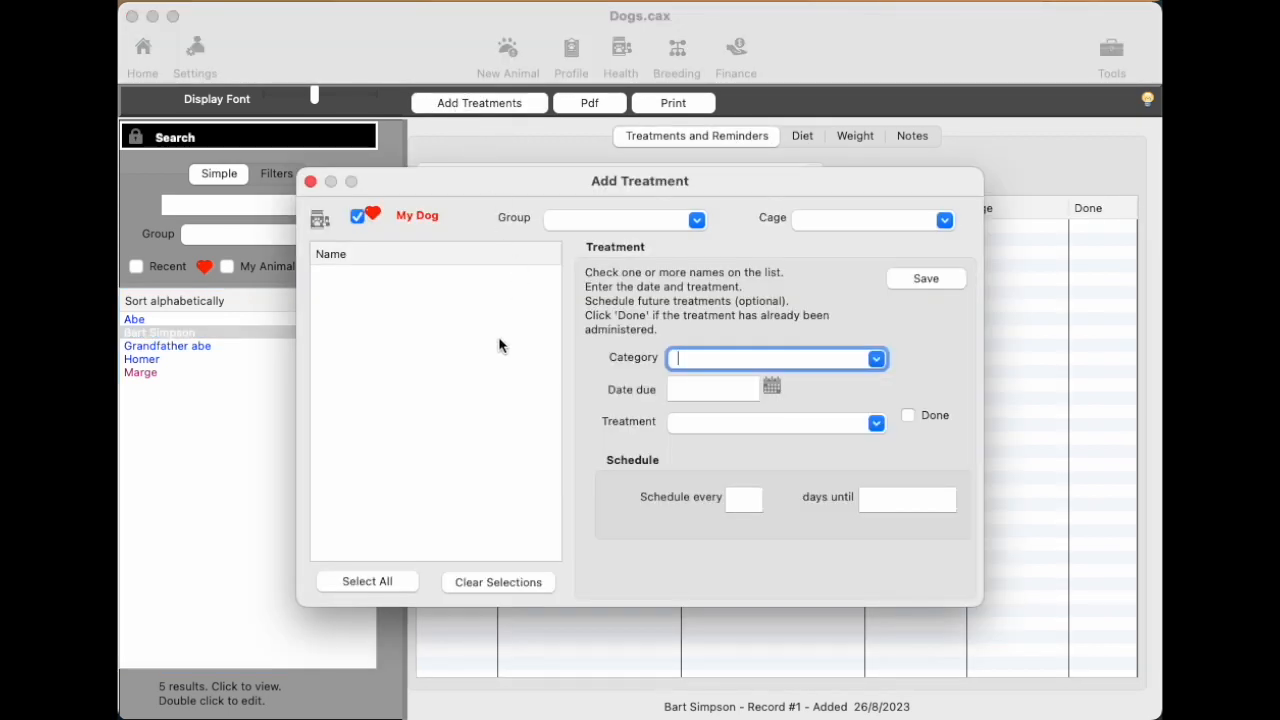
left_click(310, 180)
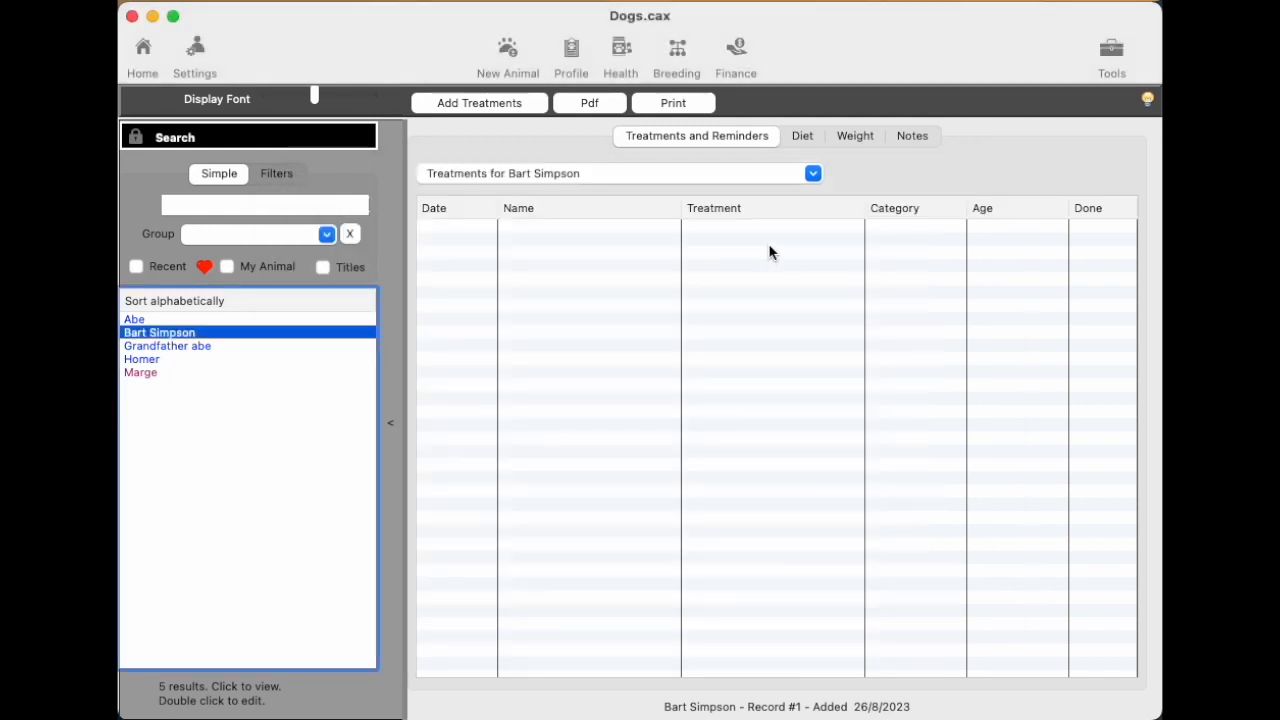
mouse_move(680, 56)
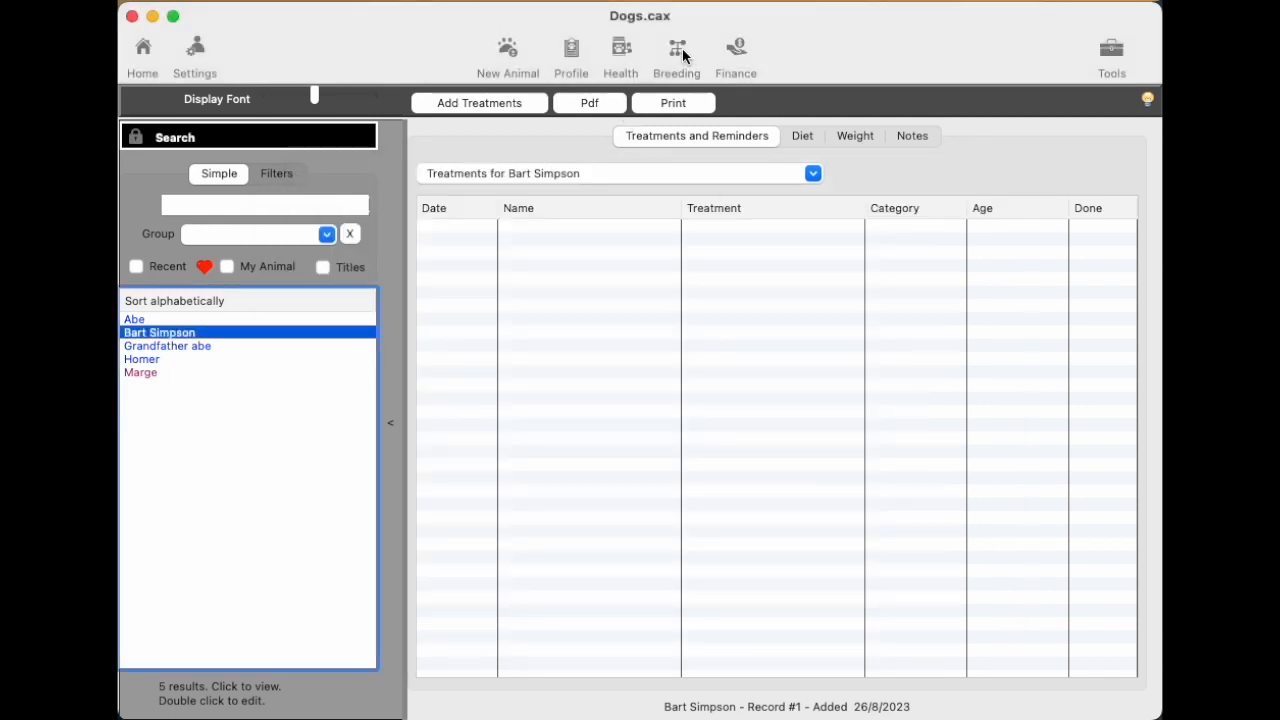
View Bart Simpson's breeding pairings, then return to his empty heat cycle record.
left_click(676, 56)
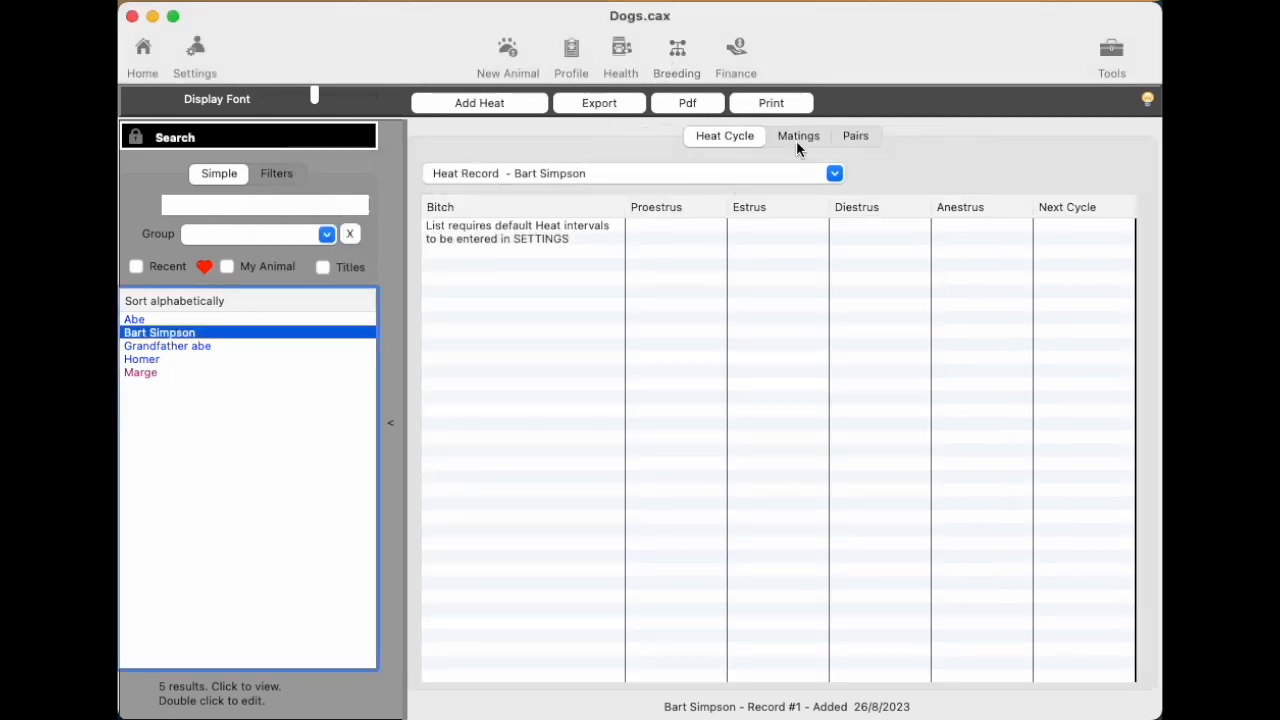
left_click(856, 136)
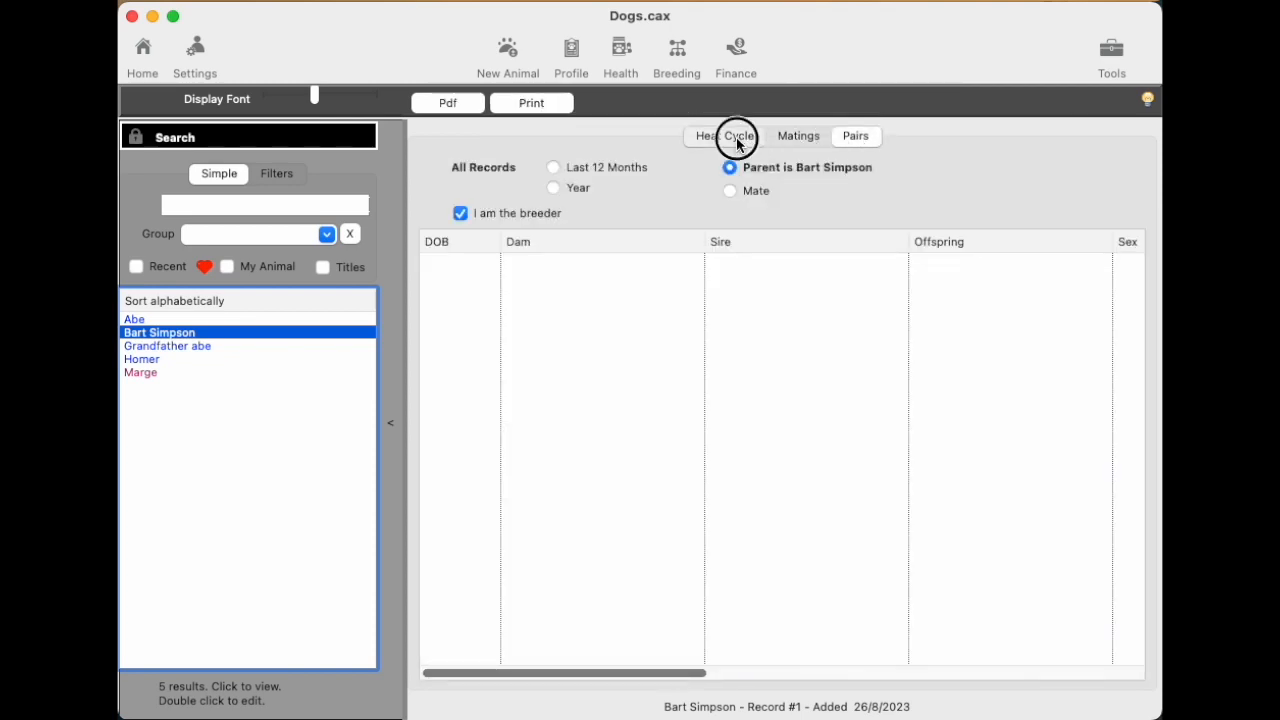
left_click(724, 136)
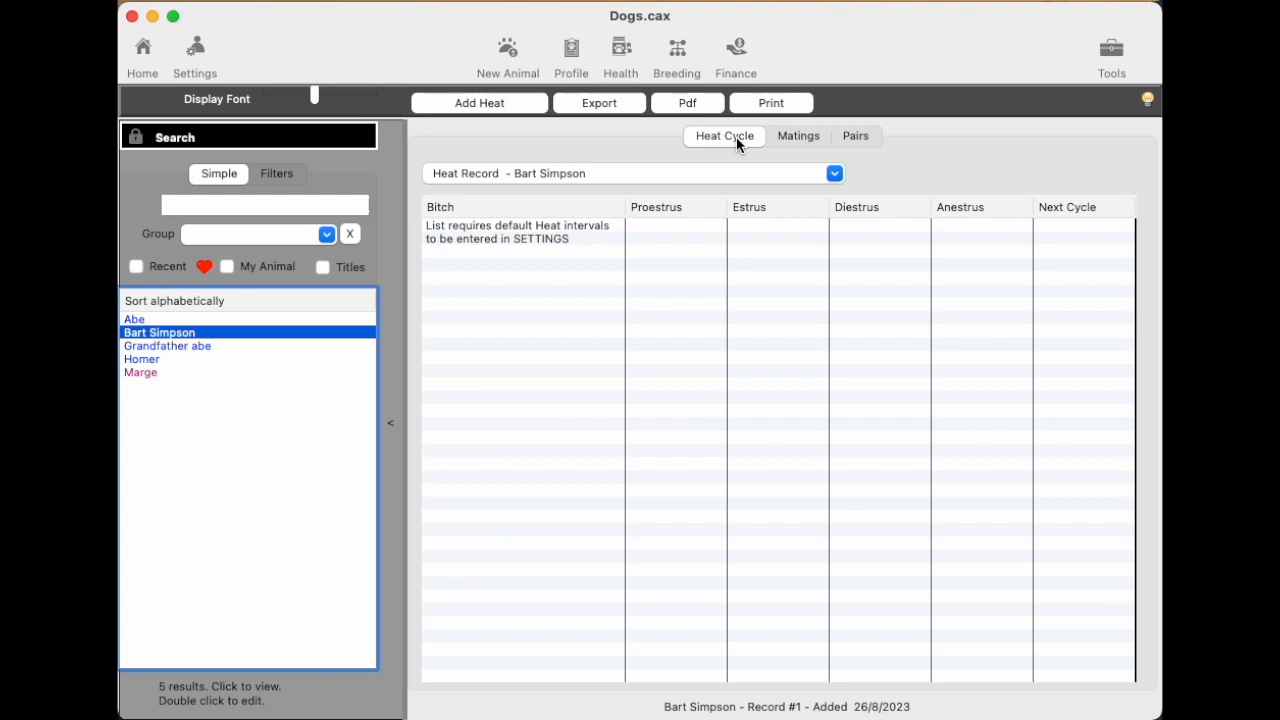
mouse_move(758, 144)
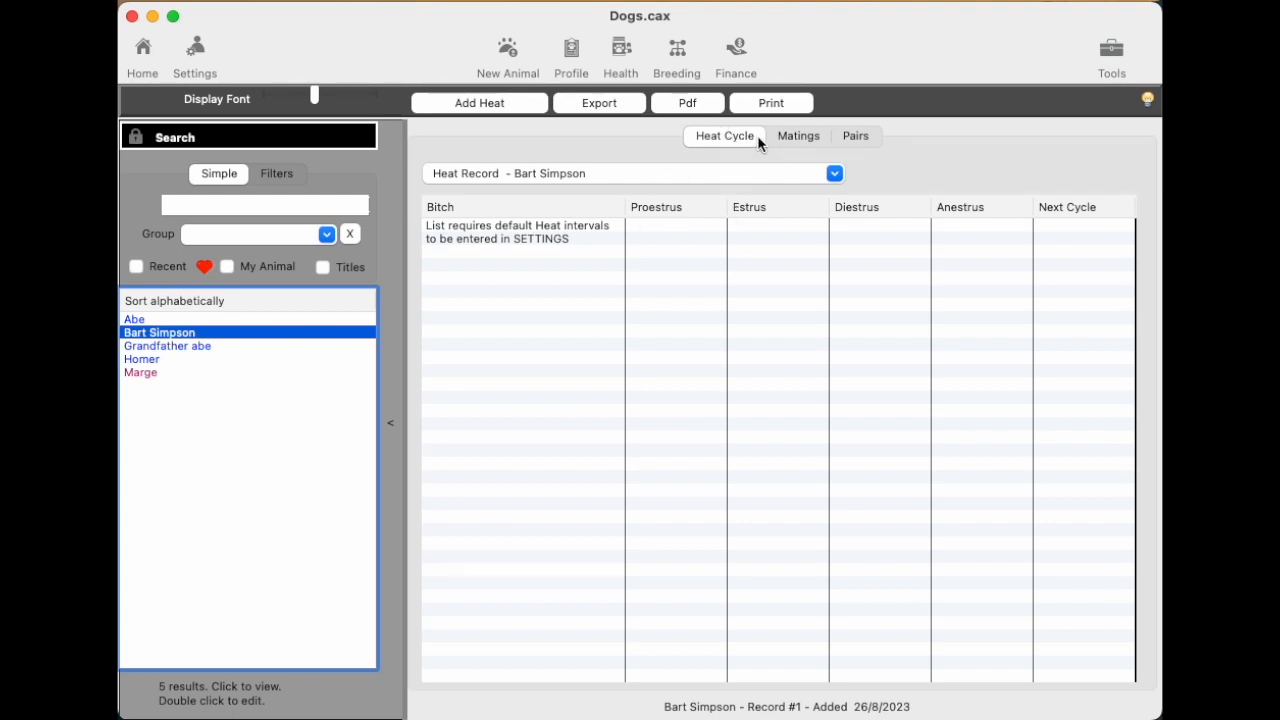